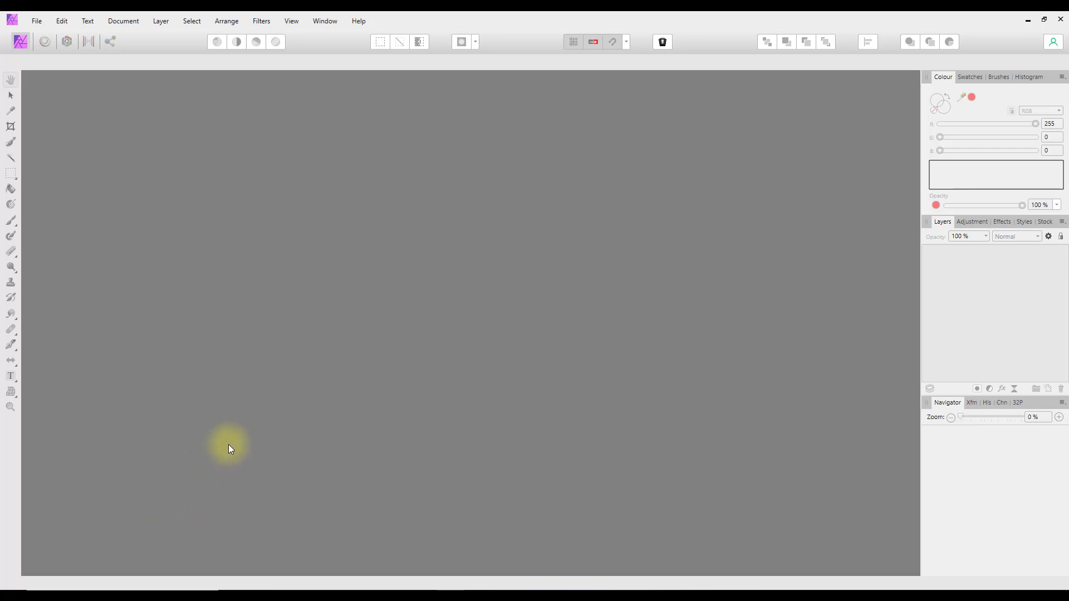
pyautogui.moveTo(230, 449)
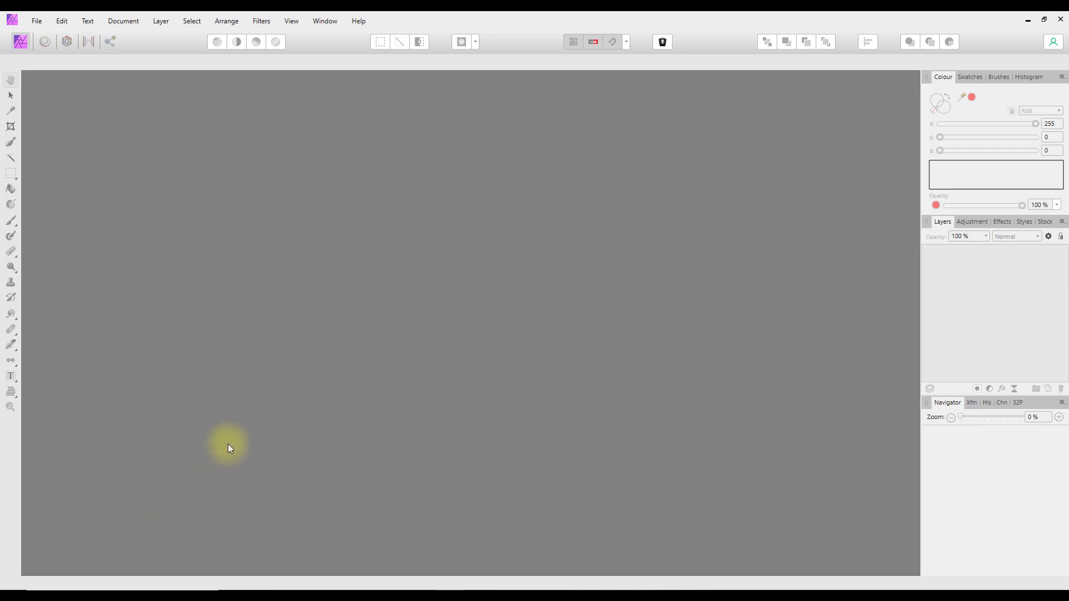
pyautogui.moveTo(227, 448)
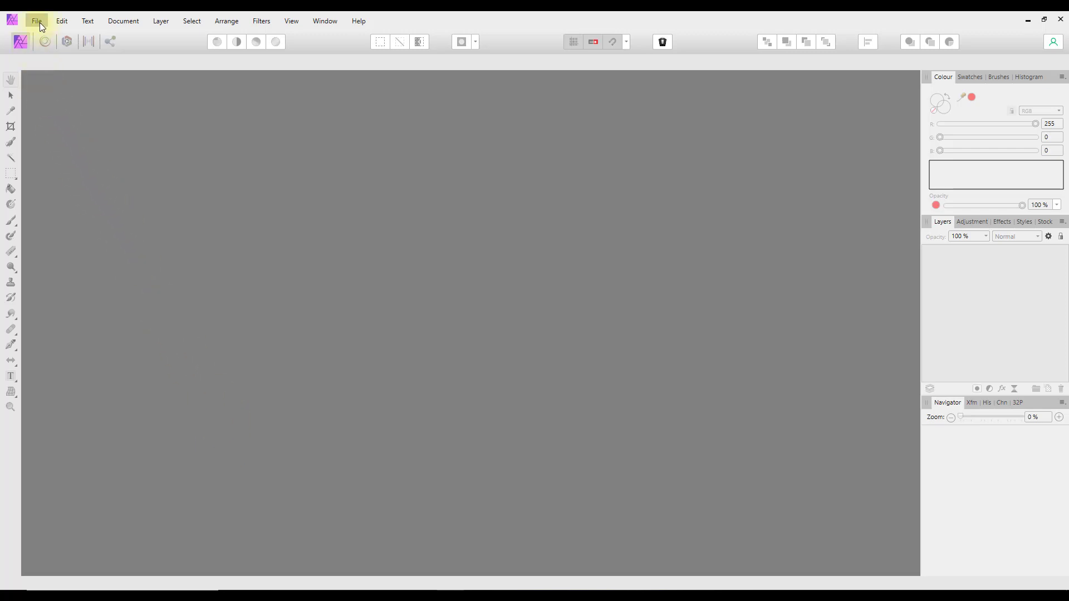
# - Create a landscape A0 document (1189 × 841 mm) at 300 DPI from the print presets
pyautogui.click(36, 20)
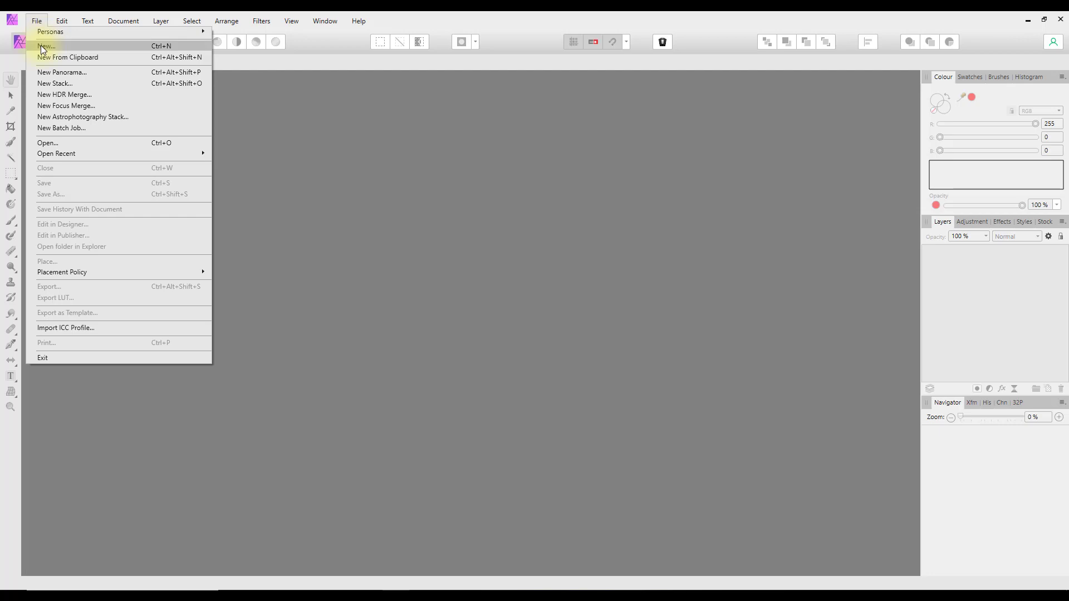
pyautogui.click(46, 45)
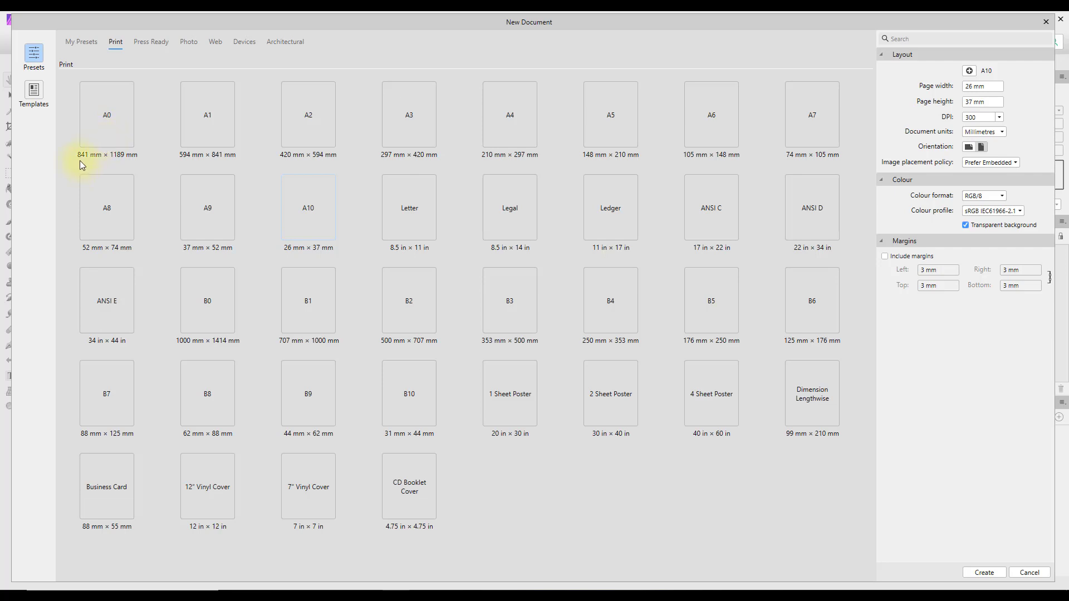
pyautogui.moveTo(93, 163)
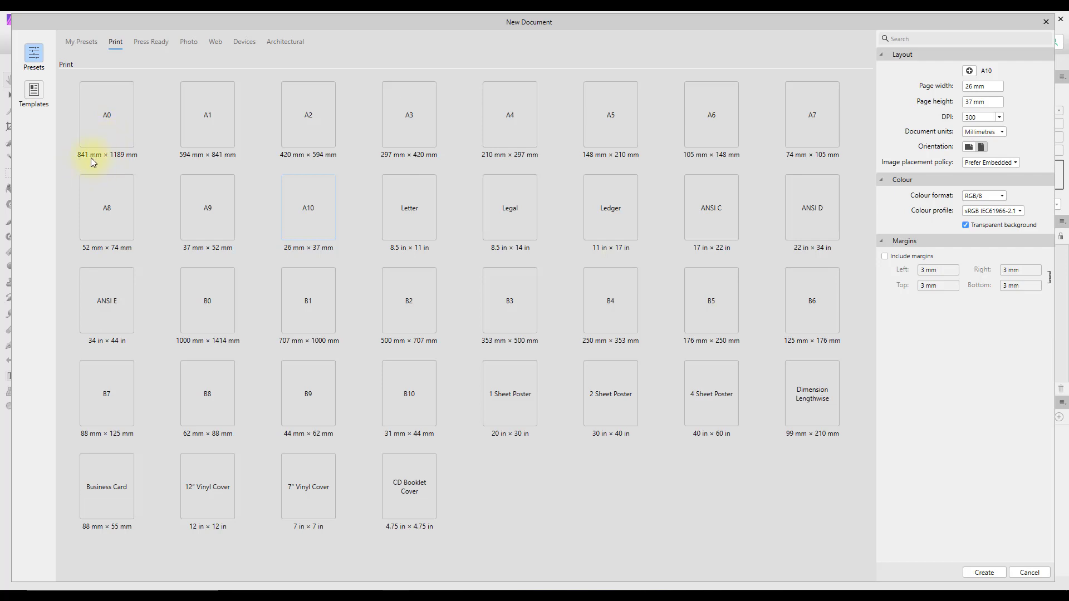
pyautogui.click(106, 115)
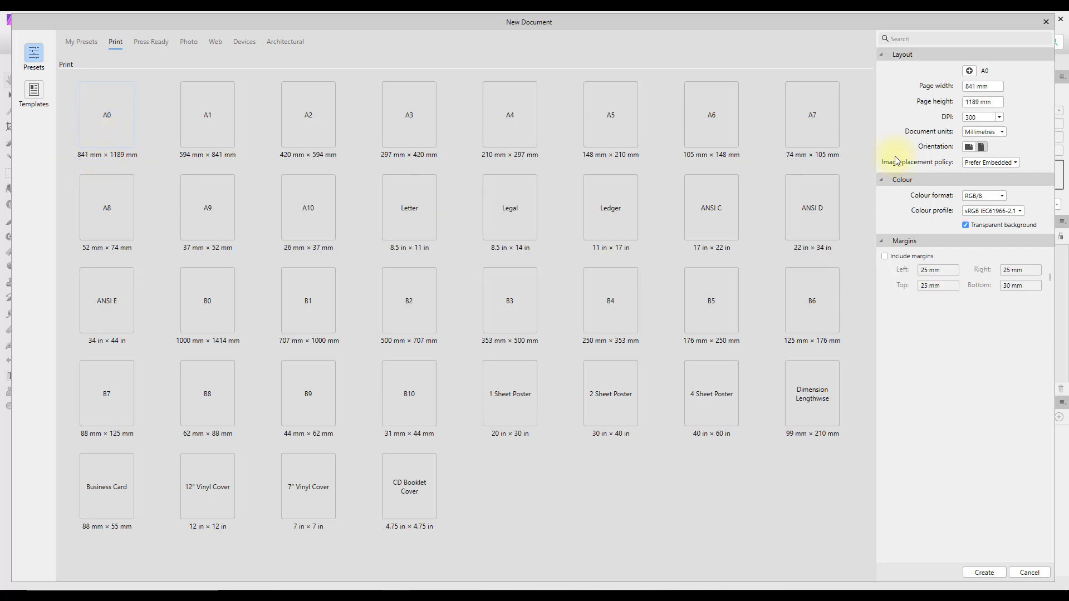
pyautogui.click(967, 146)
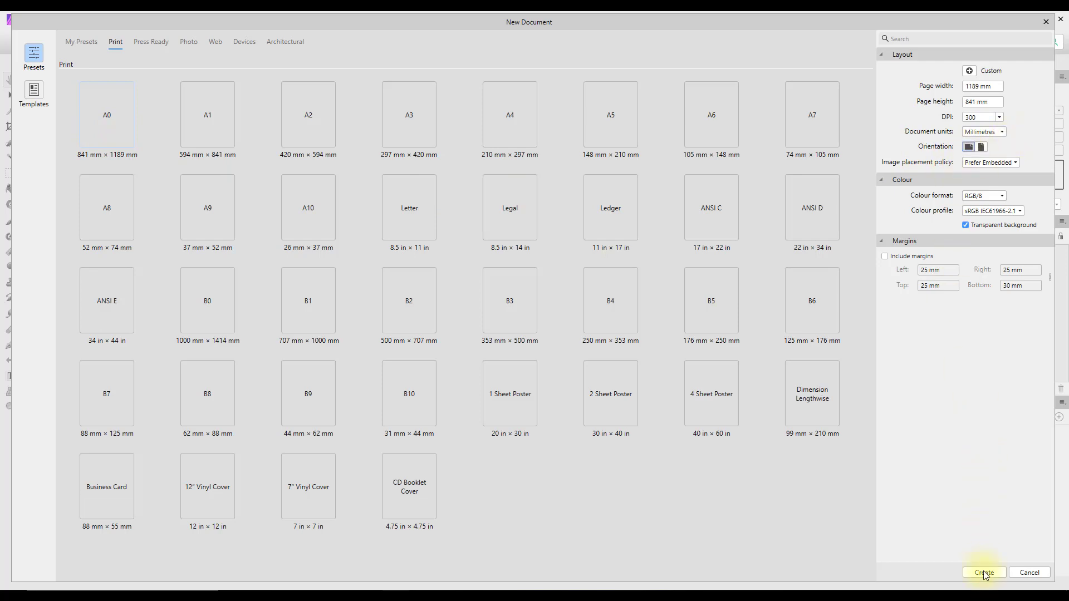
pyautogui.click(982, 572)
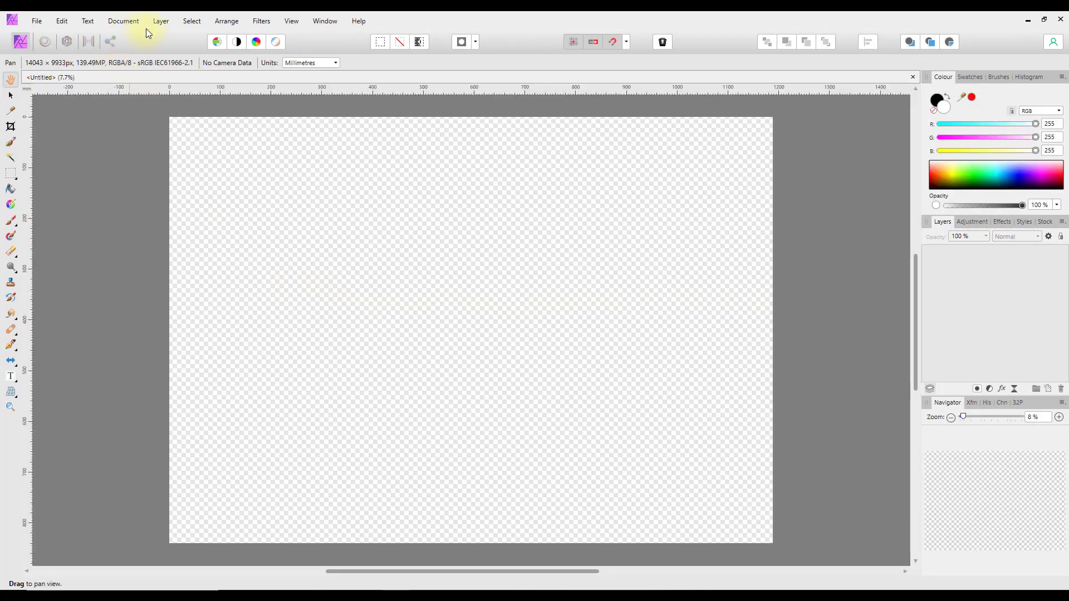
# - Add a white fill layer to the A0 canvas and rename it 'A0'
pyautogui.click(161, 20)
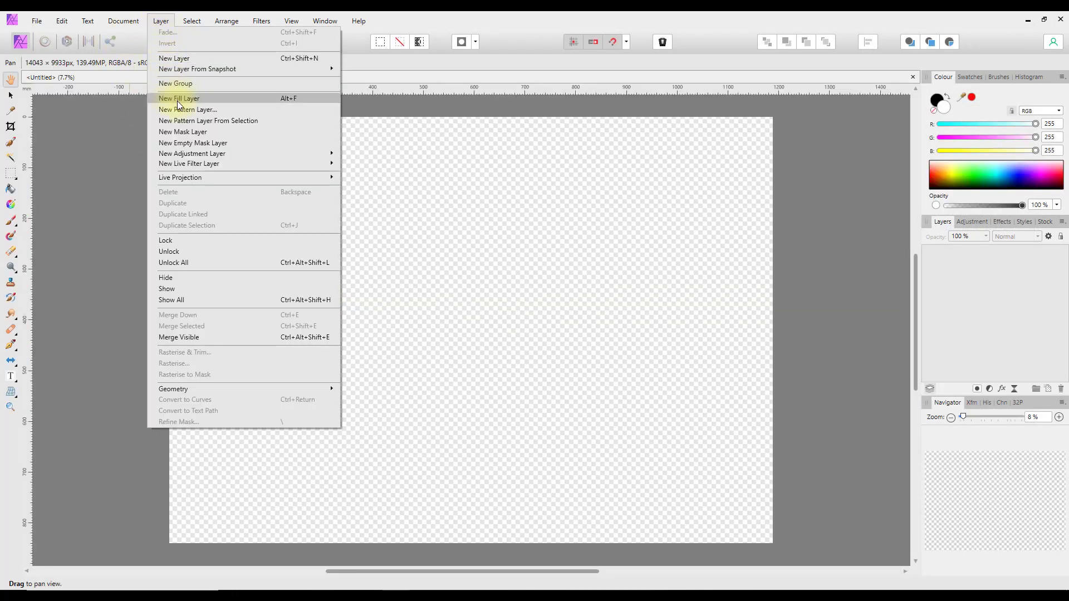
pyautogui.click(179, 98)
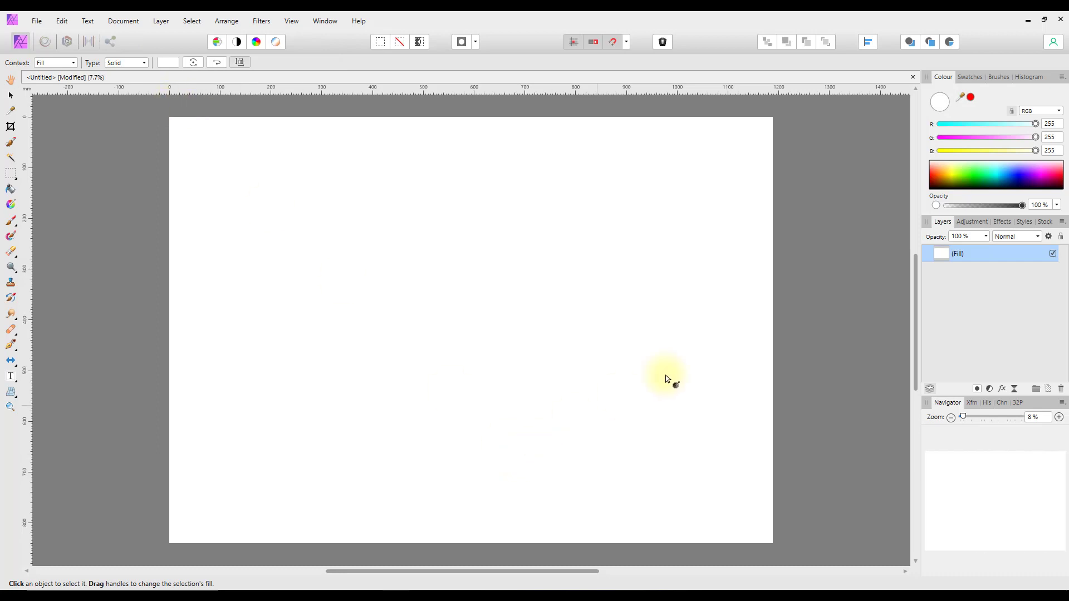
pyautogui.doubleClick(958, 254)
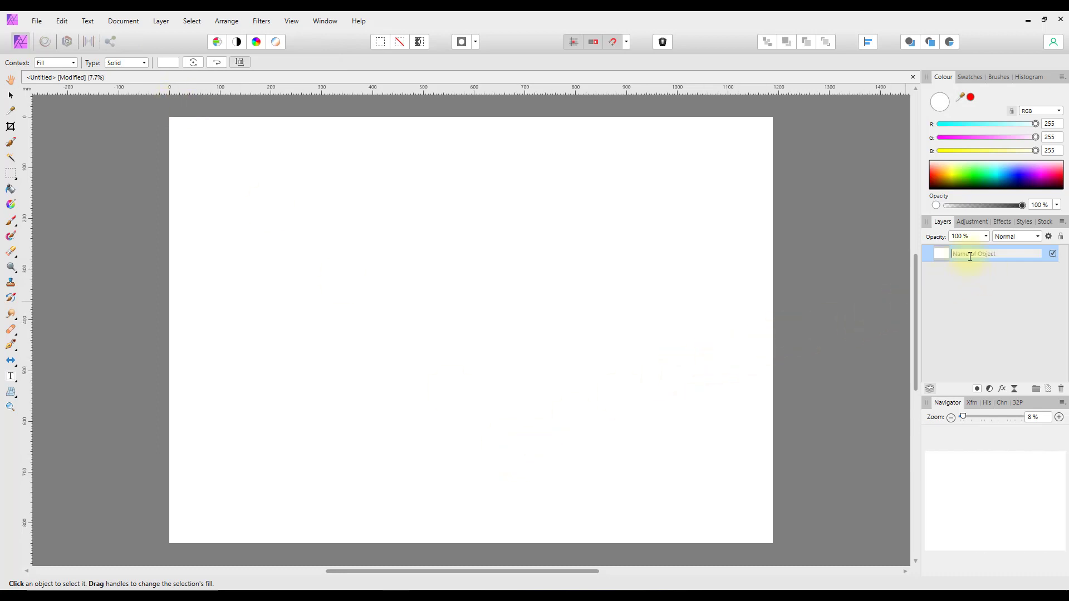
pyautogui.write('A0 (Fill')
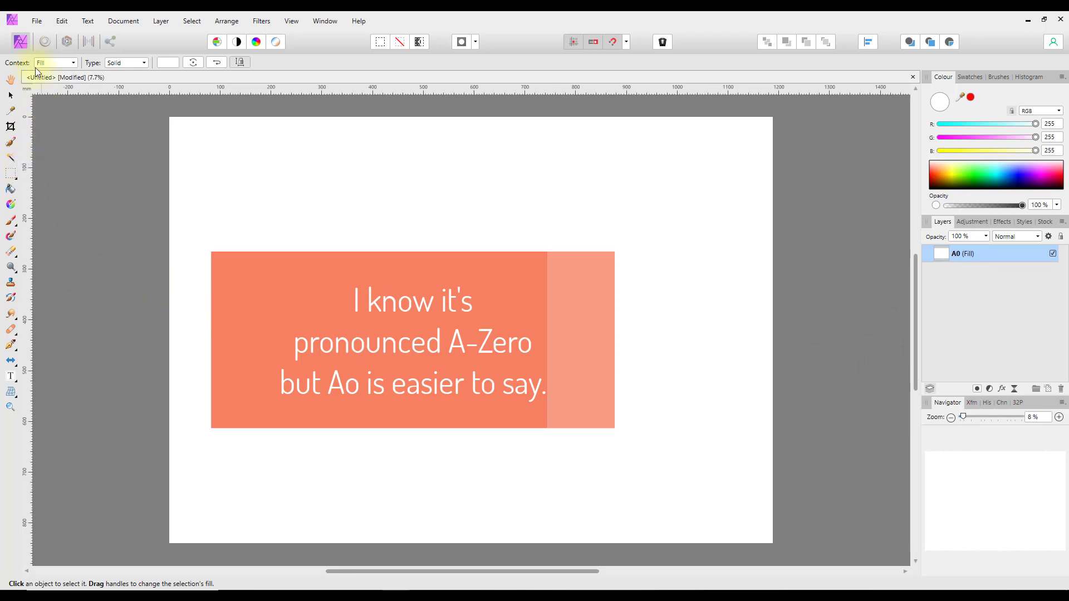
# - Create a second document from the A10 preset, landscape 37 × 26 mm at 300 DPI
pyautogui.click(36, 21)
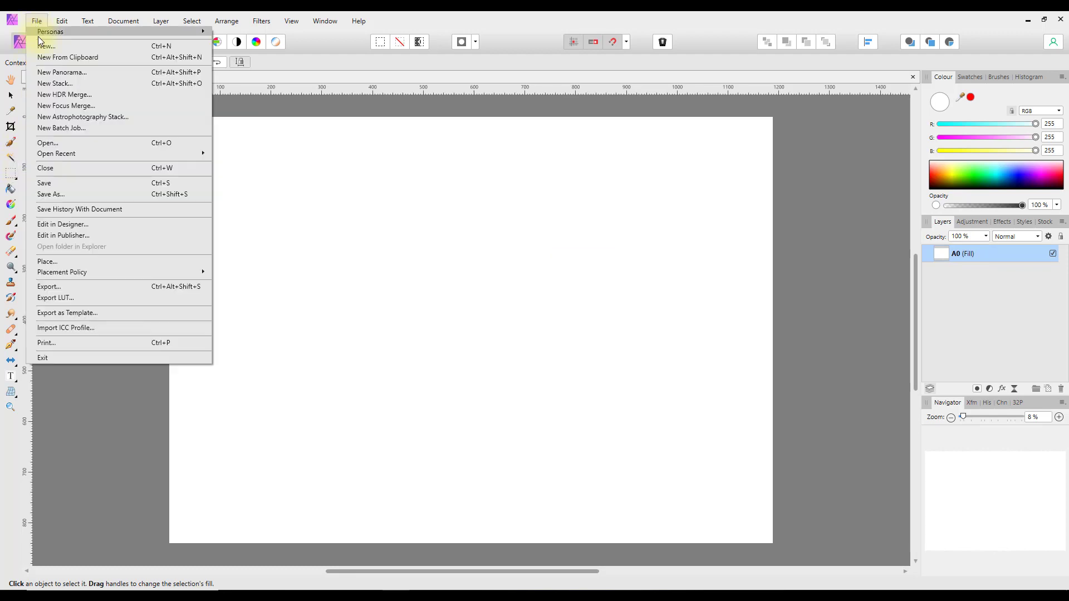
pyautogui.click(45, 45)
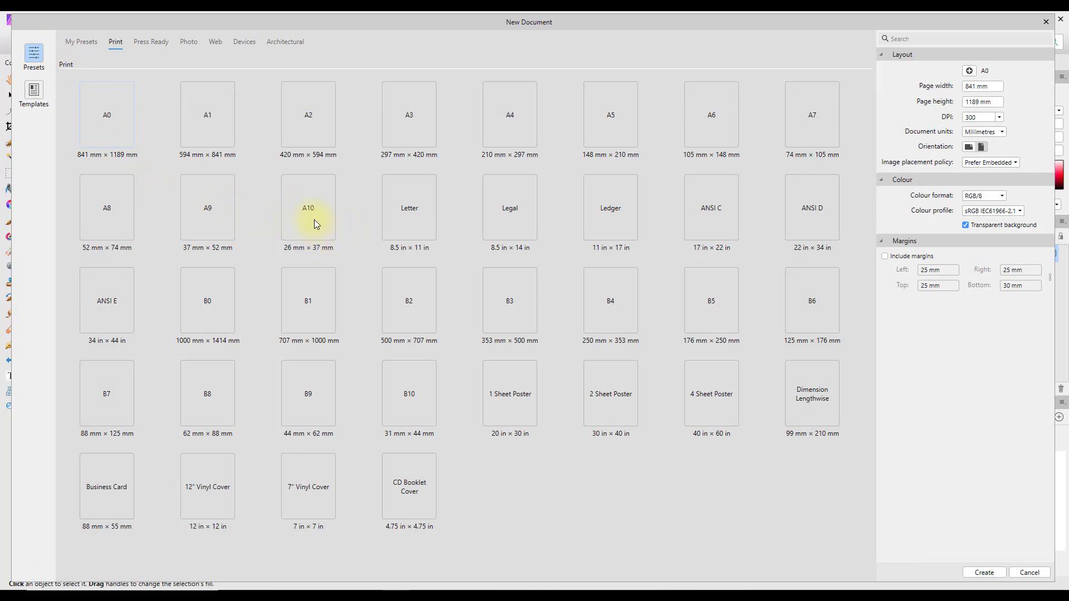
pyautogui.click(307, 207)
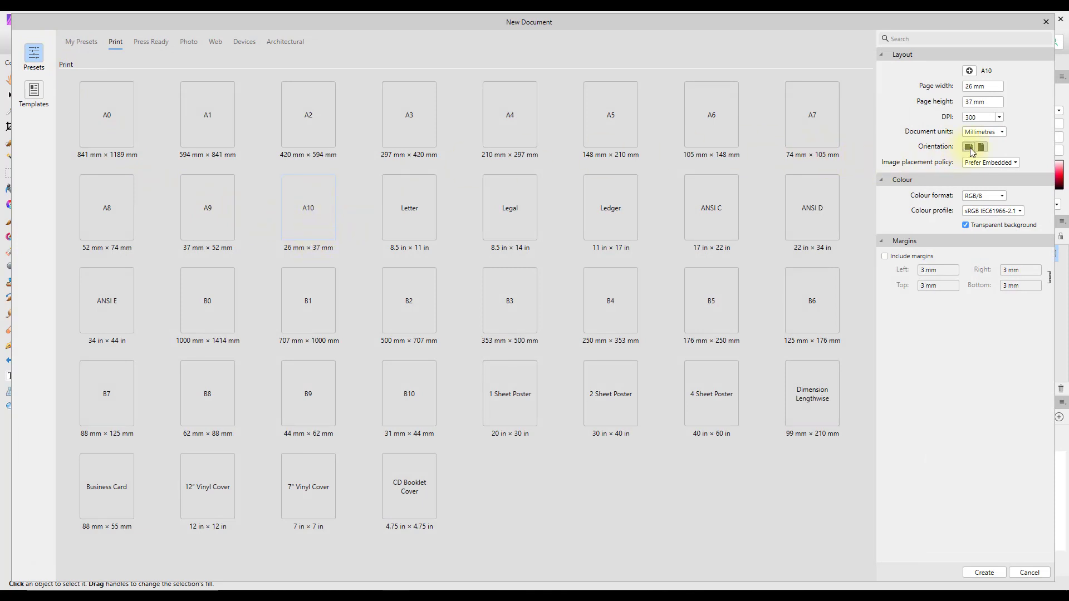
pyautogui.click(980, 146)
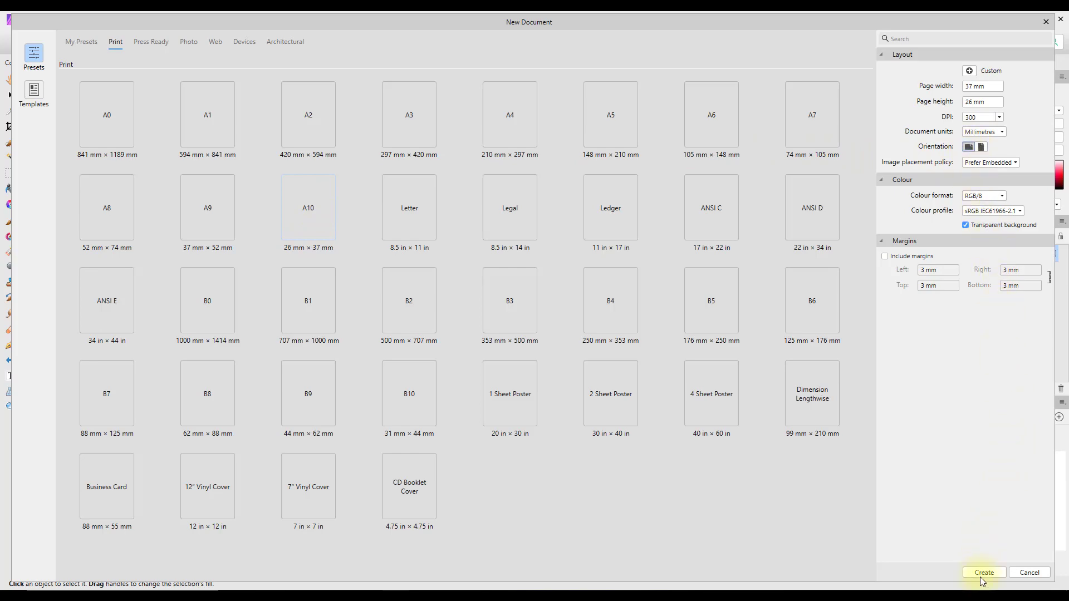
pyautogui.click(983, 573)
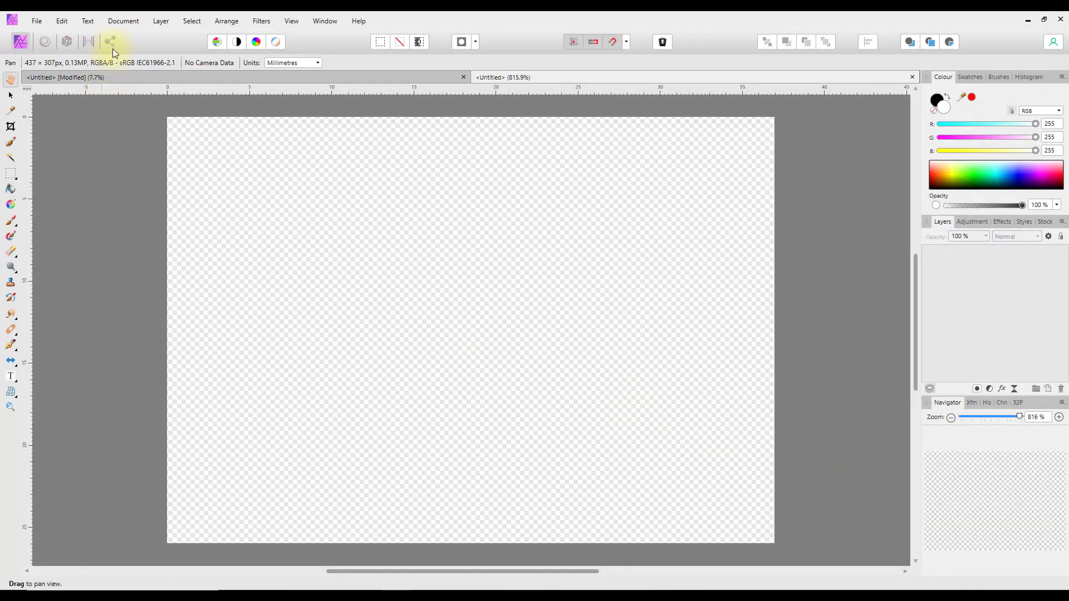
# - Add a white fill layer to the A10 page and rename it 'A10'
pyautogui.click(160, 21)
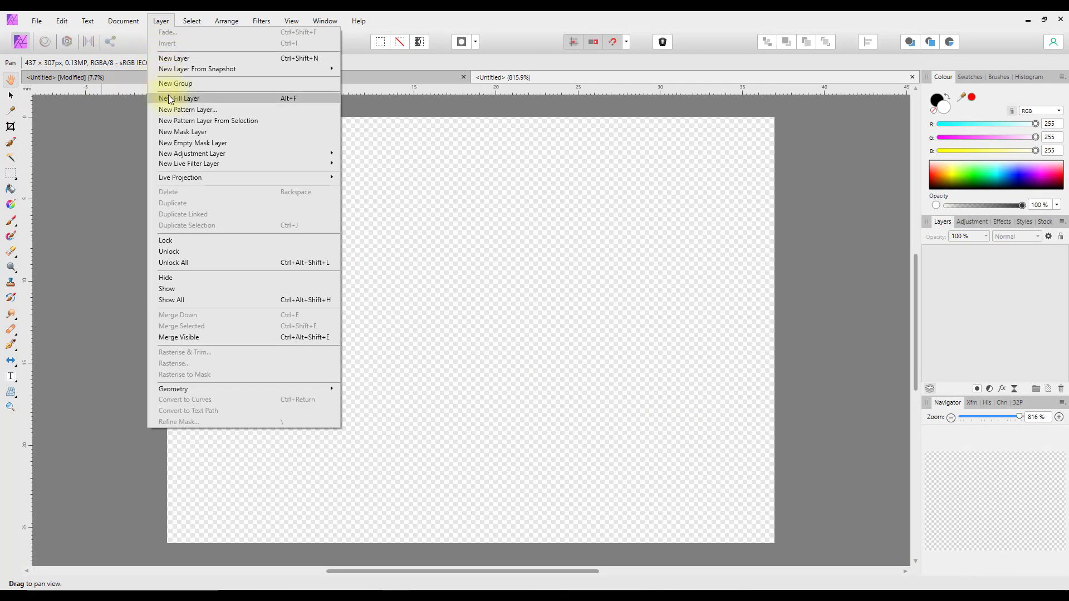
pyautogui.click(181, 98)
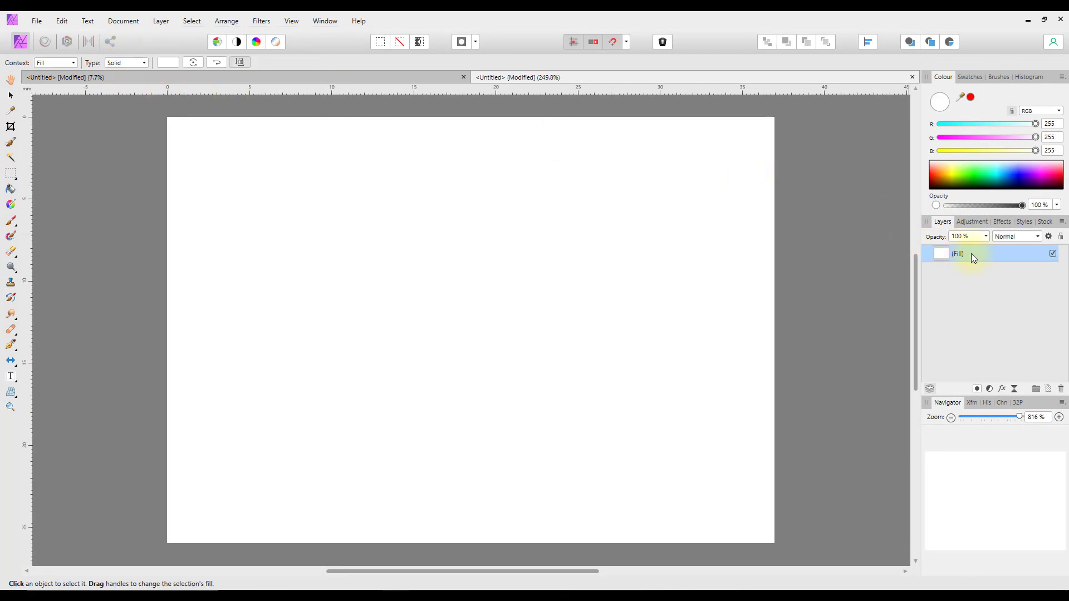
pyautogui.doubleClick(957, 254)
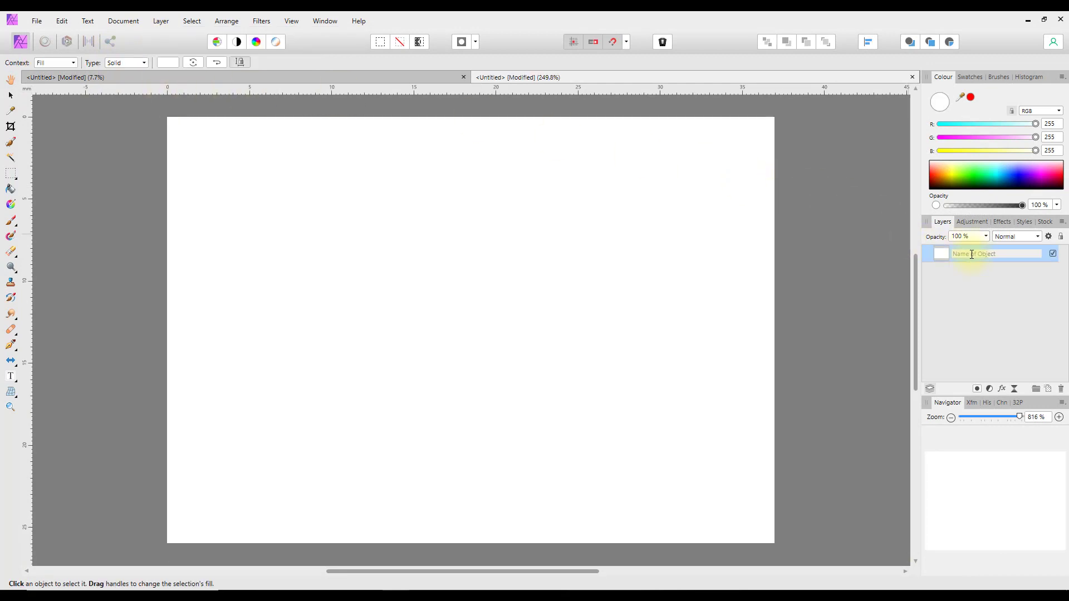
pyautogui.write('A10-paper.php')
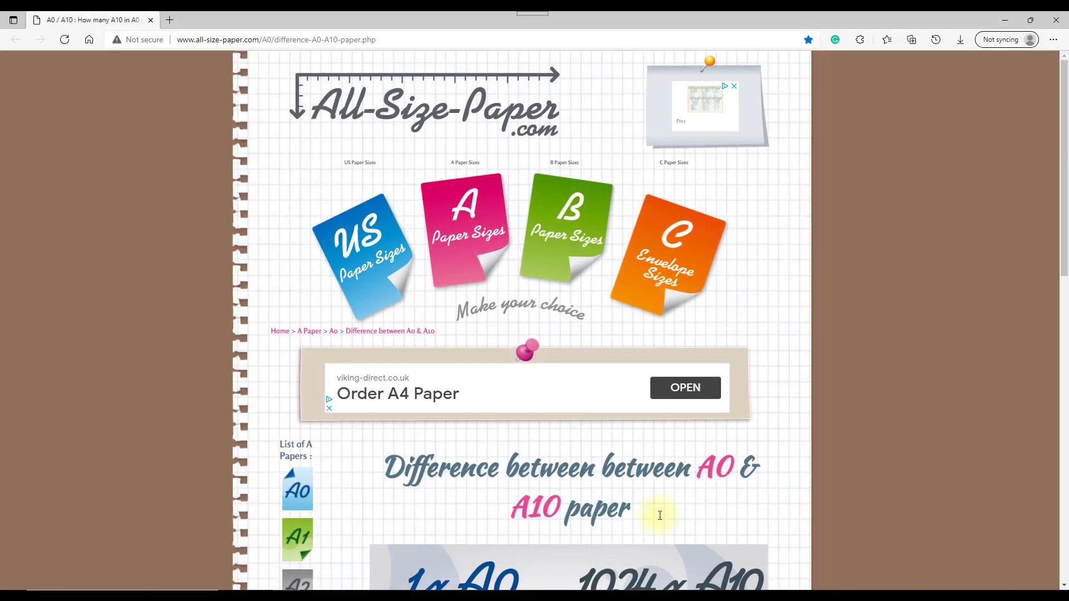
pyautogui.moveTo(483, 165)
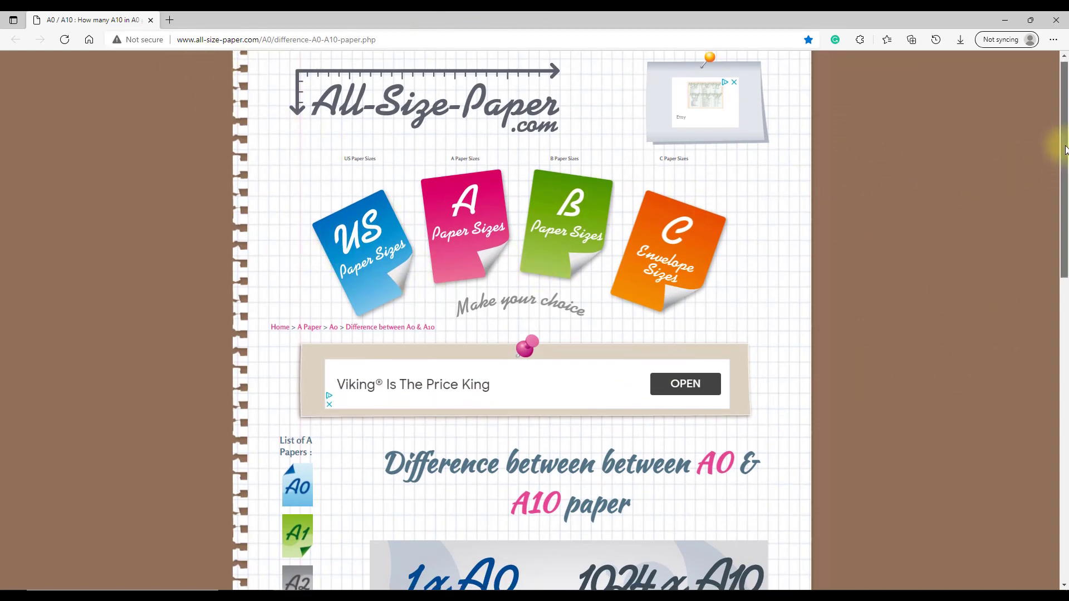
# - Scroll the Edge paper-size page to the graphic showing one A0 equals 1024 A10 sheets
pyautogui.scroll(-3)
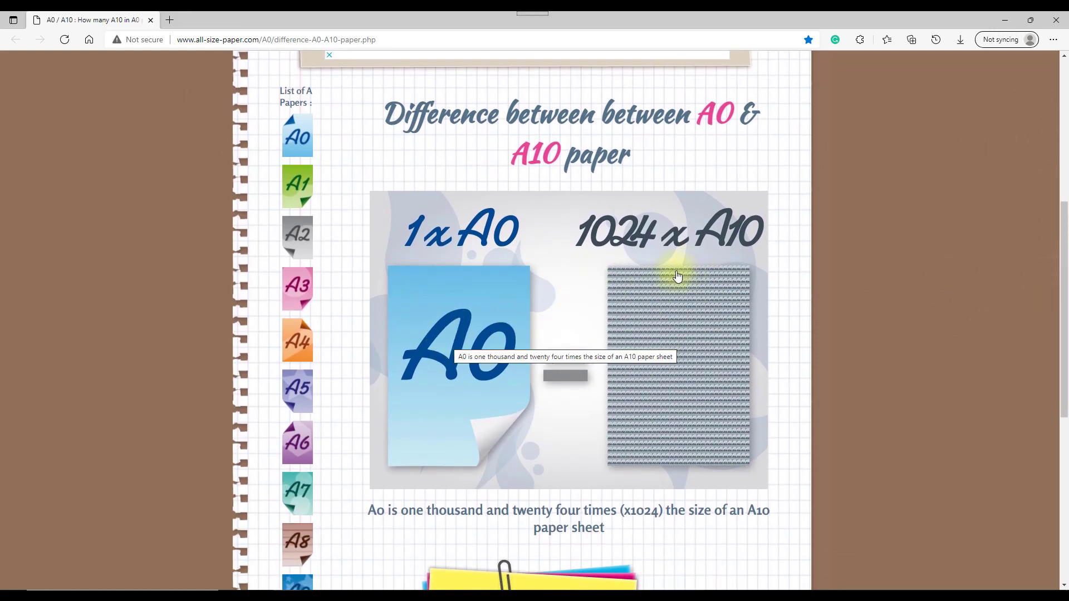
pyautogui.moveTo(646, 254)
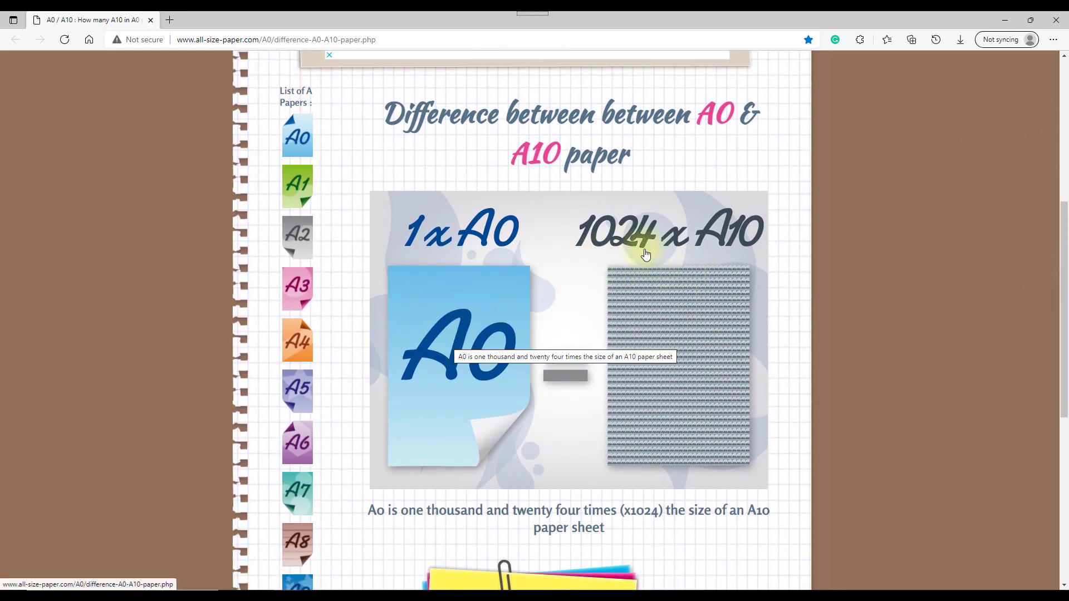
pyautogui.moveTo(705, 373)
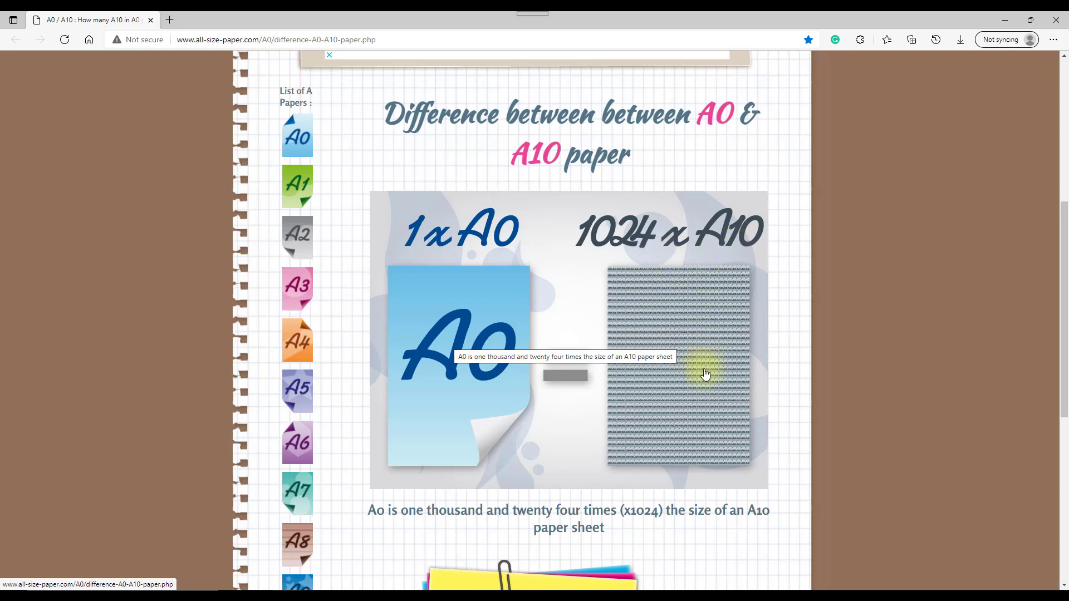
pyautogui.moveTo(450, 404)
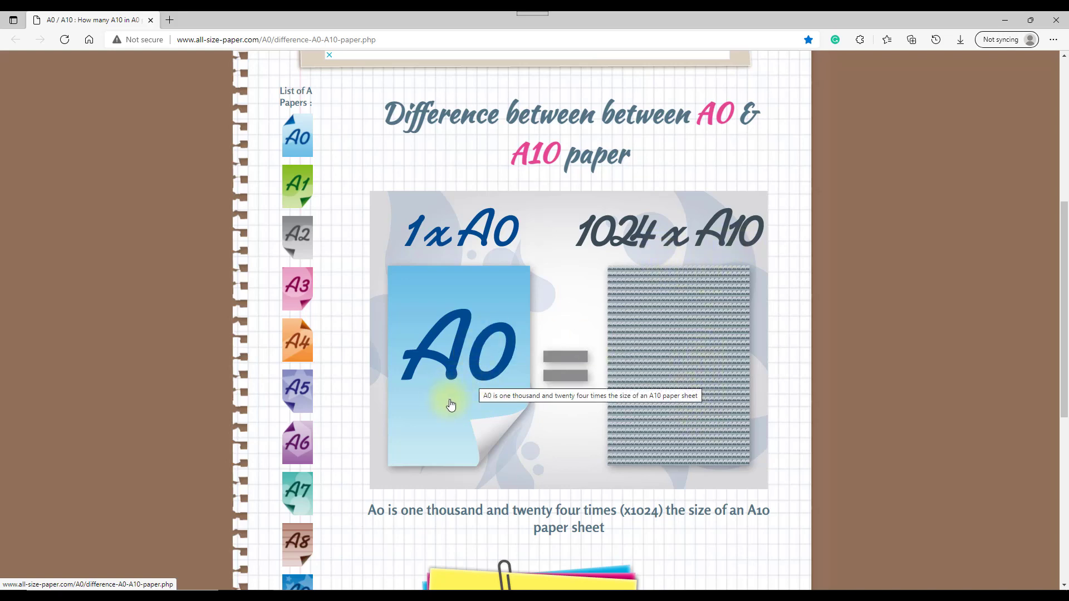
pyautogui.moveTo(426, 428)
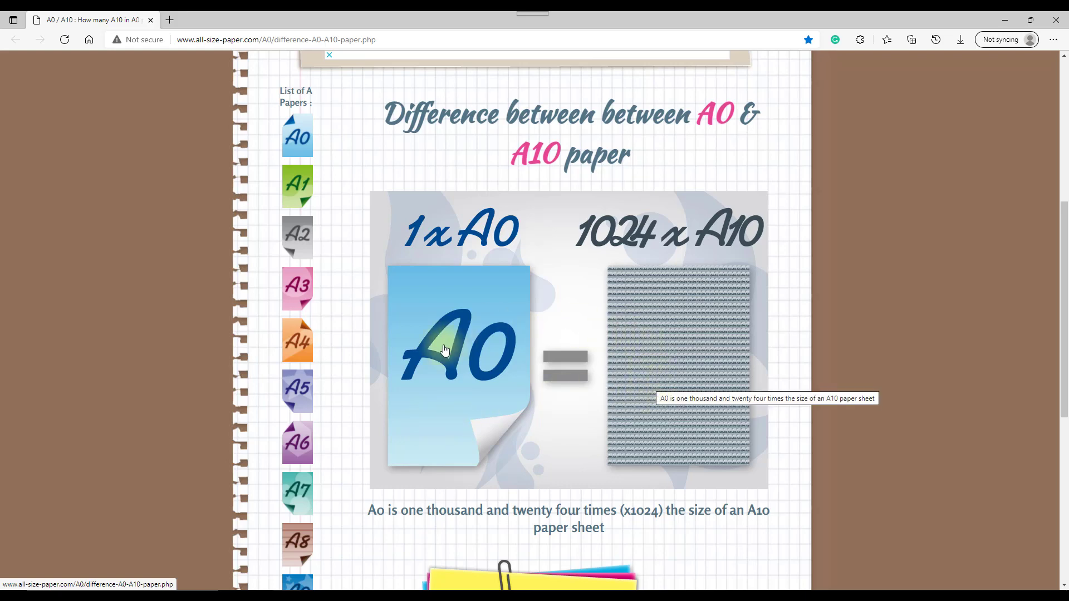
pyautogui.moveTo(612, 338)
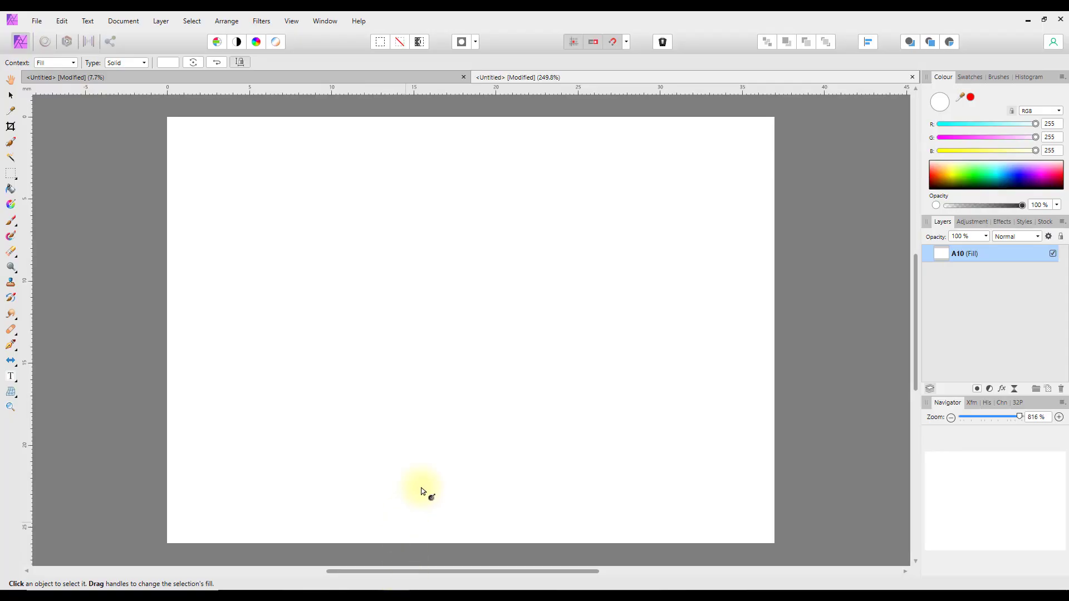
pyautogui.moveTo(231, 103)
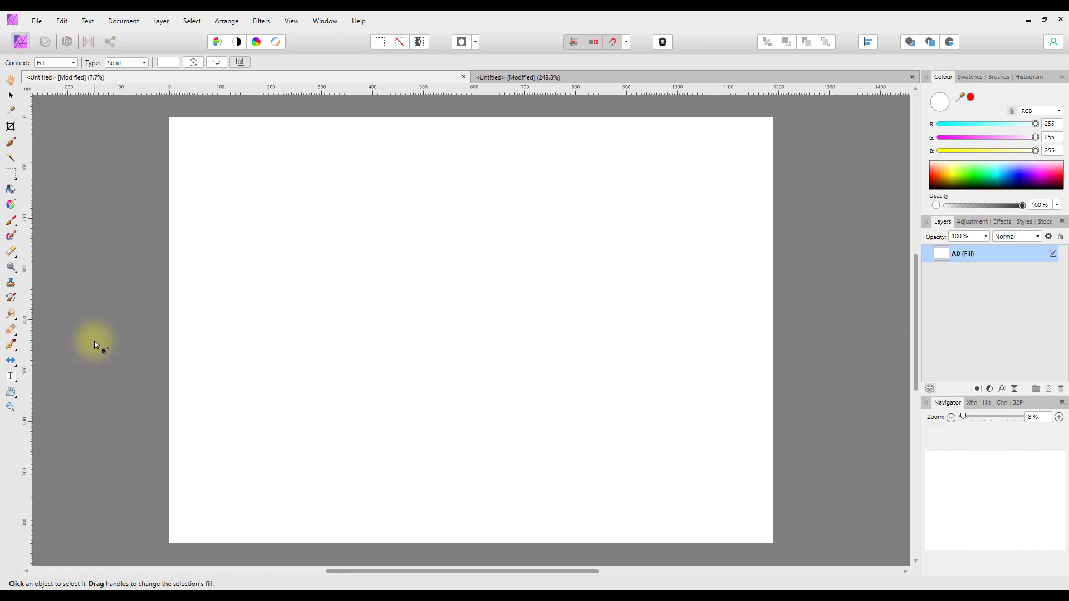
pyautogui.moveTo(409, 571)
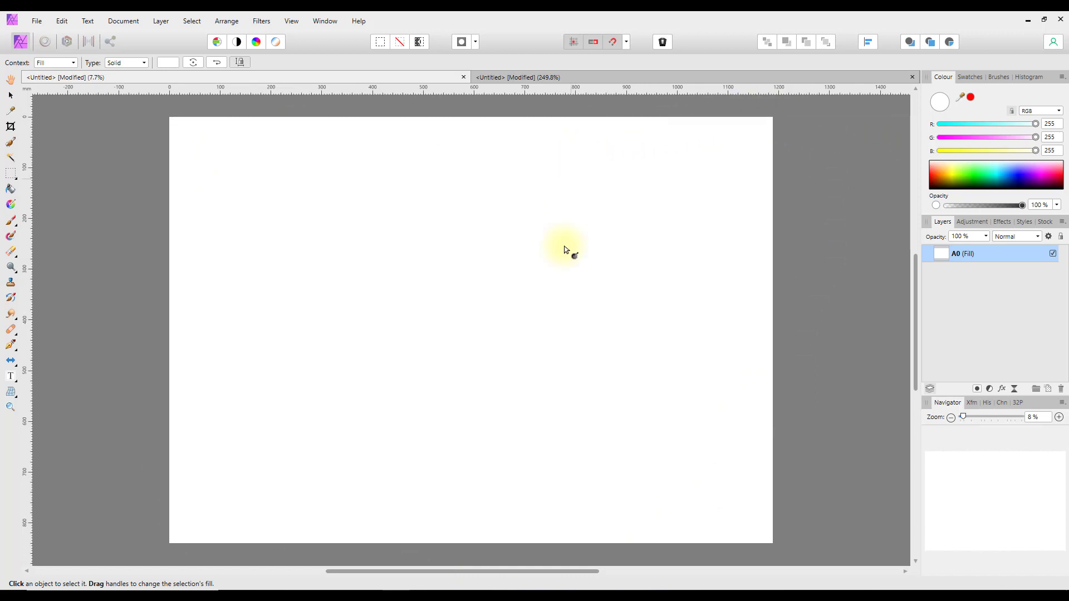
pyautogui.moveTo(560, 398)
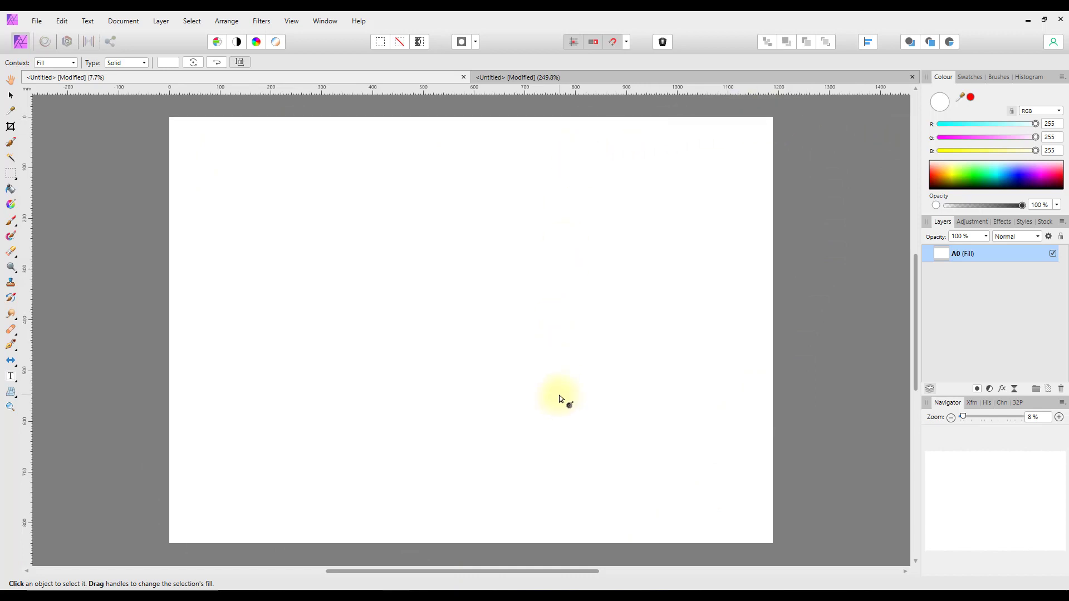
pyautogui.moveTo(368, 409)
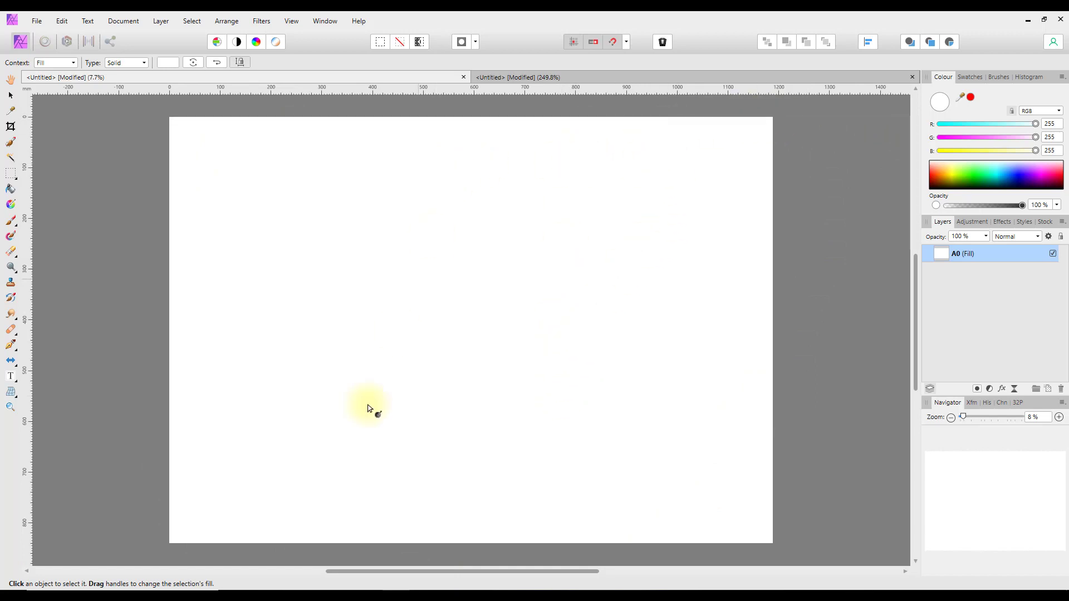
pyautogui.moveTo(308, 498)
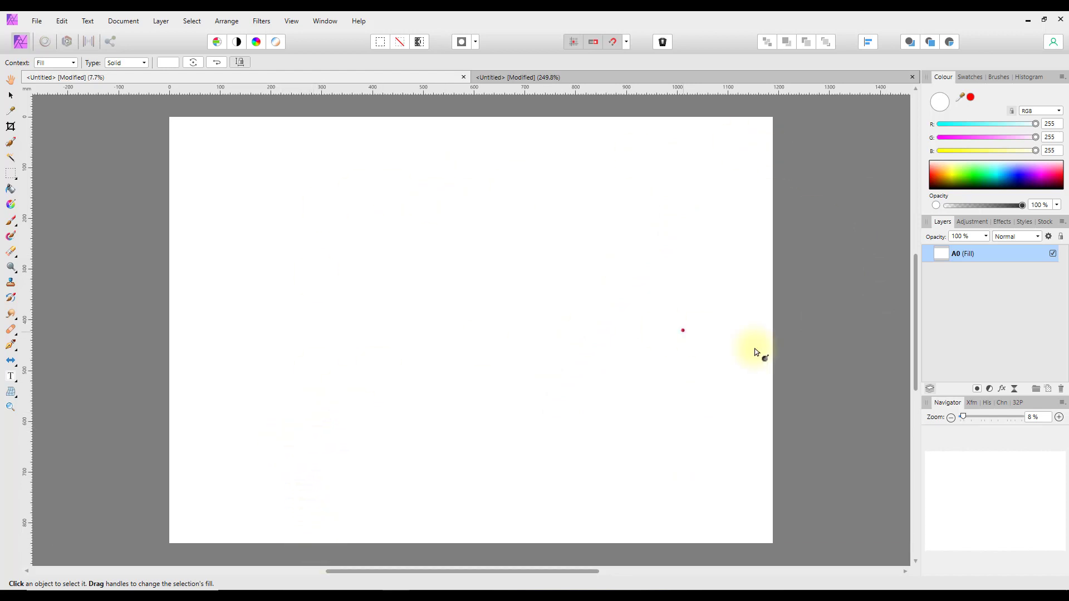
pyautogui.moveTo(939, 261)
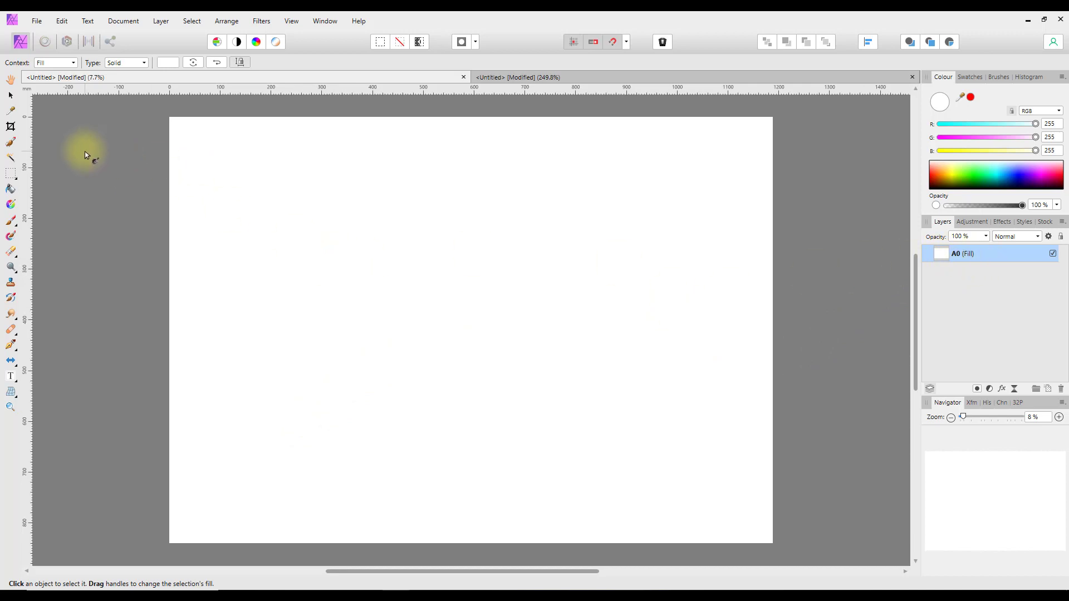
pyautogui.moveTo(1014, 458)
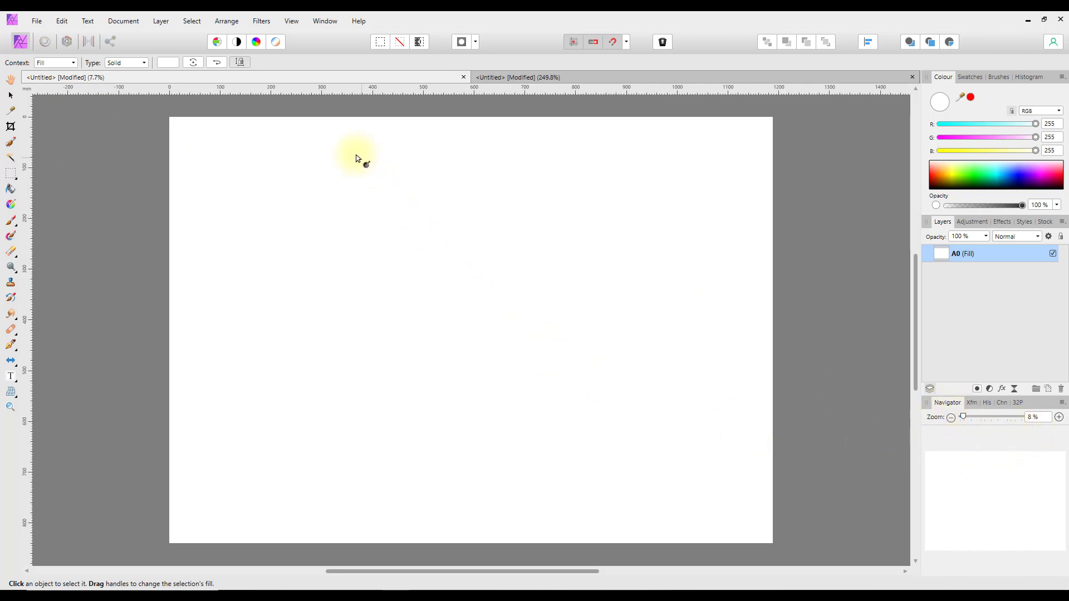
pyautogui.moveTo(617, 81)
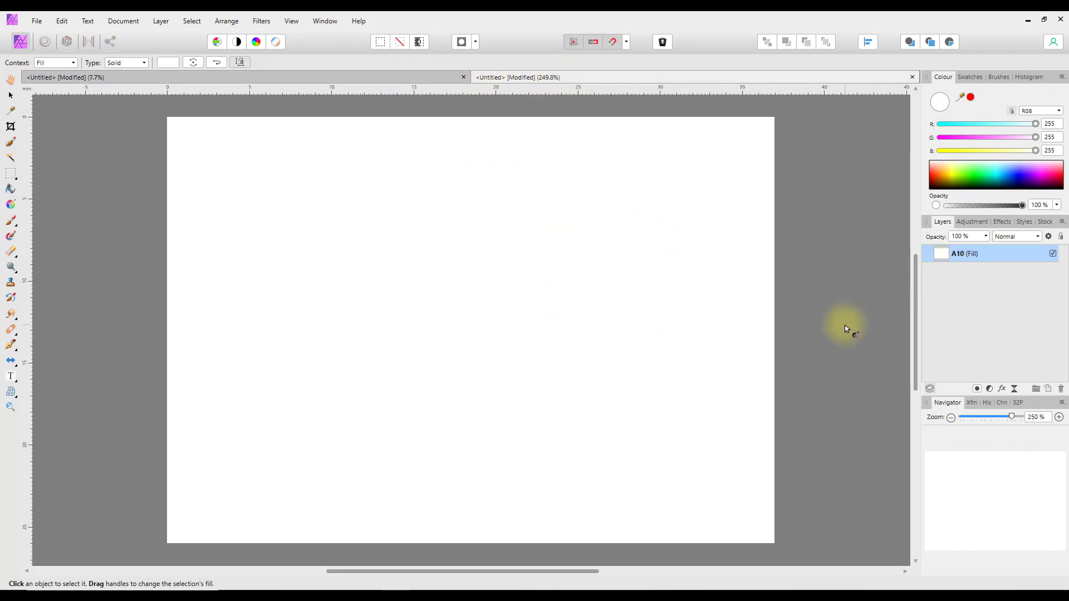
pyautogui.moveTo(386, 286)
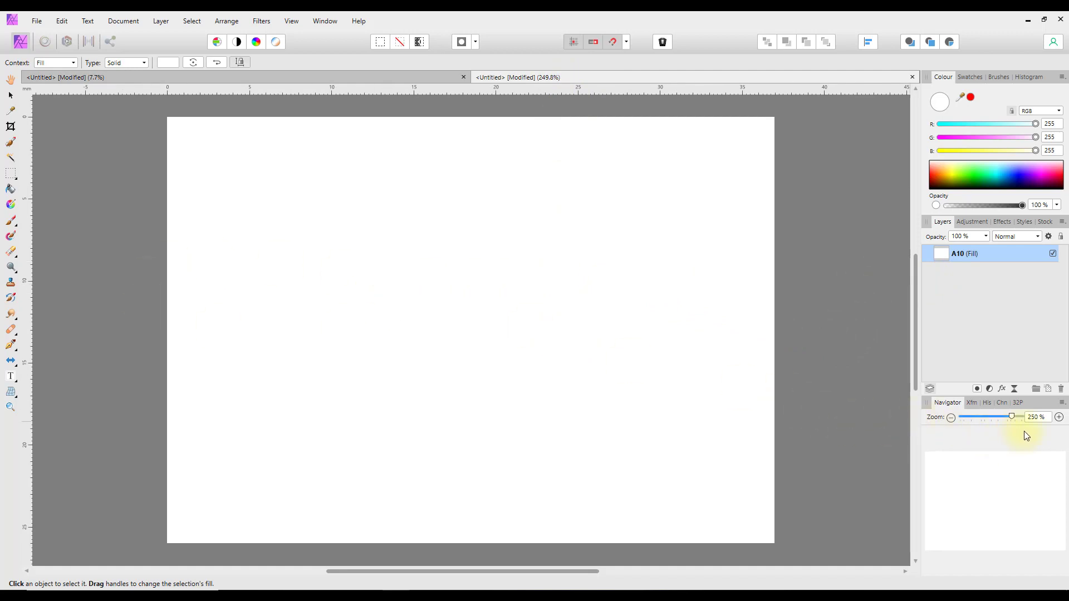
pyautogui.moveTo(1022, 451)
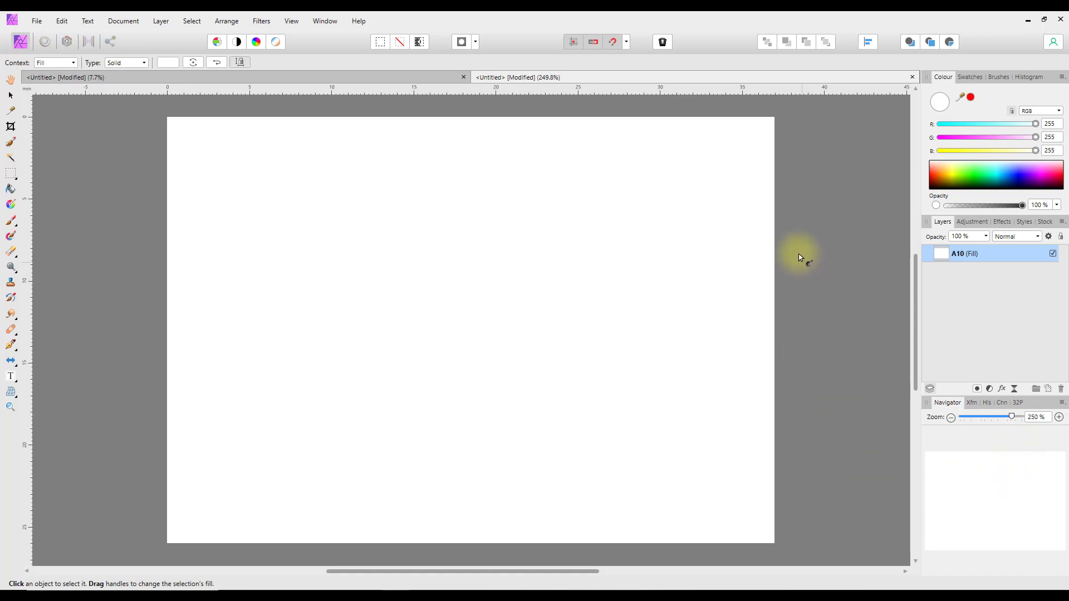
pyautogui.moveTo(360, 81)
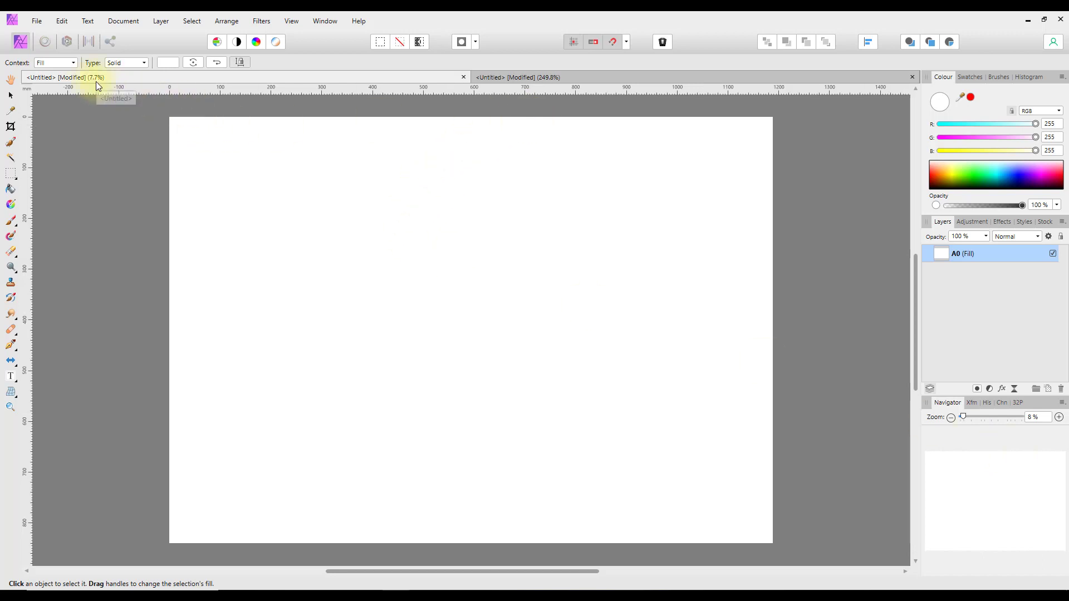
pyautogui.moveTo(619, 91)
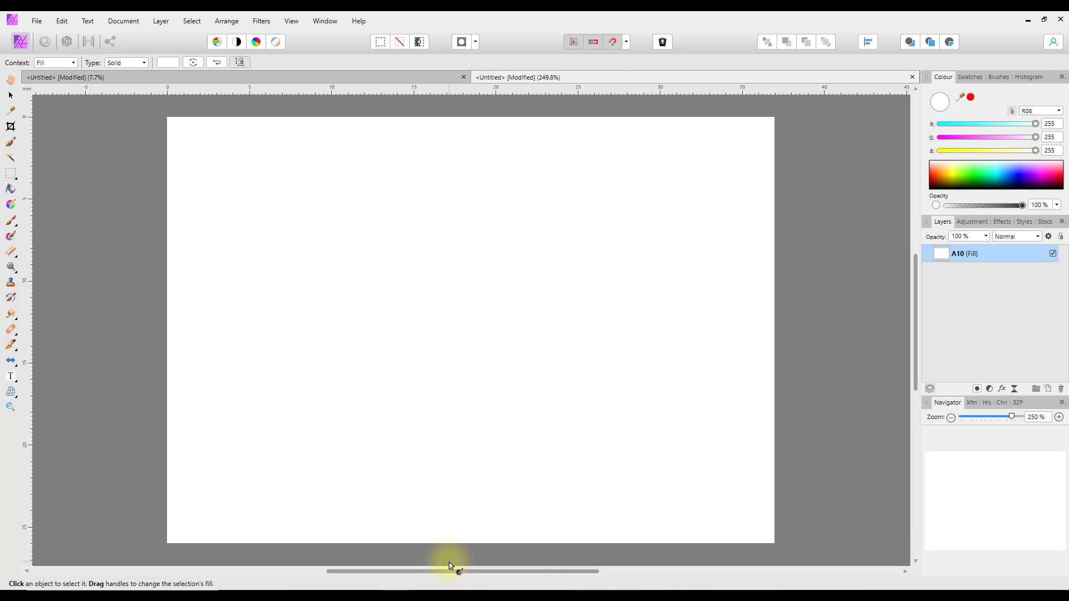
pyautogui.moveTo(477, 514)
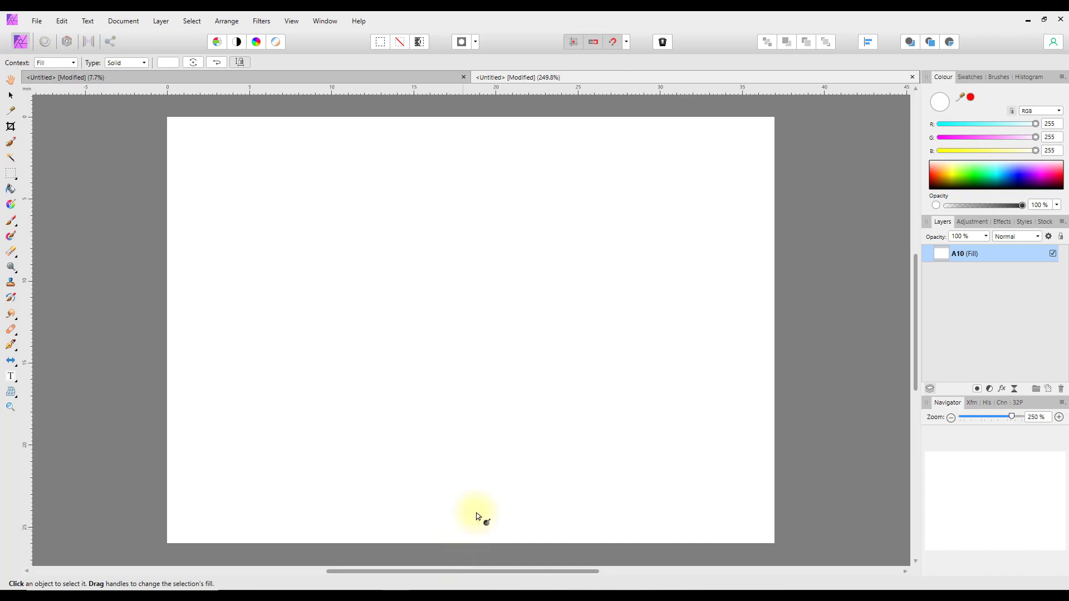
pyautogui.moveTo(844, 431)
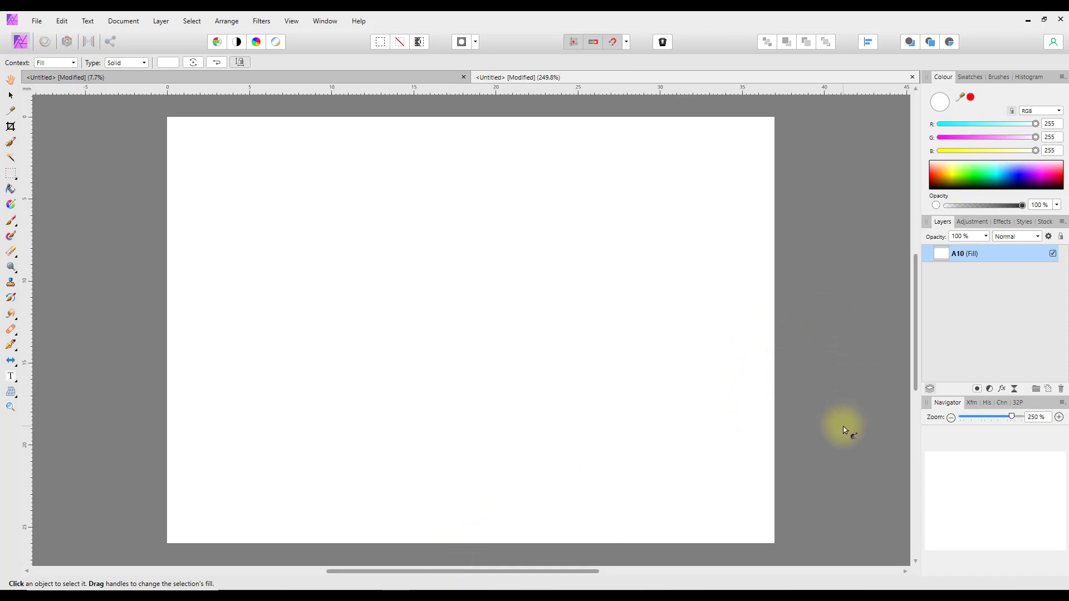
pyautogui.moveTo(845, 431)
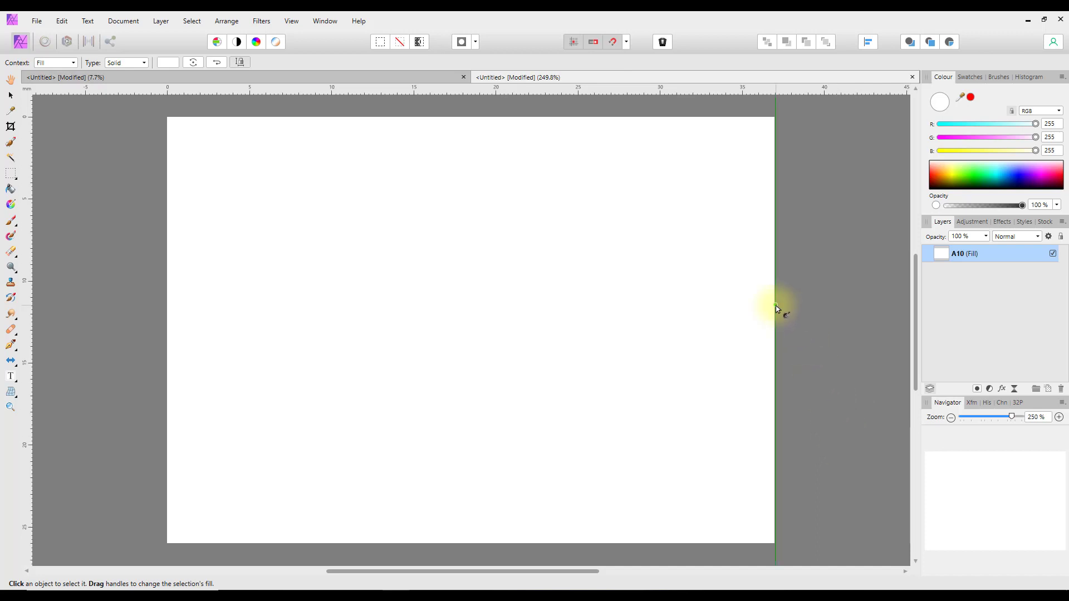
pyautogui.moveTo(748, 302)
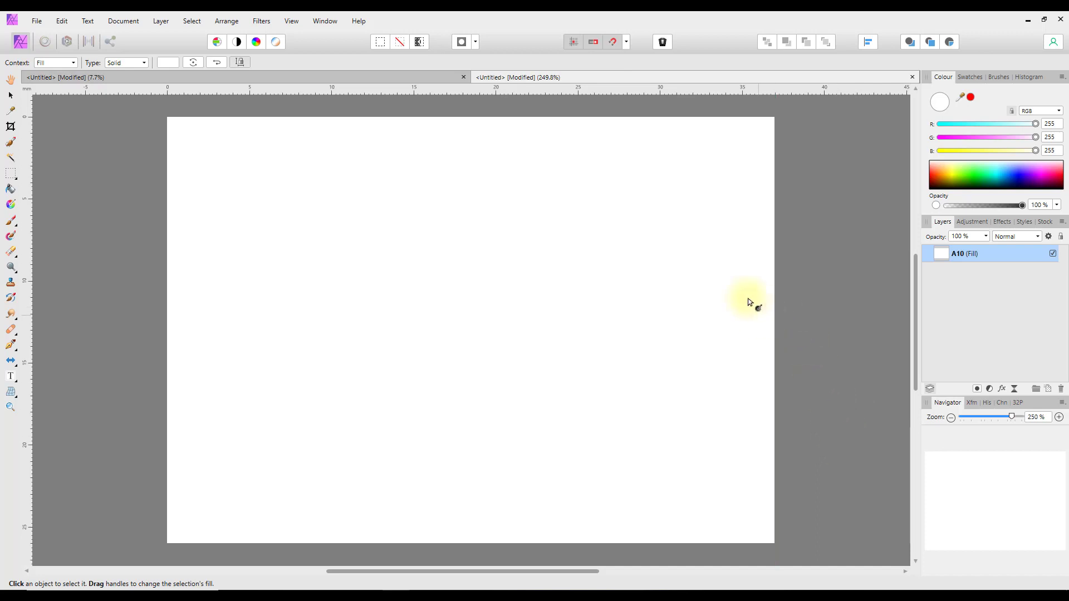
pyautogui.moveTo(473, 468)
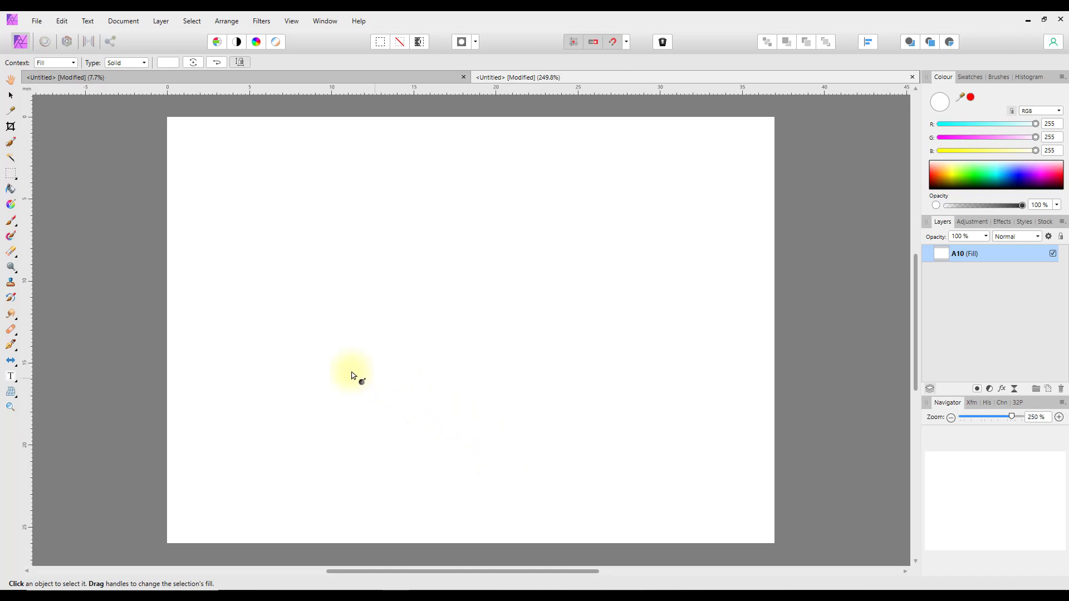
pyautogui.moveTo(449, 457)
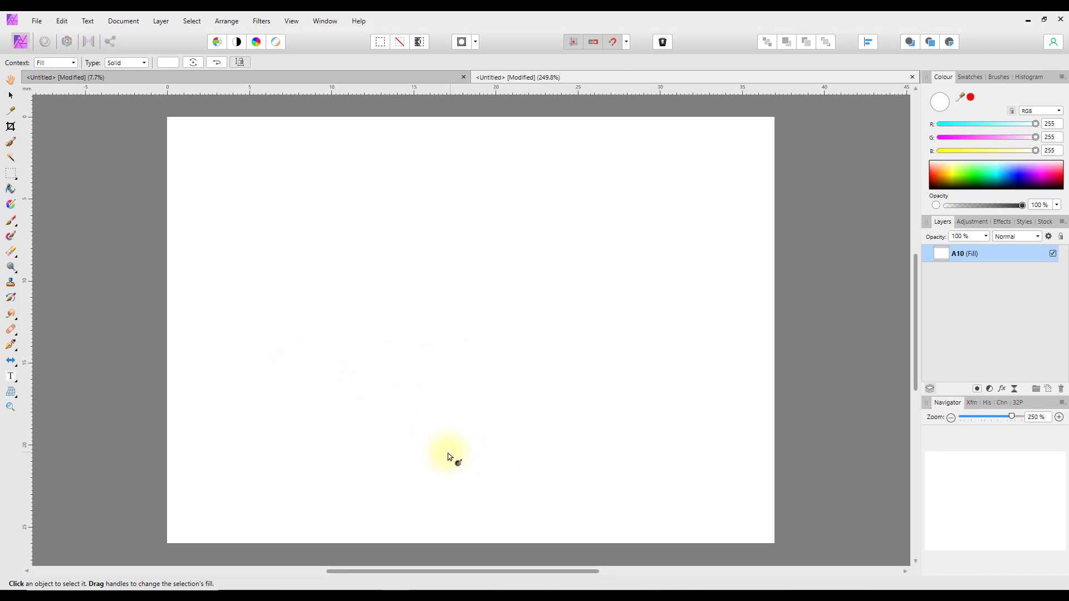
pyautogui.moveTo(1026, 432)
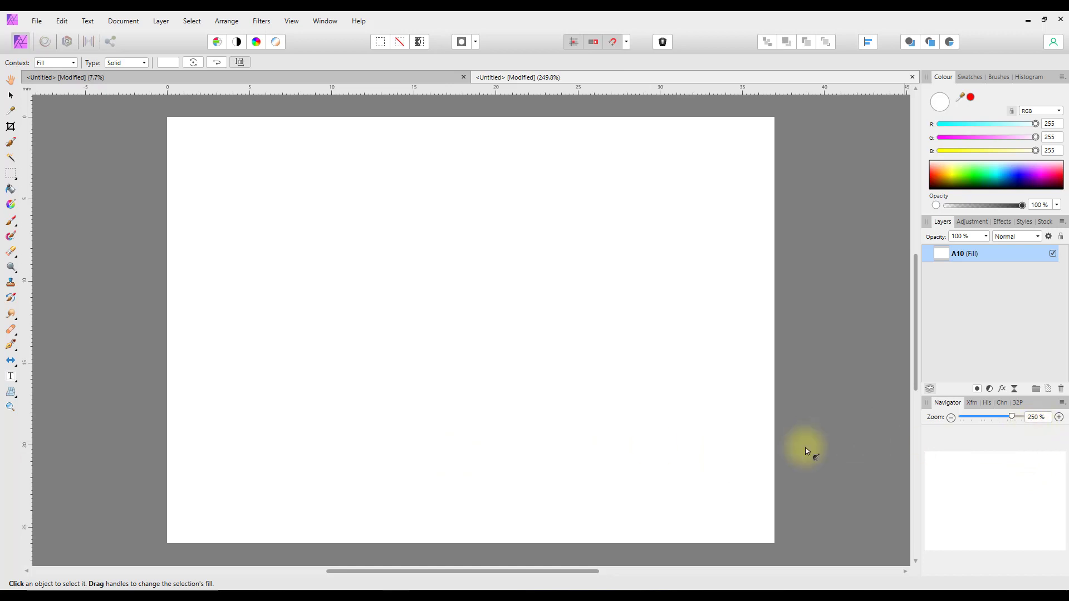
pyautogui.moveTo(344, 359)
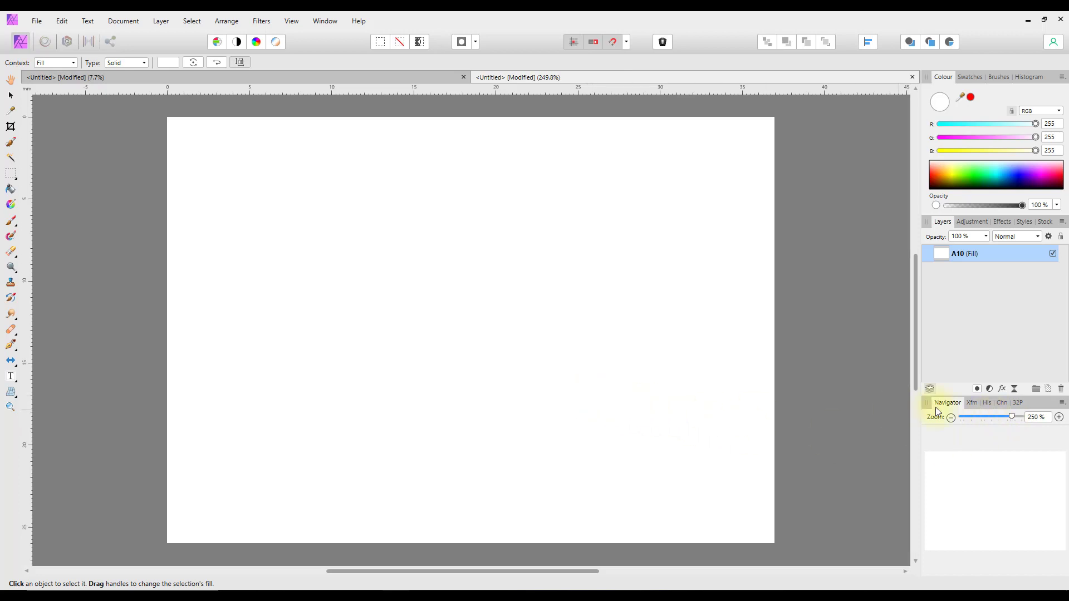
# - Zoom the A10 page from 250% down to 100% with the Navigator slider
pyautogui.moveTo(1011, 417); pyautogui.dragTo(1003, 416)
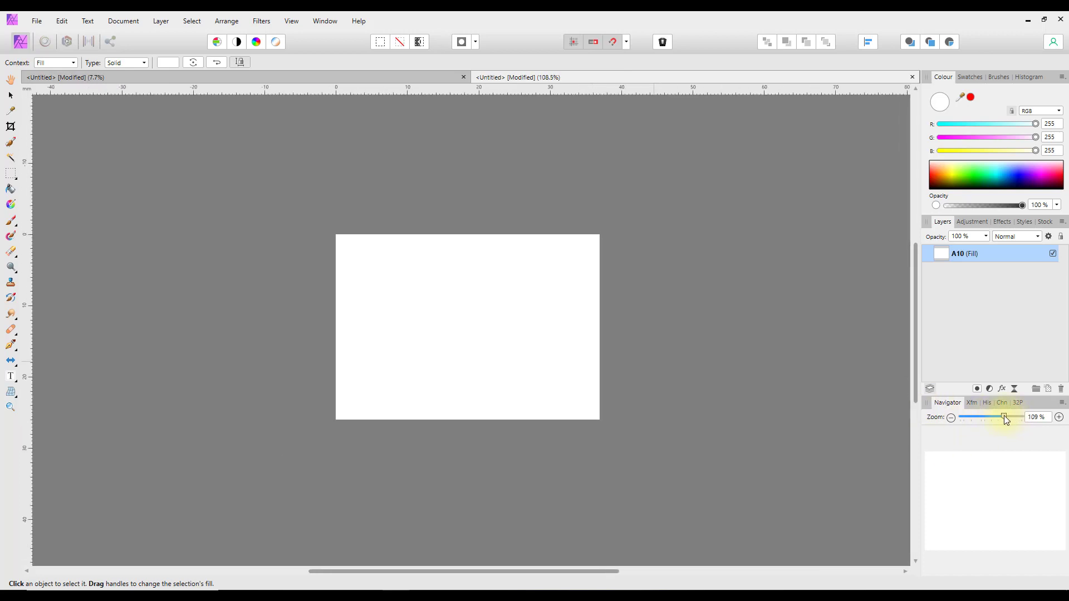
pyautogui.moveTo(1006, 417); pyautogui.dragTo(1002, 417)
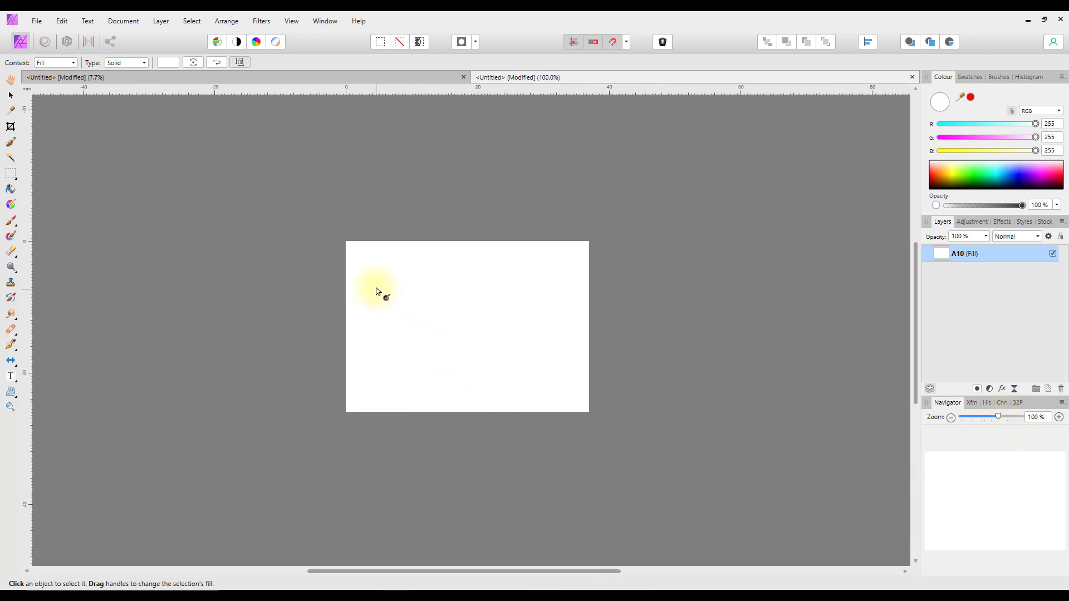
pyautogui.moveTo(375, 290); pyautogui.dragTo(418, 328)
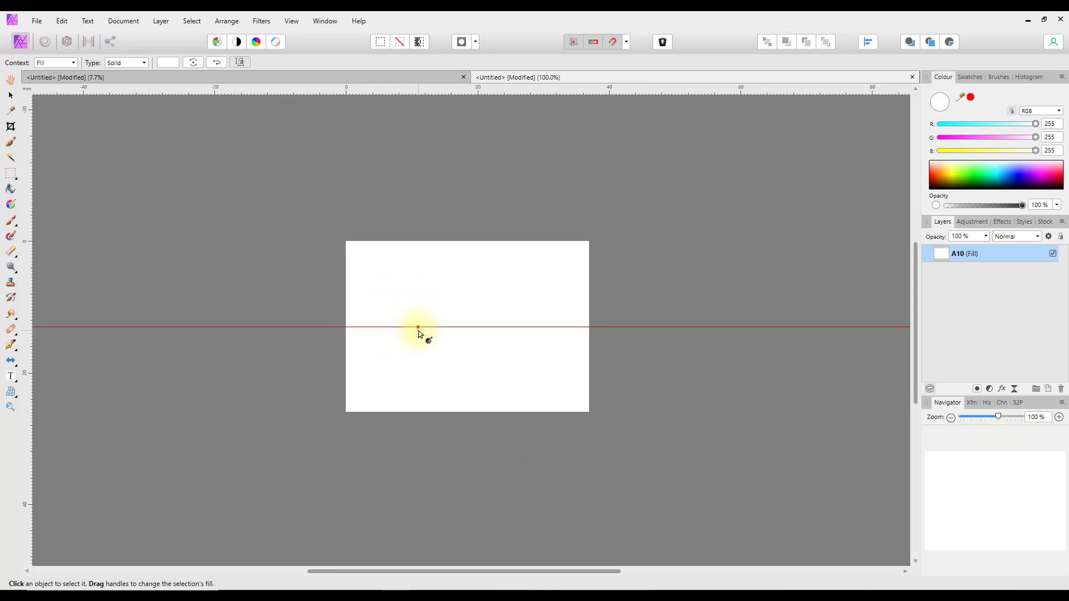
pyautogui.moveTo(418, 328); pyautogui.dragTo(406, 328)
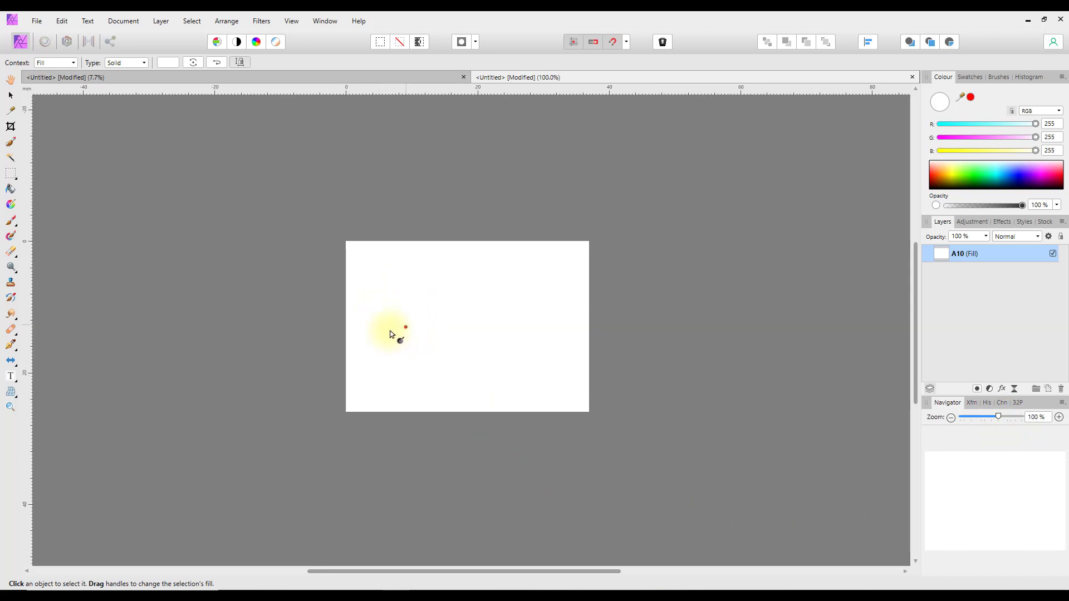
pyautogui.moveTo(392, 334); pyautogui.dragTo(411, 436)
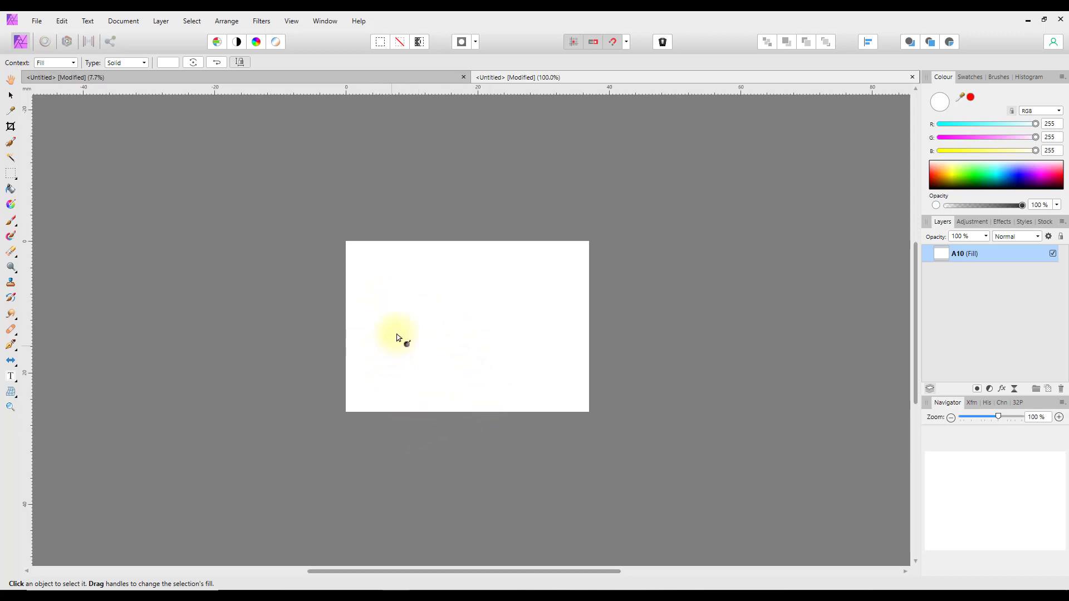
pyautogui.moveTo(913, 76)
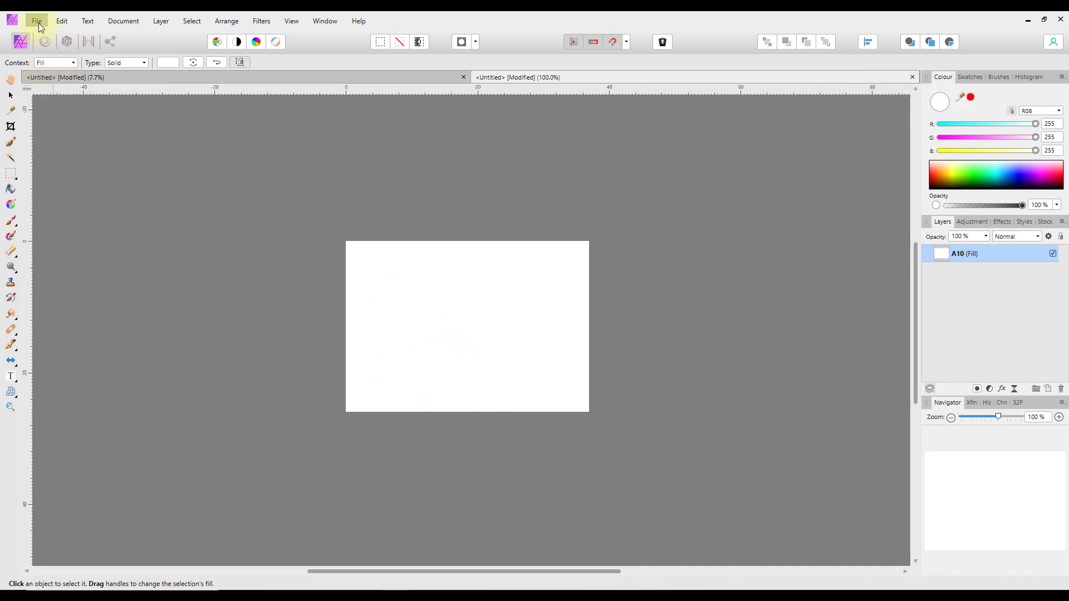
# - Open the murano-1962519.jpg canal photo through the File menu
pyautogui.click(36, 20)
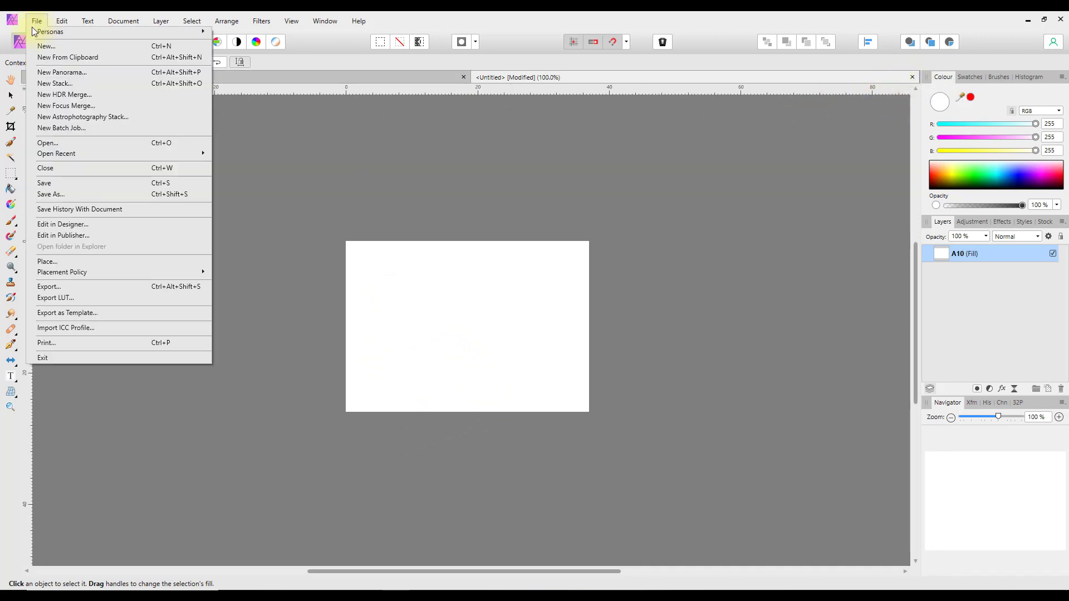
pyautogui.moveTo(55, 83)
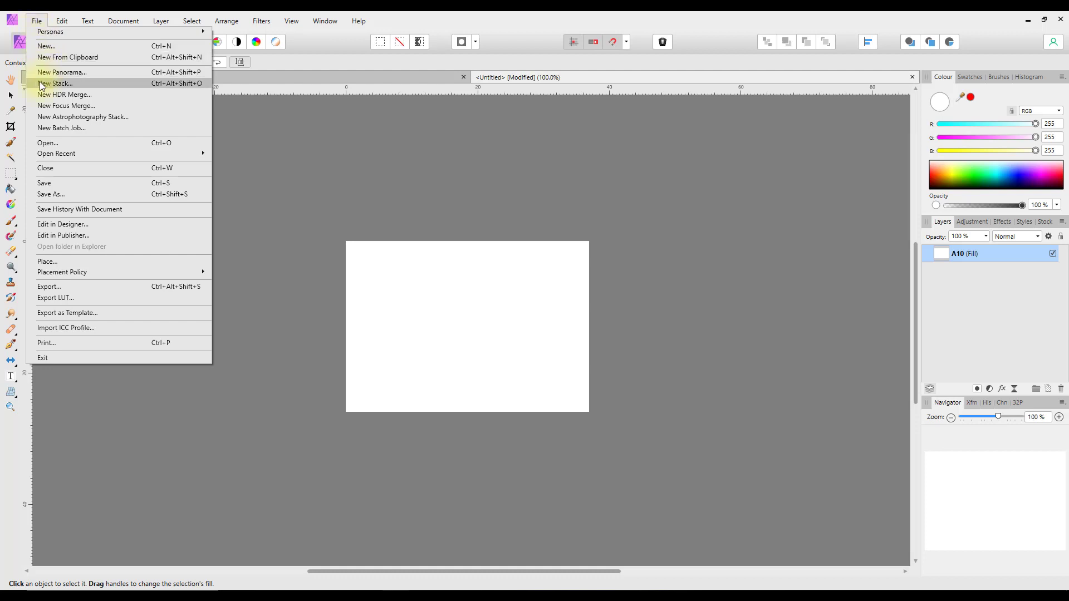
pyautogui.moveTo(89, 94)
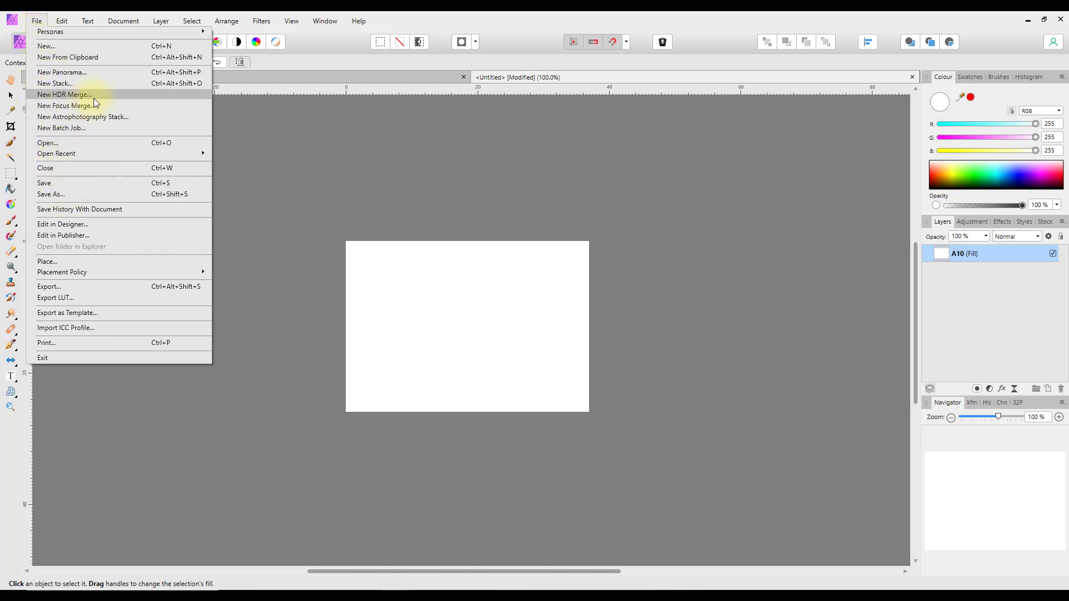
pyautogui.moveTo(76, 198)
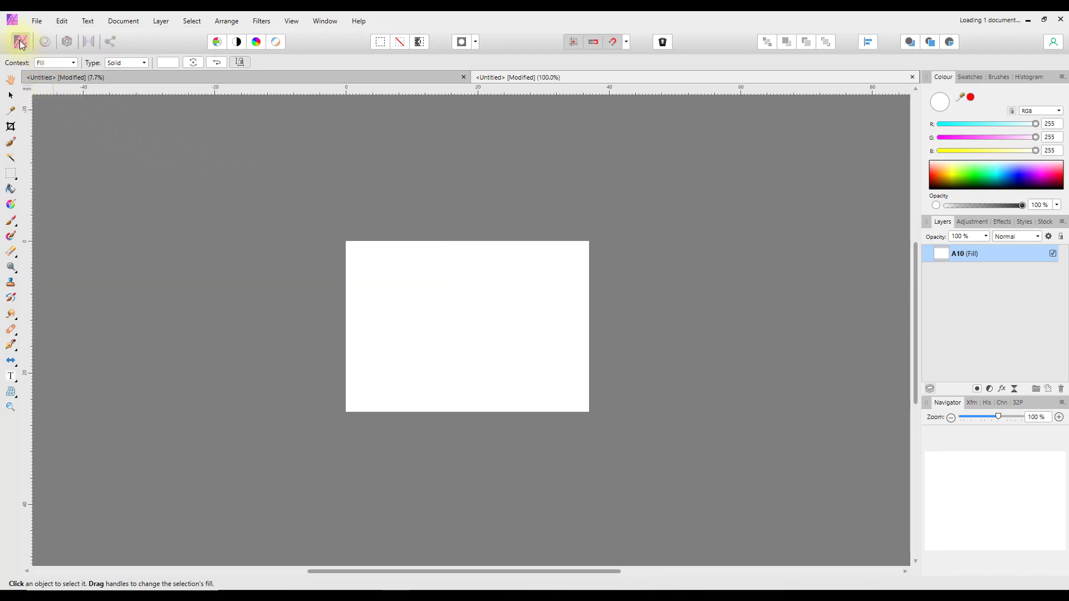
pyautogui.click(36, 21)
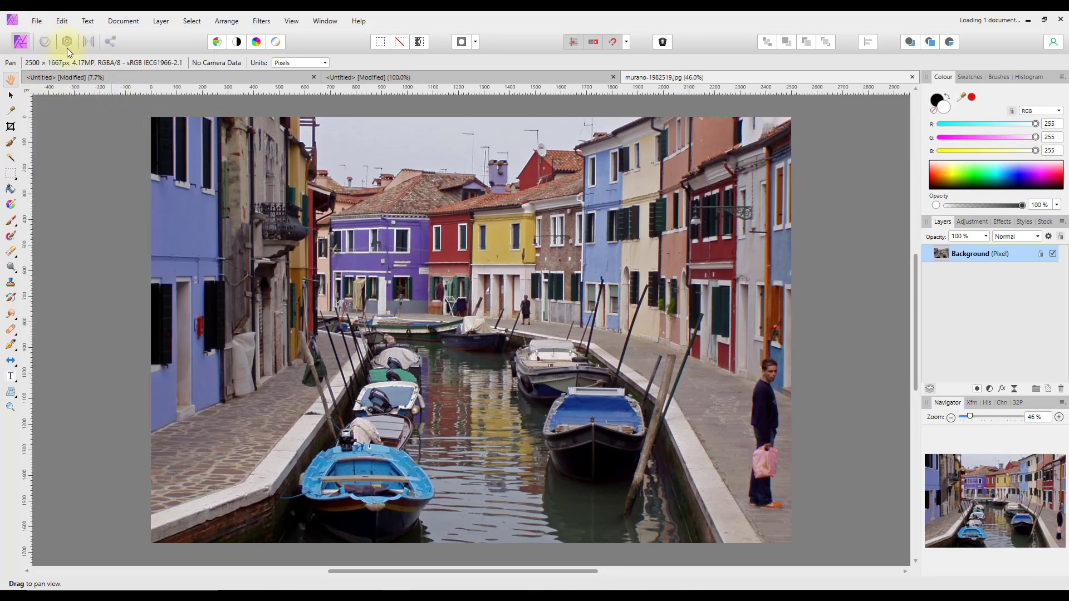
# - Open two portrait photos, then return to the murano-1982519.jpg canal photo tab
pyautogui.click(36, 21)
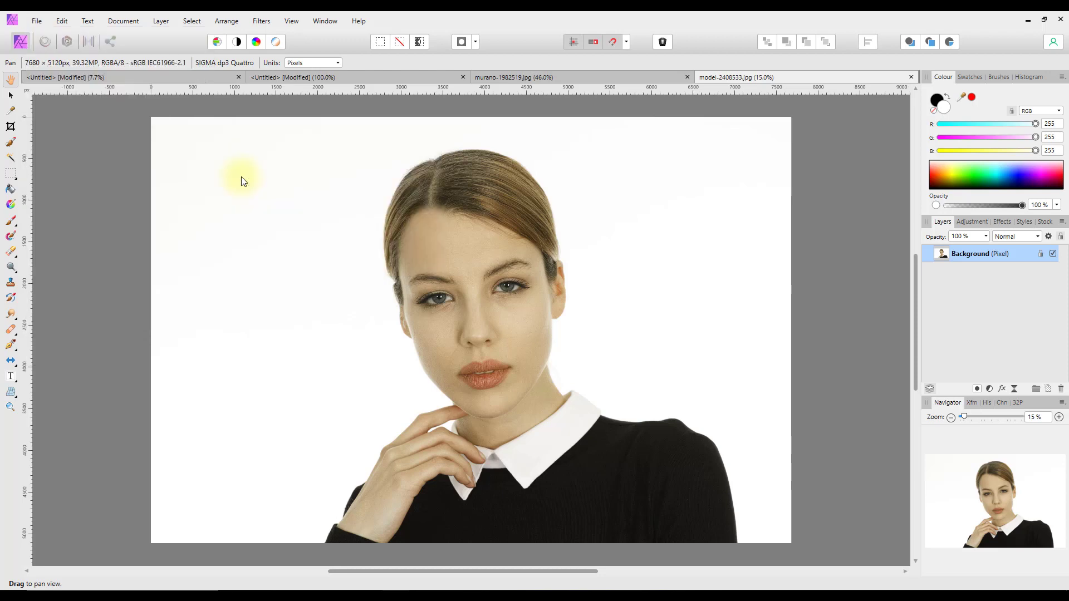
pyautogui.click(791, 76)
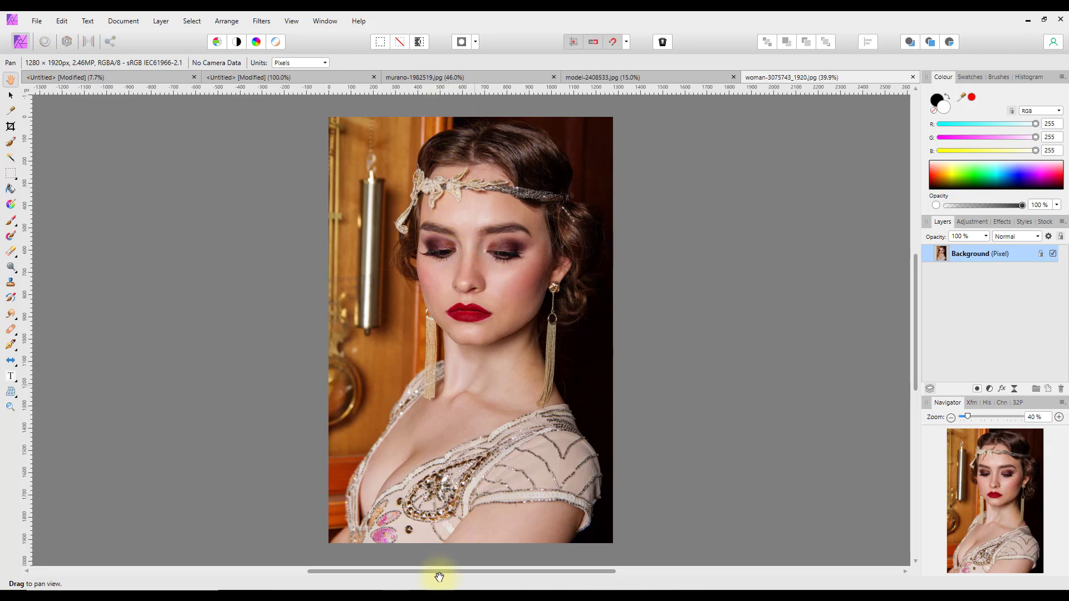
pyautogui.moveTo(501, 95)
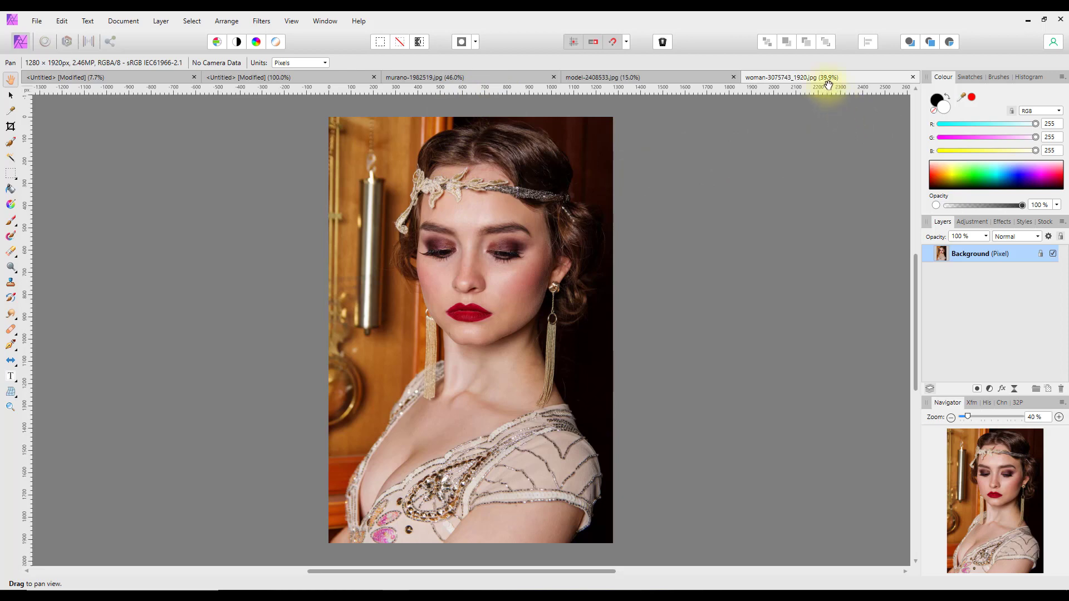
pyautogui.moveTo(550, 94)
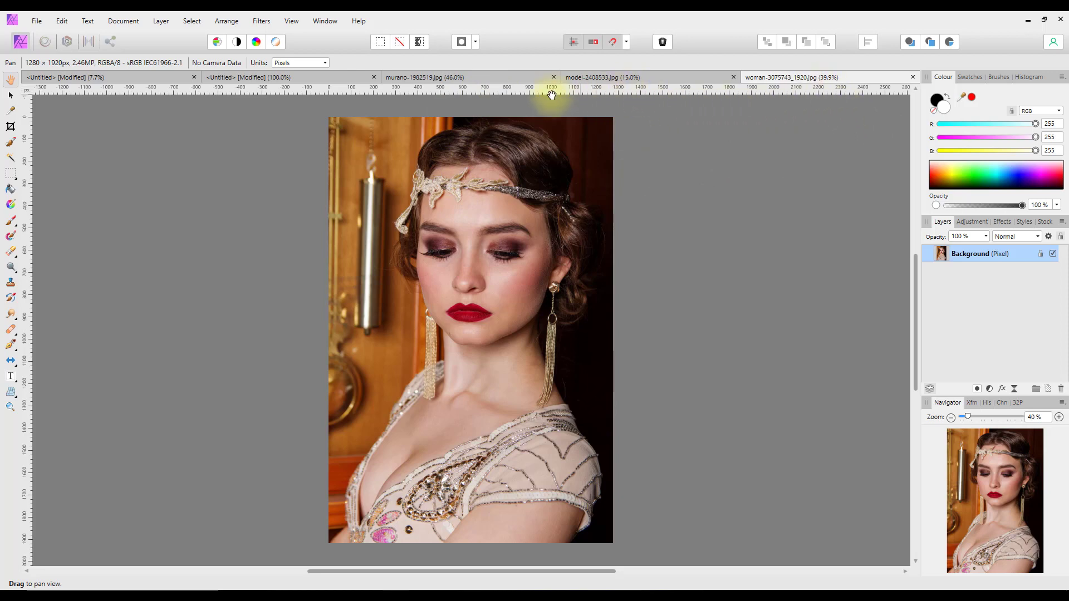
pyautogui.moveTo(784, 88)
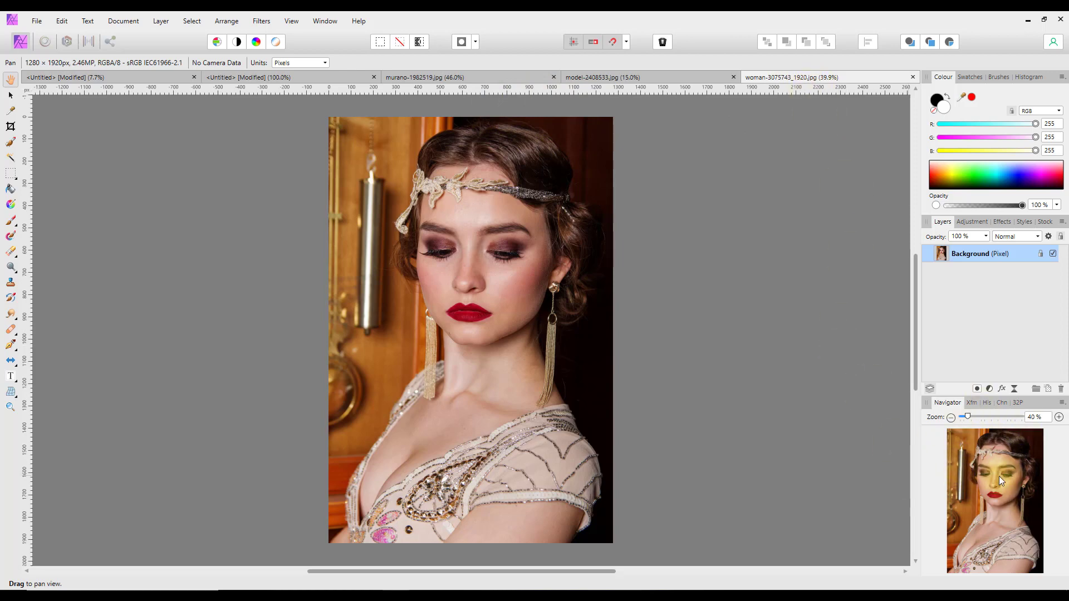
pyautogui.moveTo(907, 474)
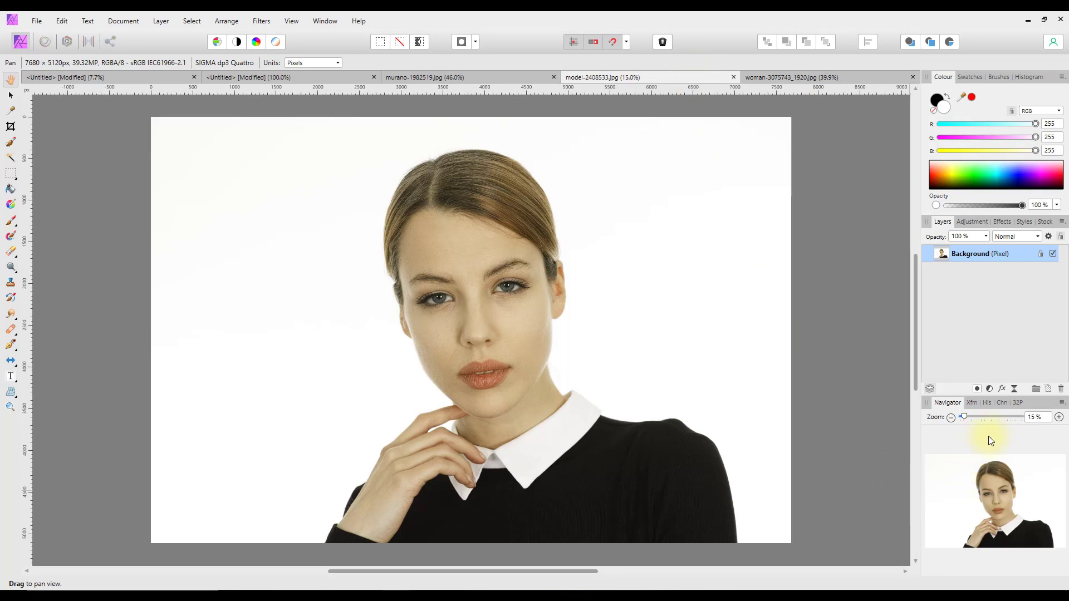
pyautogui.moveTo(661, 306)
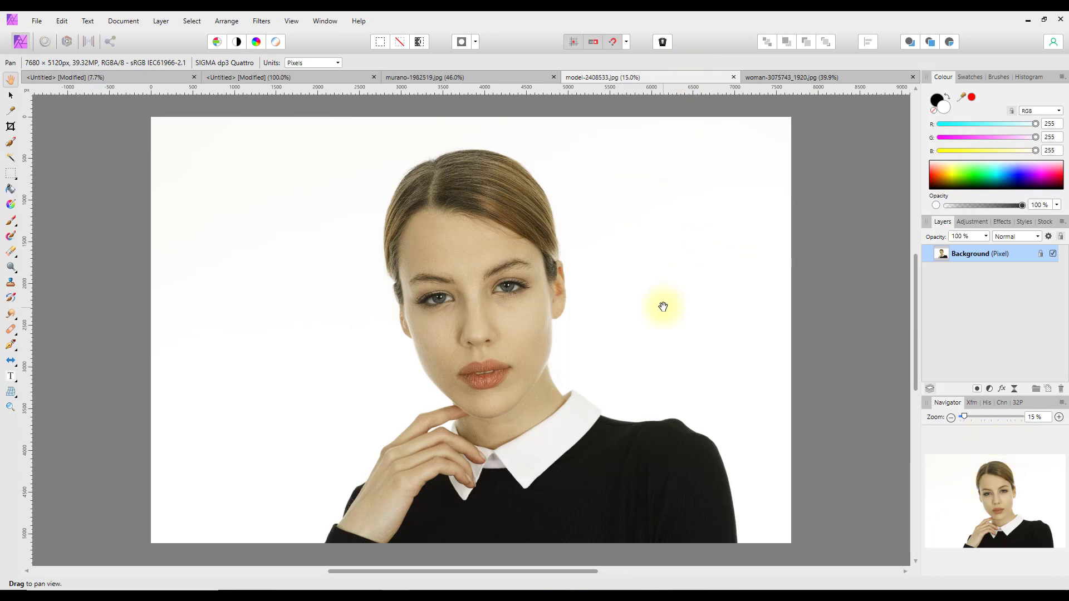
pyautogui.moveTo(620, 353)
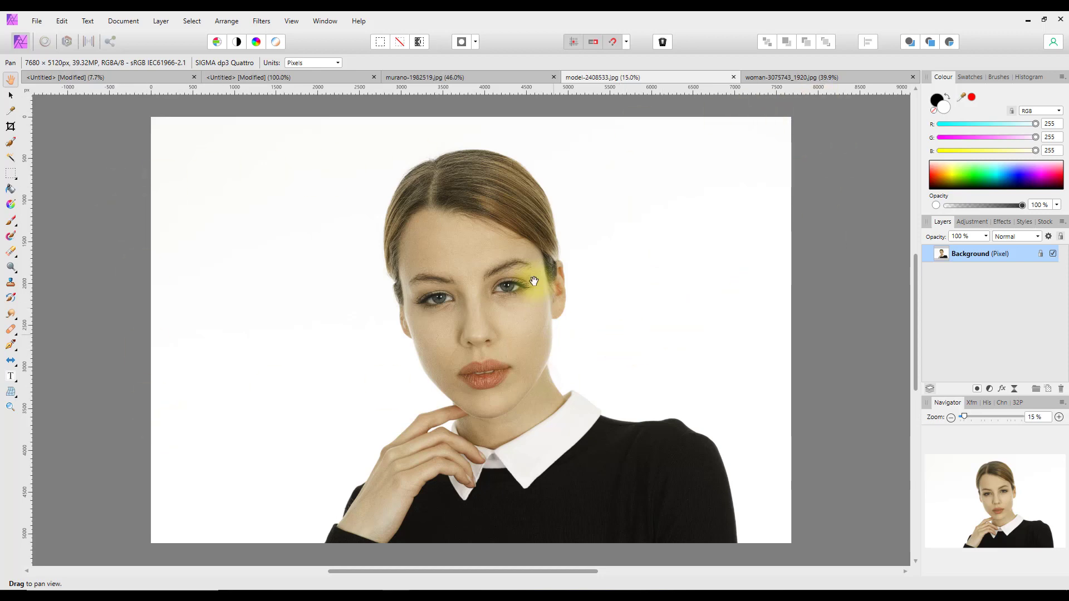
pyautogui.click(425, 76)
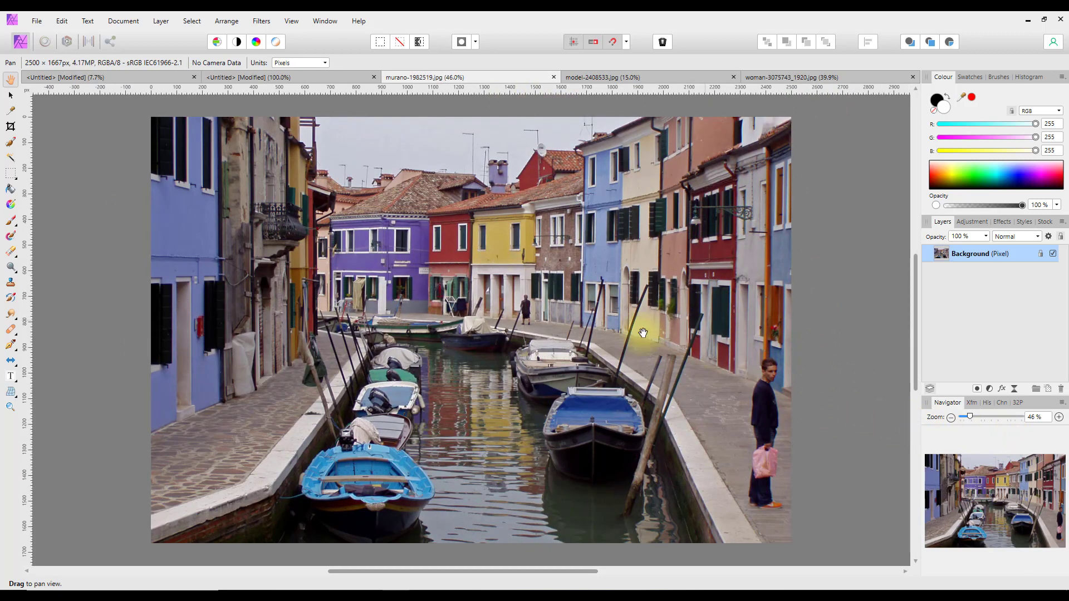
pyautogui.moveTo(602, 241)
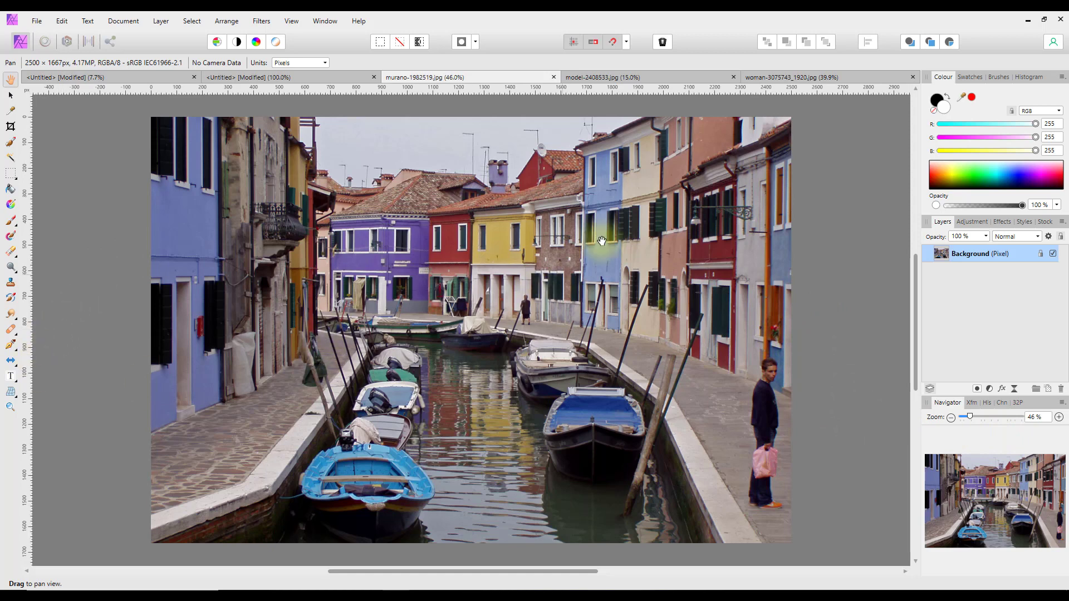
pyautogui.moveTo(714, 409)
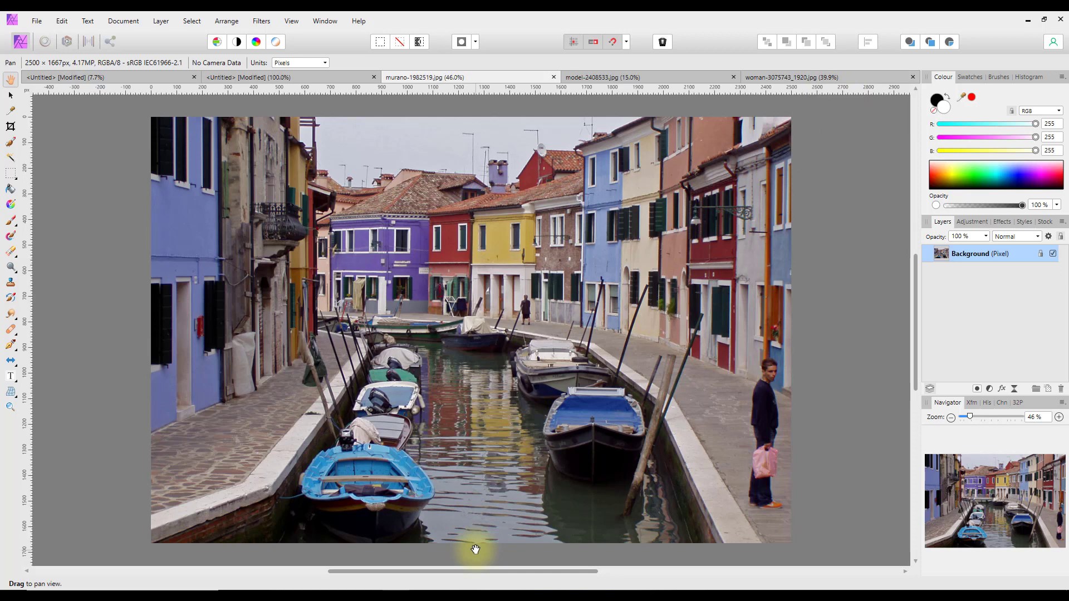
pyautogui.moveTo(375, 164)
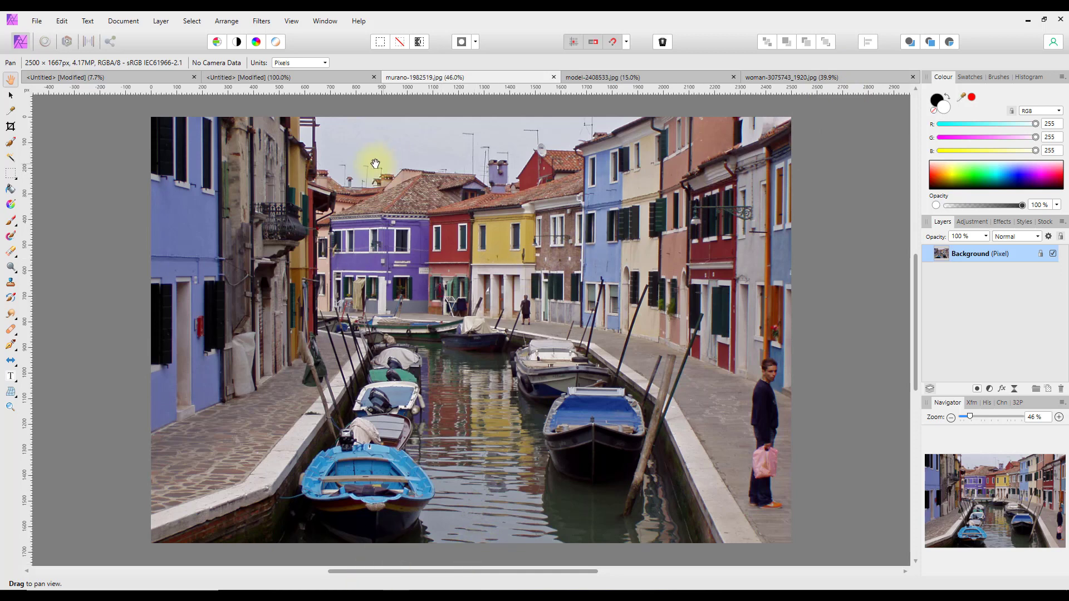
pyautogui.moveTo(98, 484)
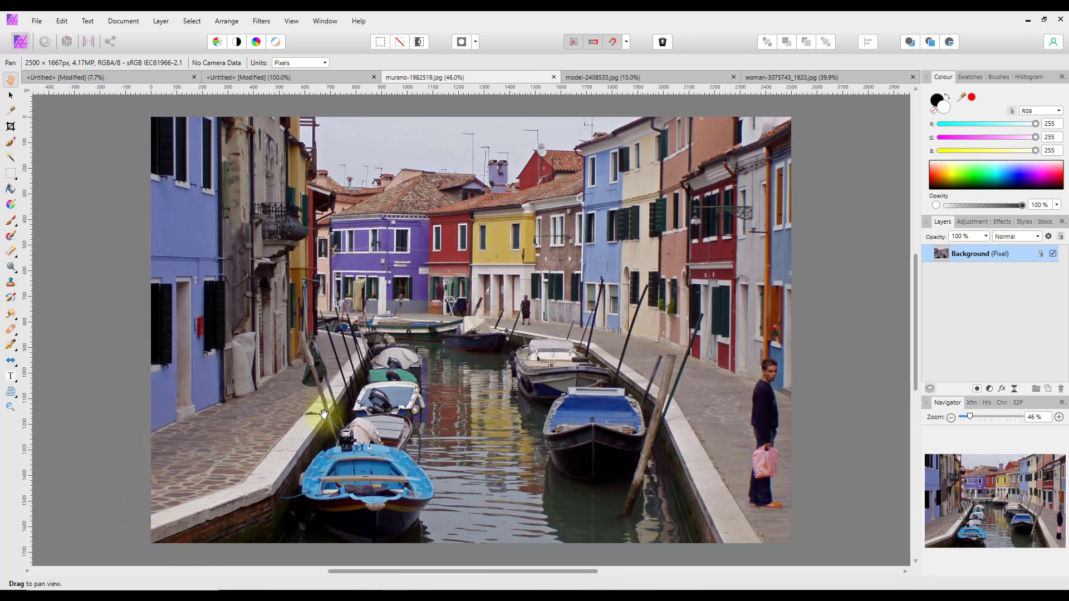
pyautogui.moveTo(716, 404)
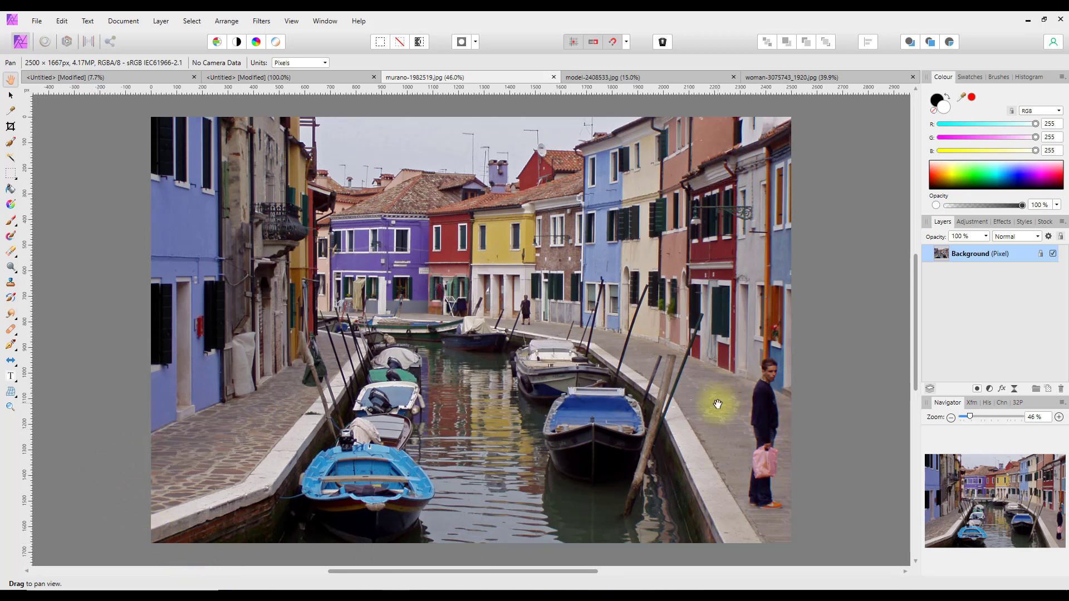
pyautogui.moveTo(711, 402)
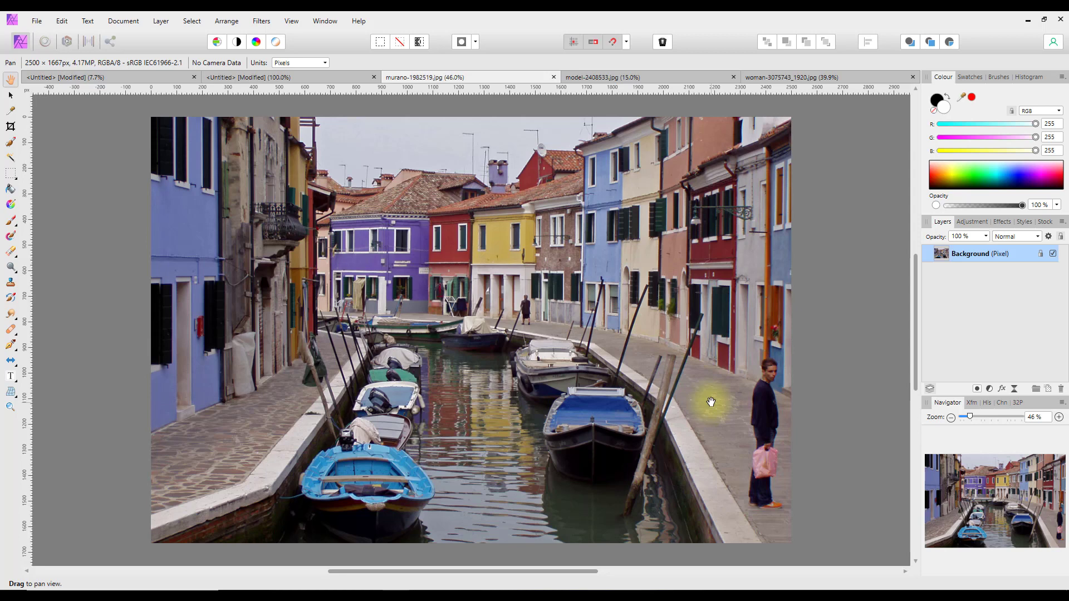
pyautogui.moveTo(962, 469)
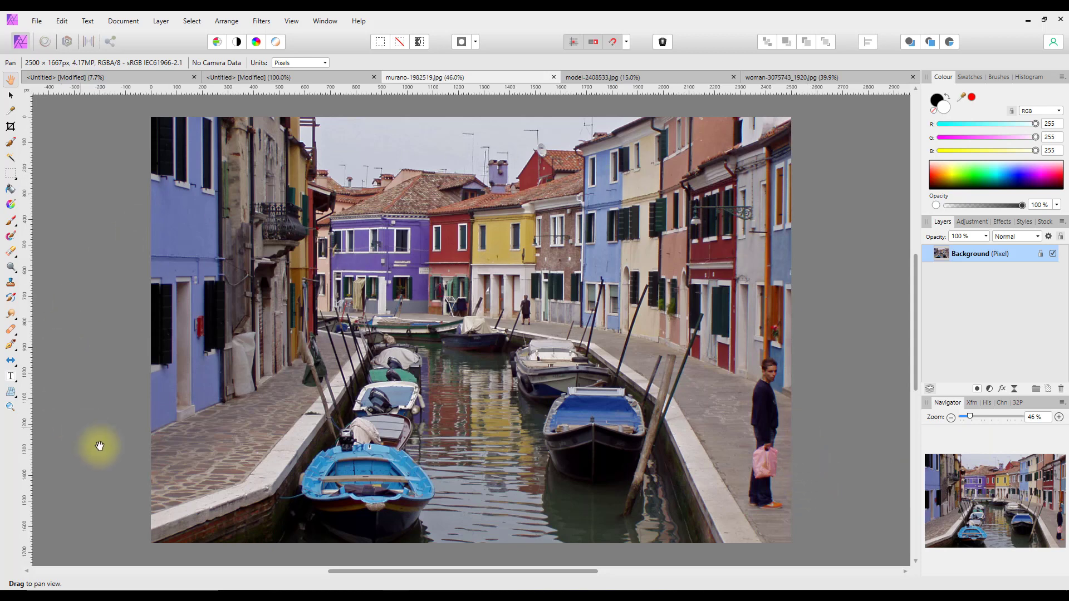
pyautogui.moveTo(835, 447)
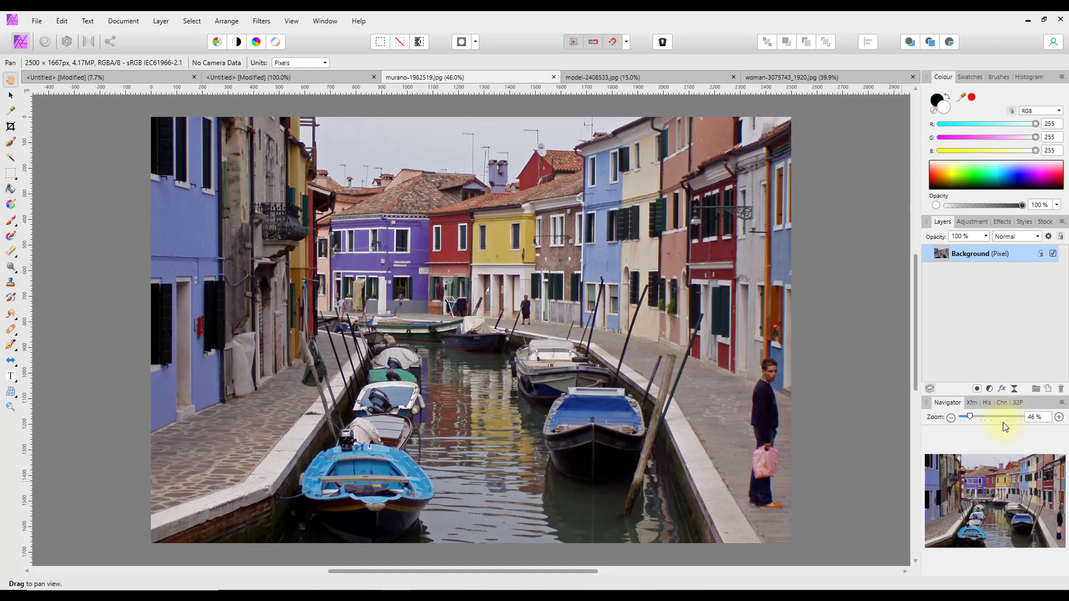
pyautogui.moveTo(987, 425)
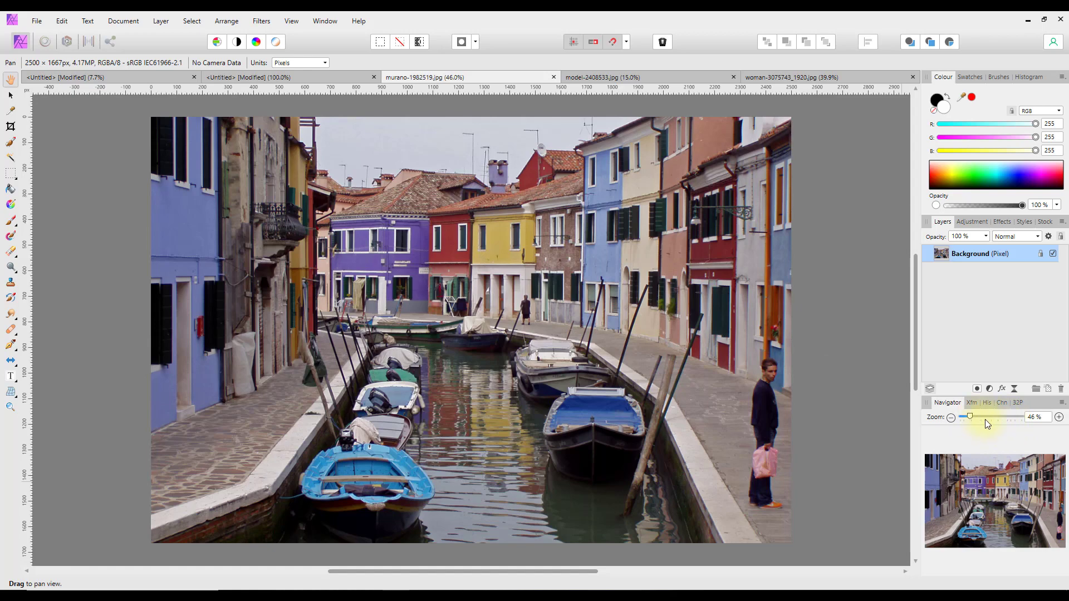
# - Set the canal photo's Navigator zoom to 100% to inspect the houses and boats
pyautogui.moveTo(968, 417); pyautogui.dragTo(987, 417)
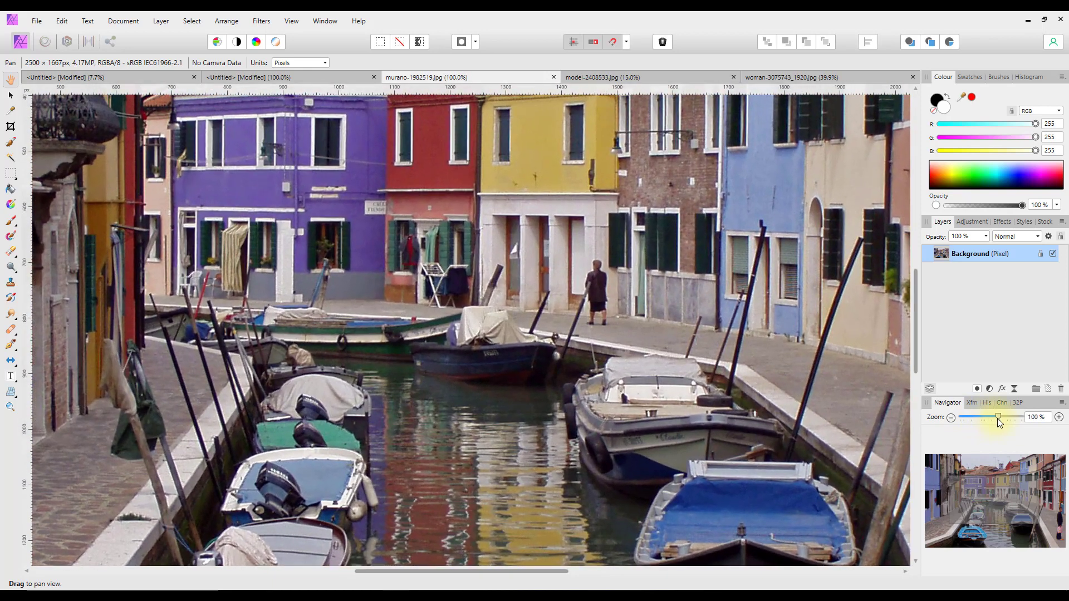
pyautogui.click(1056, 416)
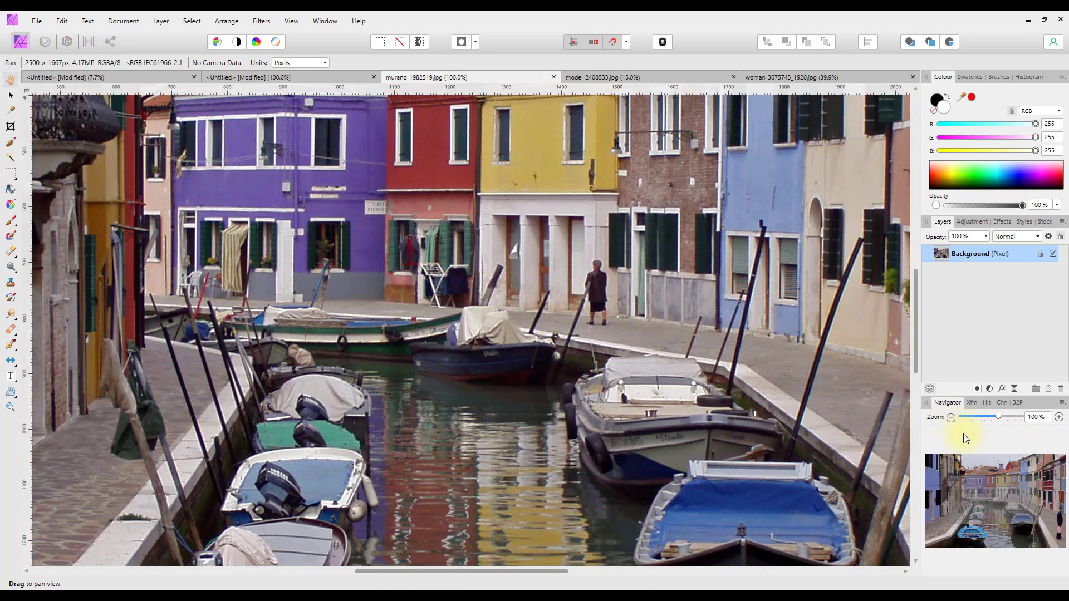
pyautogui.moveTo(285, 465)
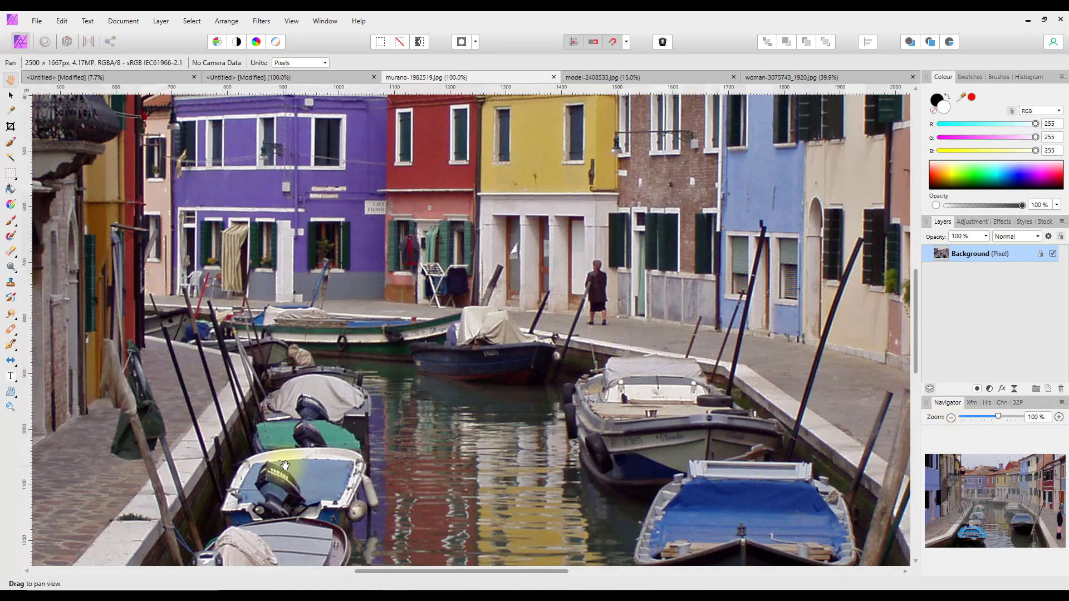
pyautogui.moveTo(386, 308)
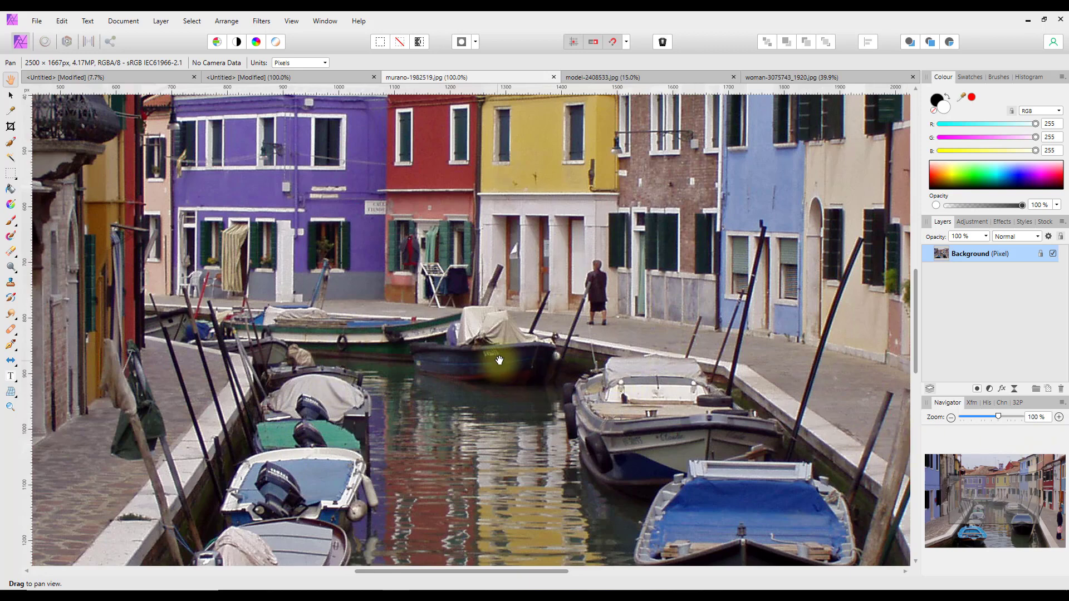
pyautogui.moveTo(490, 345)
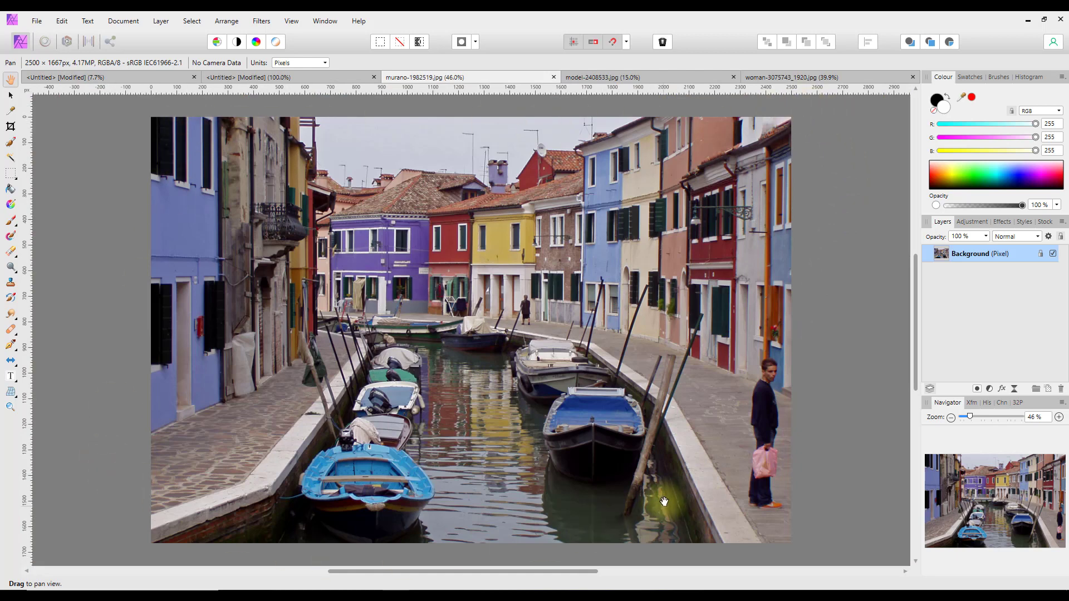
pyautogui.moveTo(641, 378)
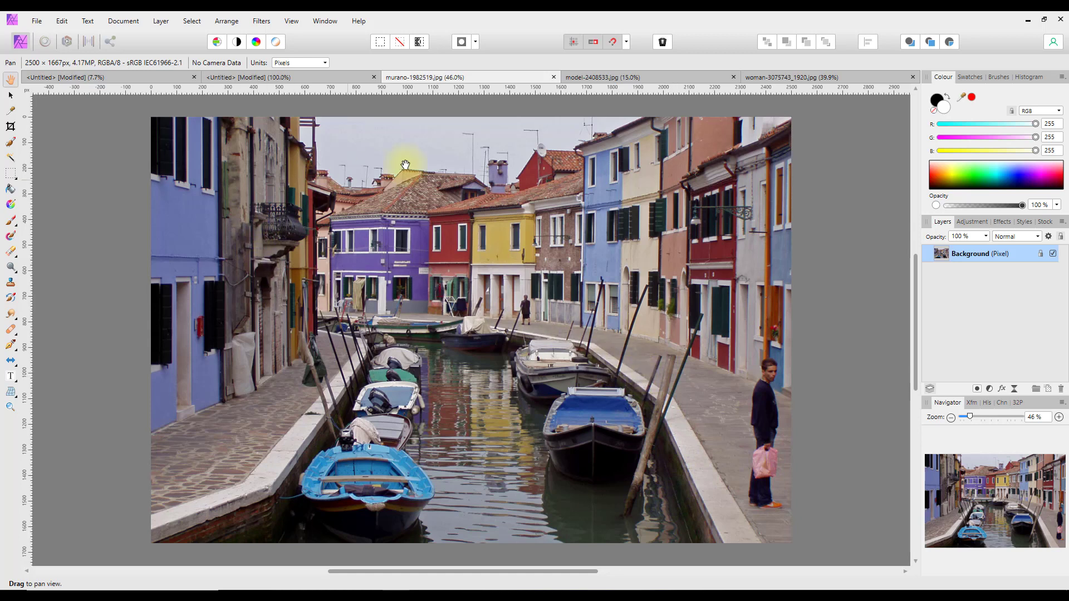
pyautogui.moveTo(553, 77)
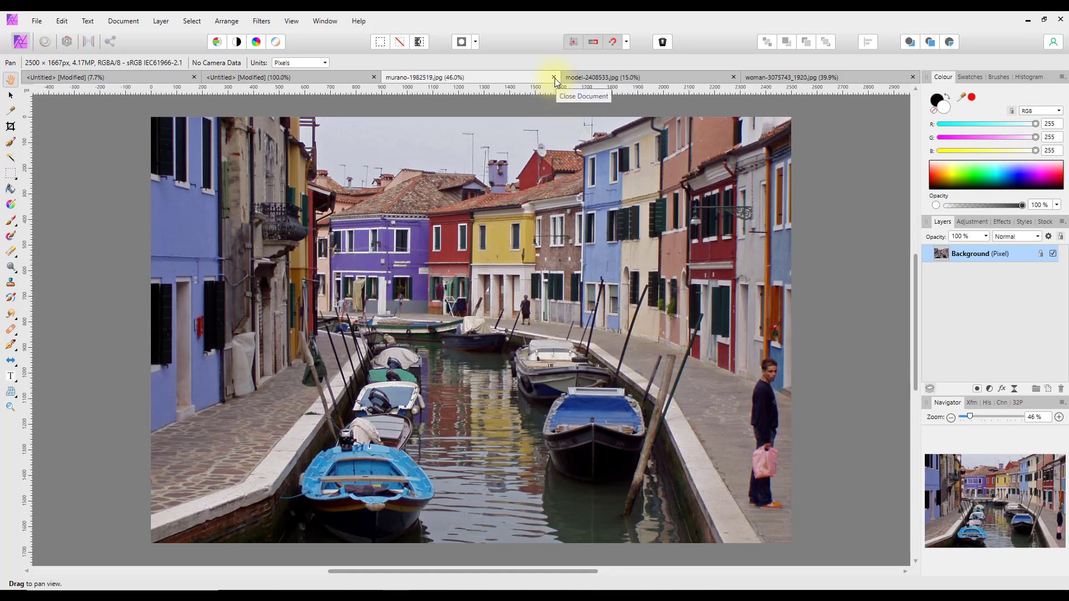
# - Close the murano canal photo and model photo tabs, keeping the woman's portrait
pyautogui.click(552, 77)
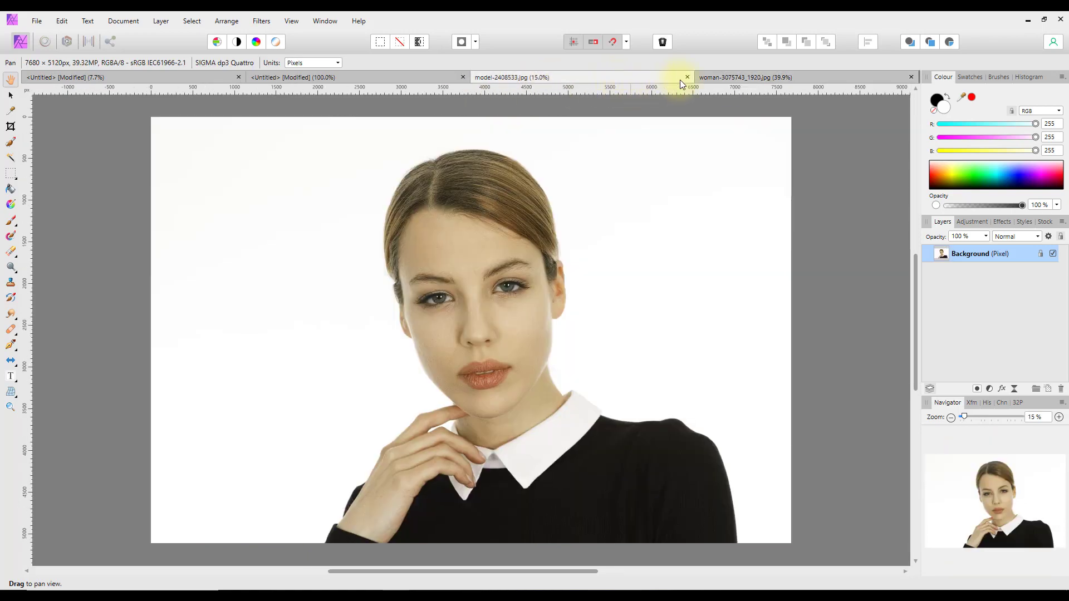
pyautogui.click(686, 76)
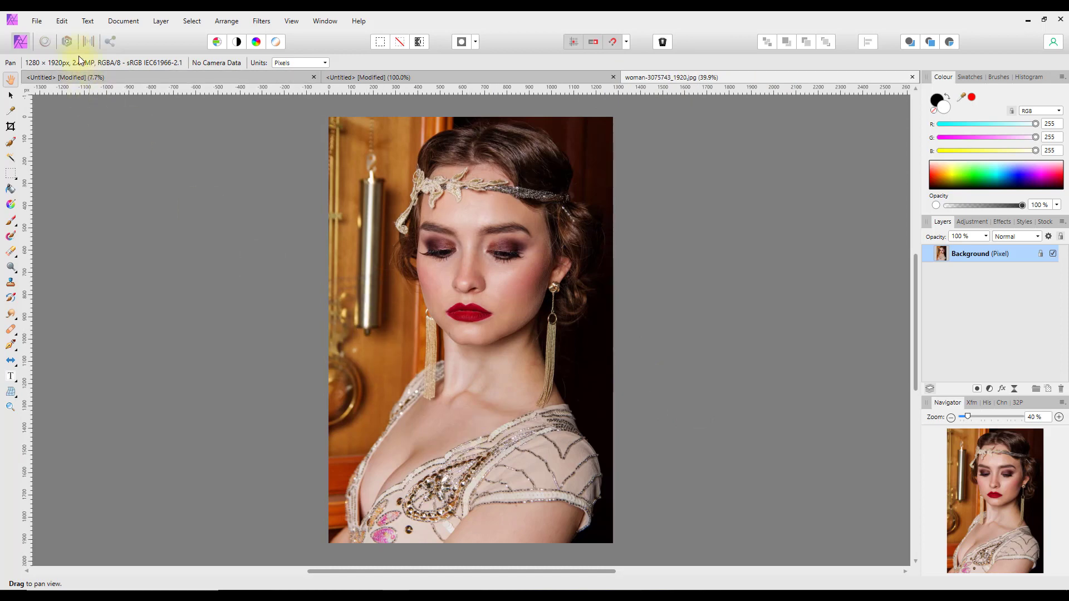
pyautogui.click(36, 20)
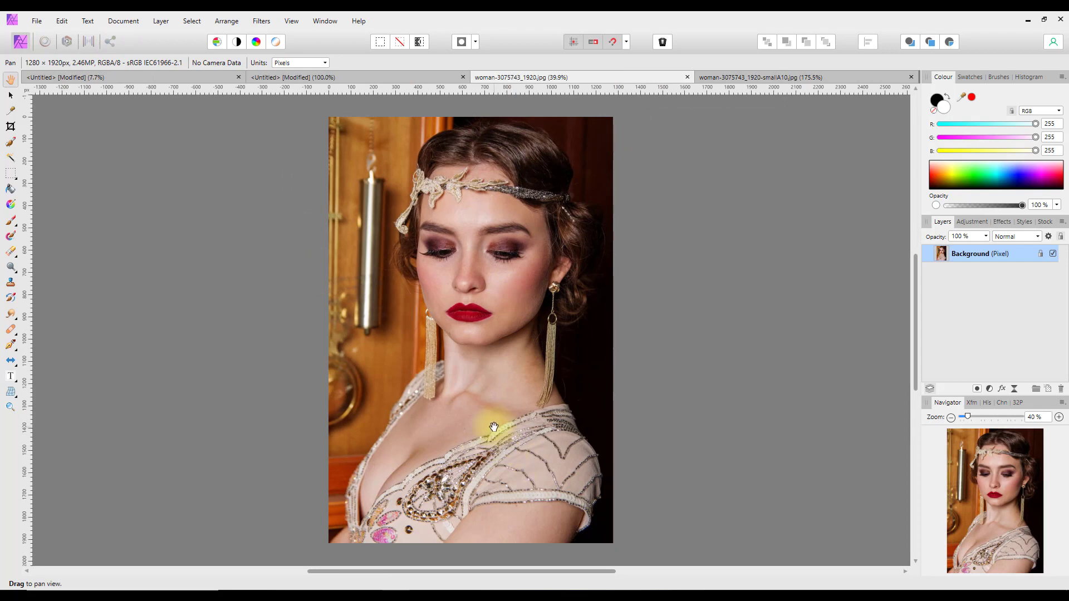
pyautogui.moveTo(491, 428)
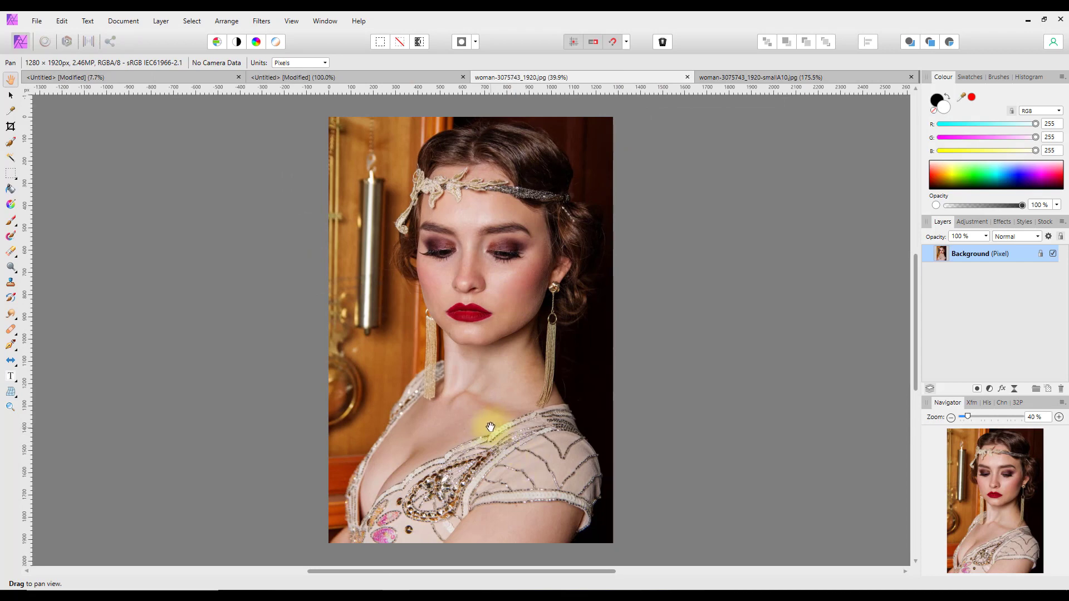
pyautogui.moveTo(797, 104)
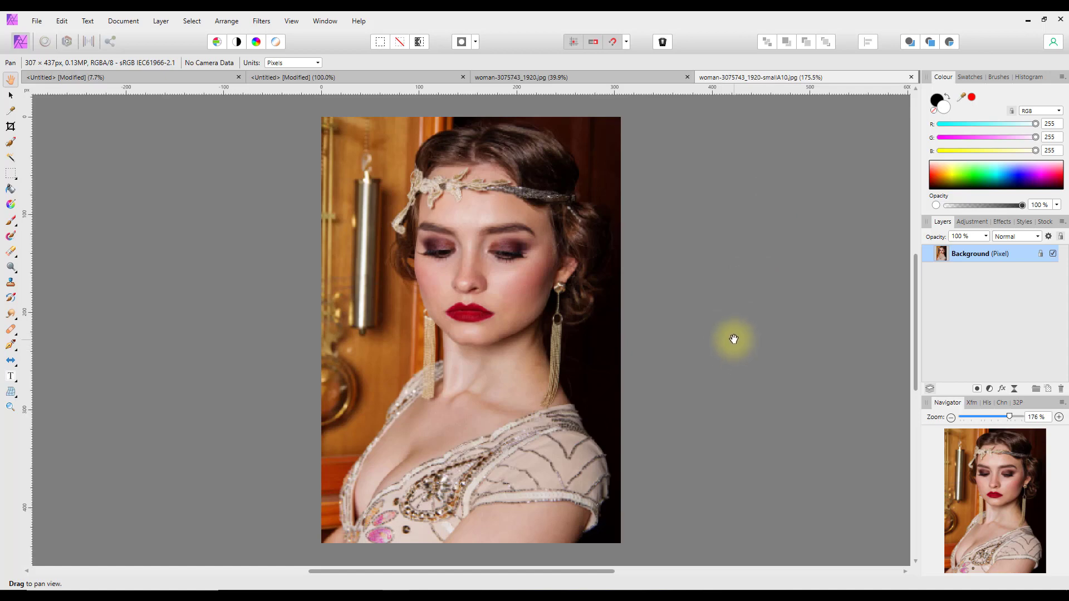
pyautogui.moveTo(844, 91)
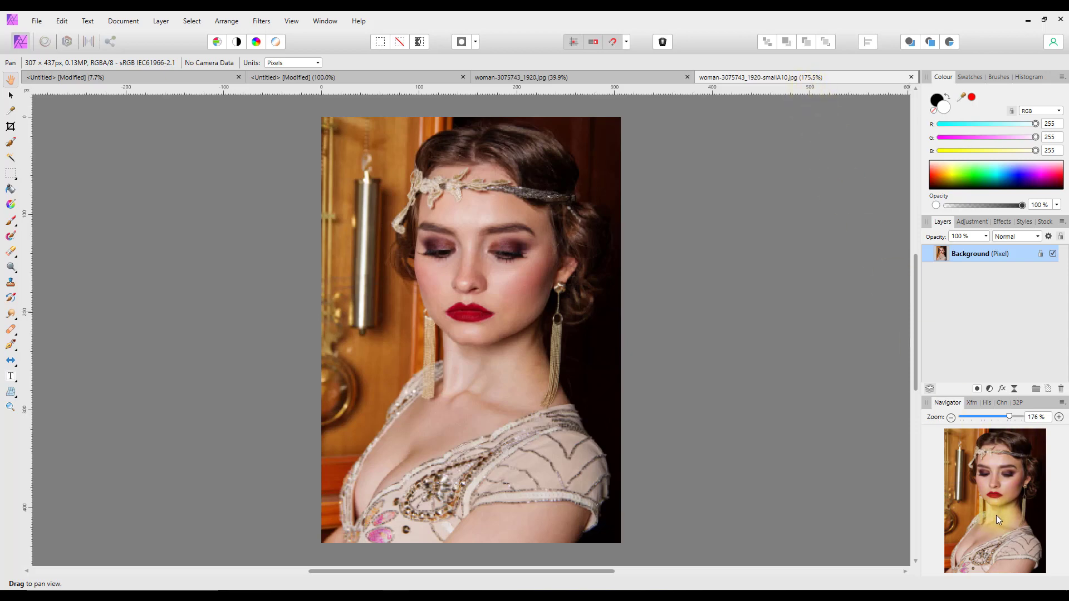
pyautogui.moveTo(998, 528)
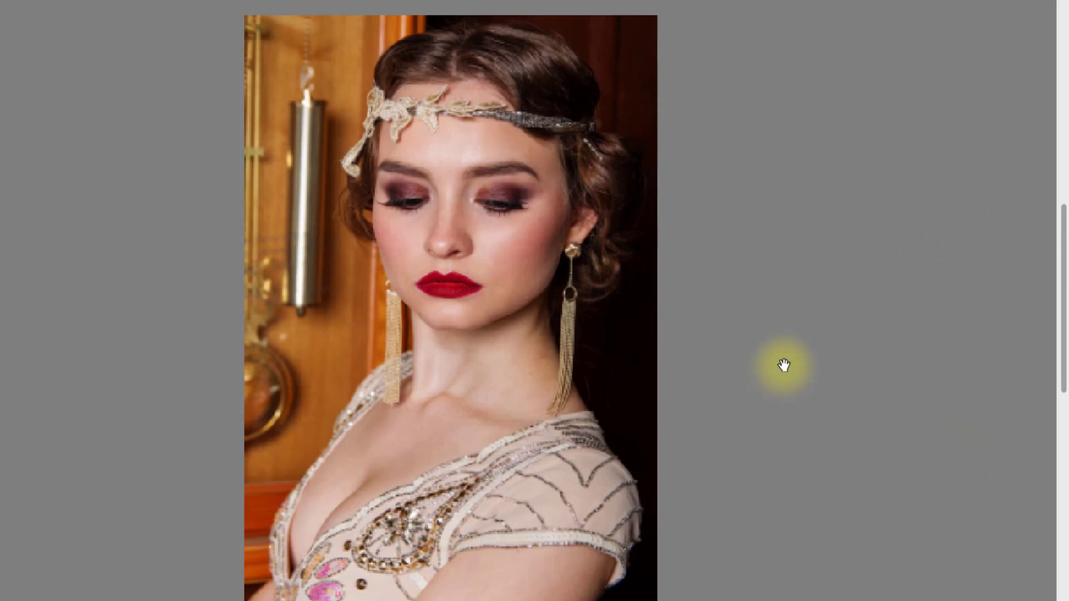
pyautogui.moveTo(811, 366)
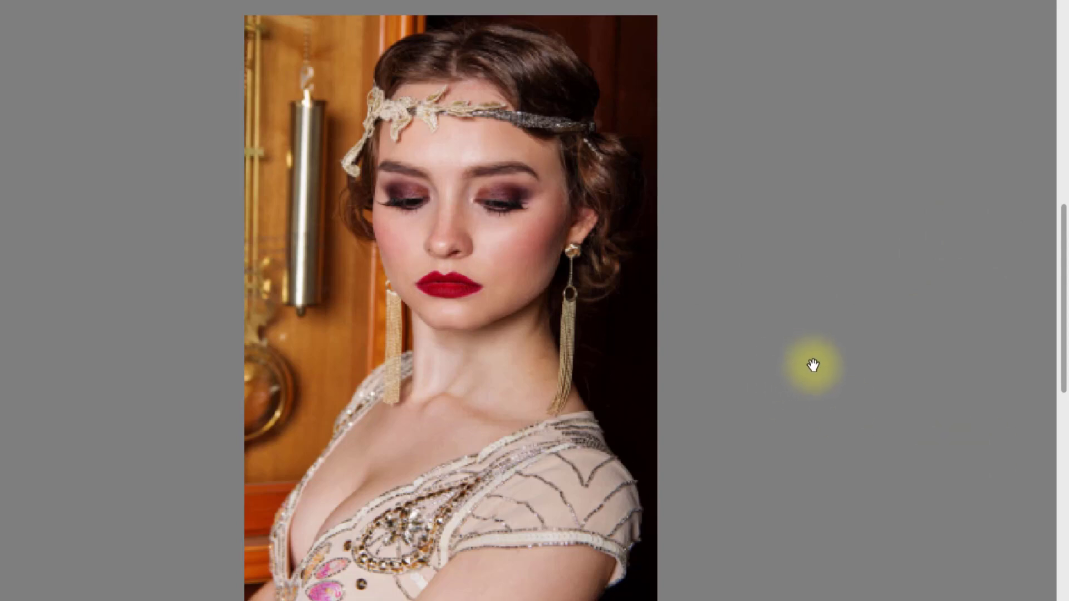
pyautogui.moveTo(812, 368)
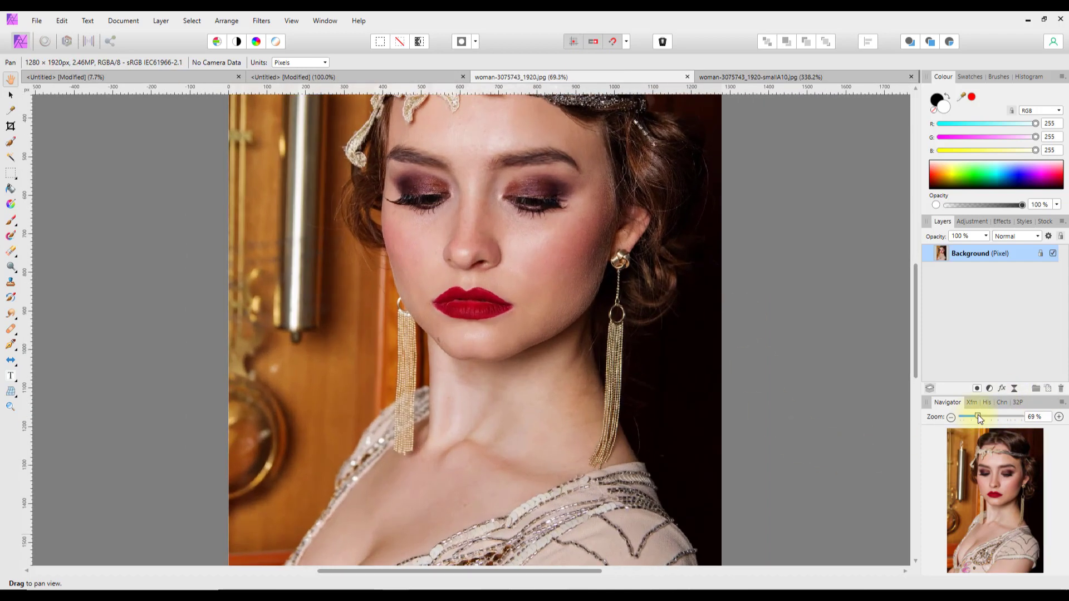
pyautogui.moveTo(977, 417); pyautogui.dragTo(987, 417)
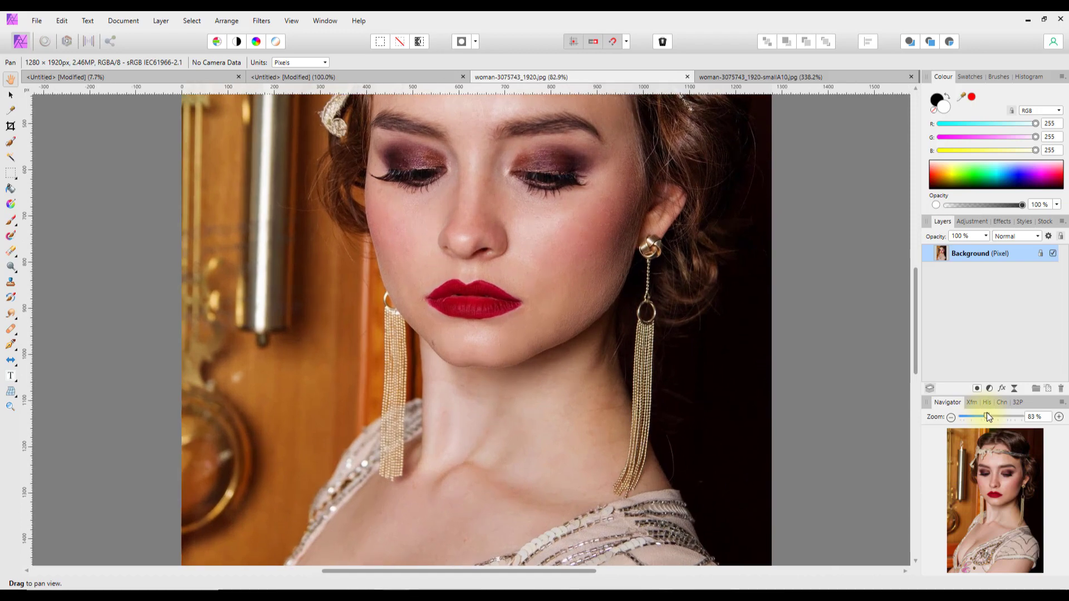
pyautogui.moveTo(962, 416); pyautogui.dragTo(992, 416)
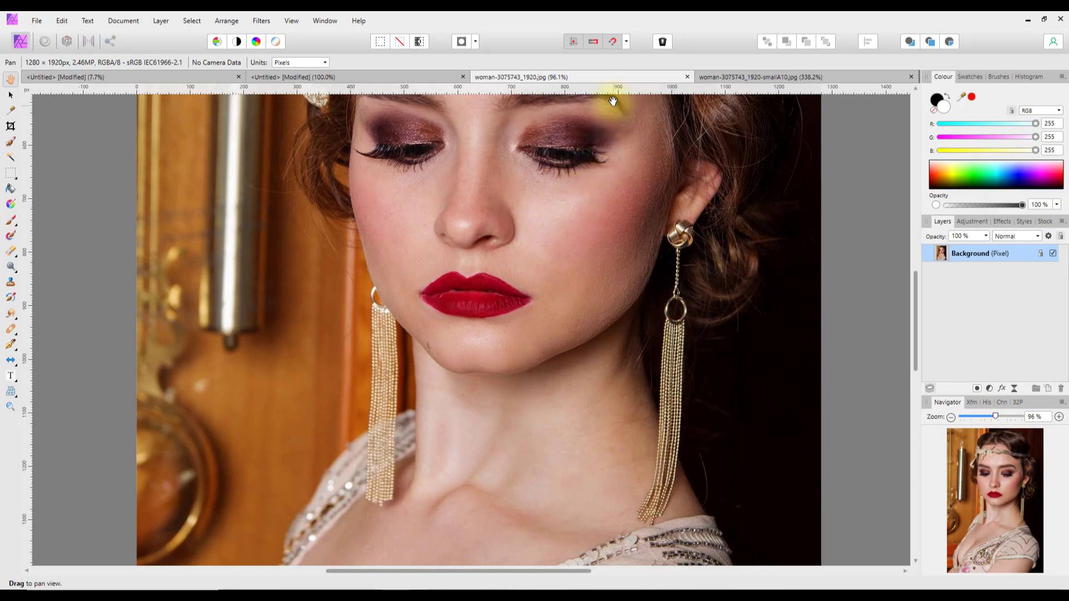
pyautogui.click(763, 77)
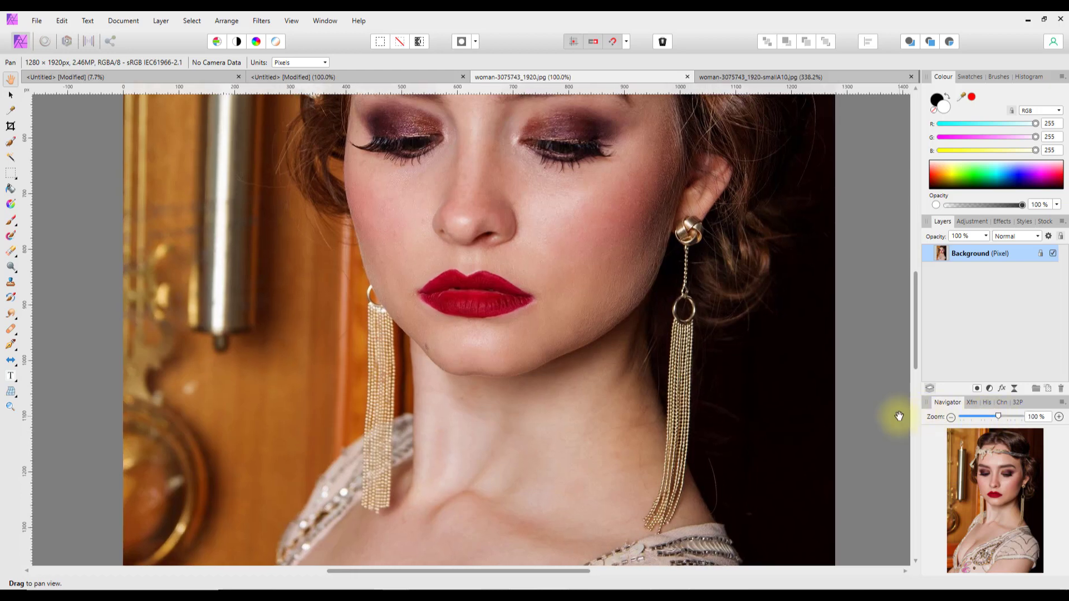
pyautogui.moveTo(537, 327)
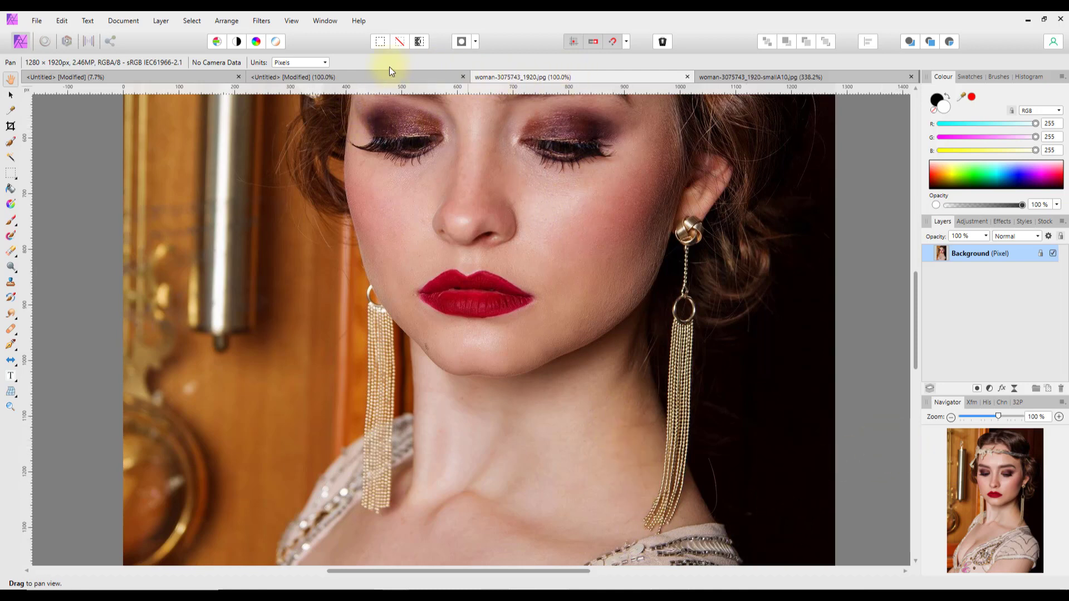
pyautogui.moveTo(365, 82)
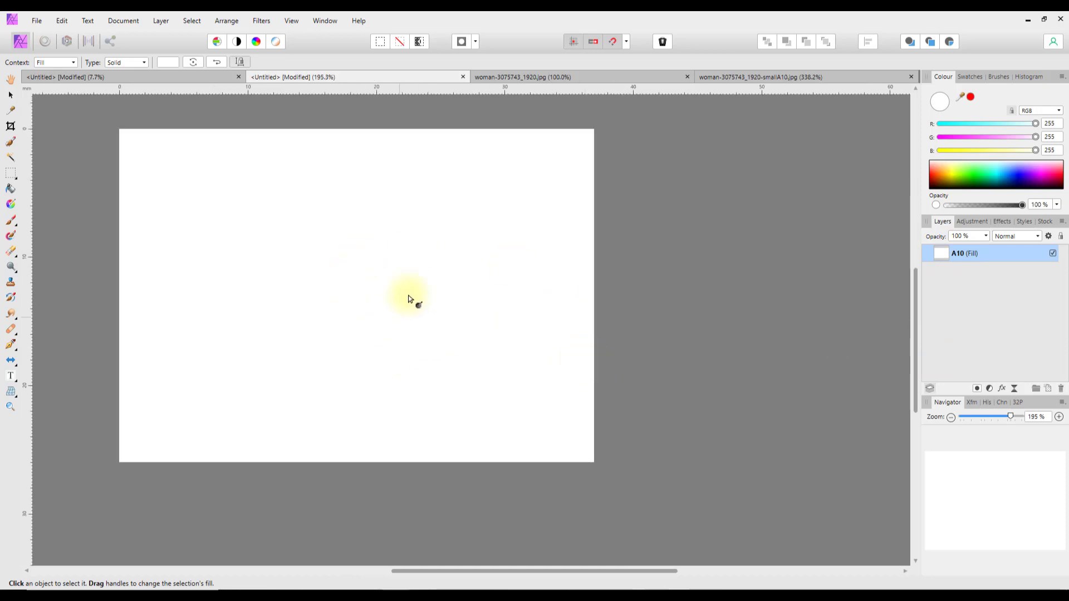
pyautogui.moveTo(617, 143)
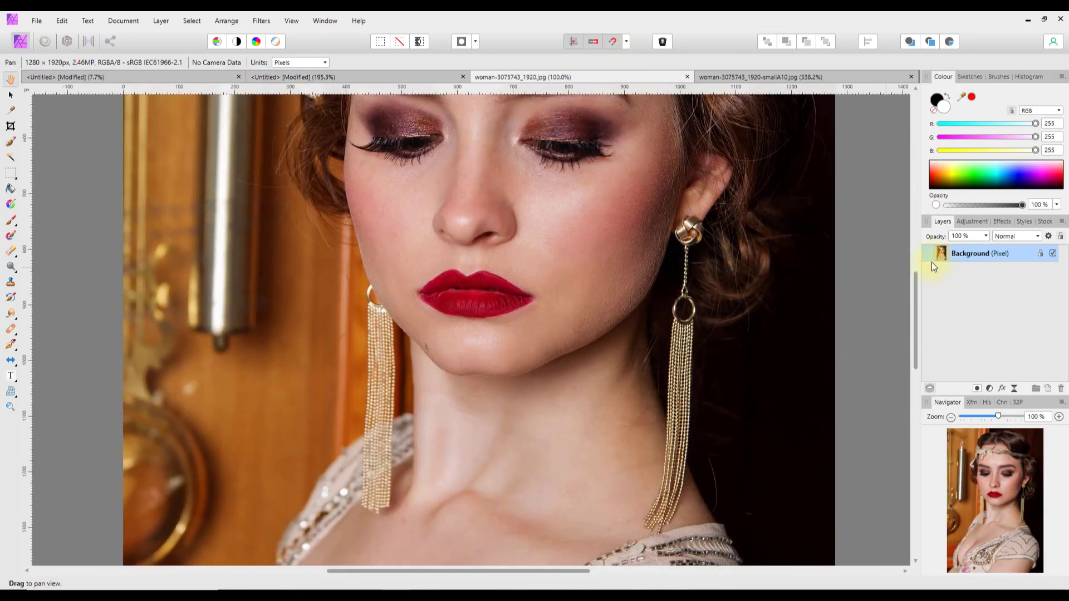
# - Duplicate the portrait's Background layer, then paste the portrait into the A10 document
pyautogui.rightClick(980, 252)
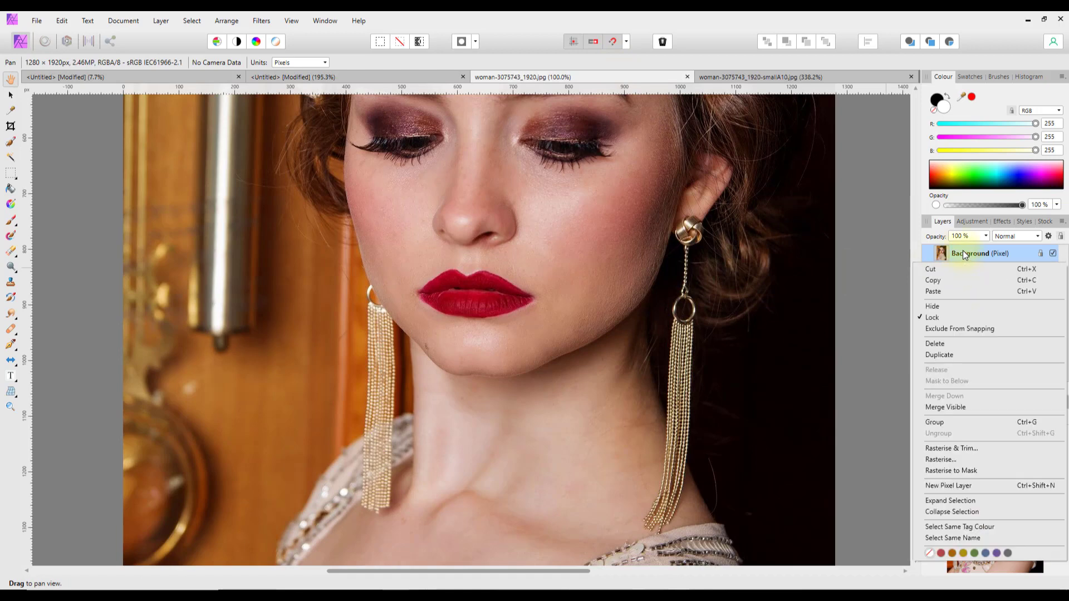
pyautogui.moveTo(943, 355)
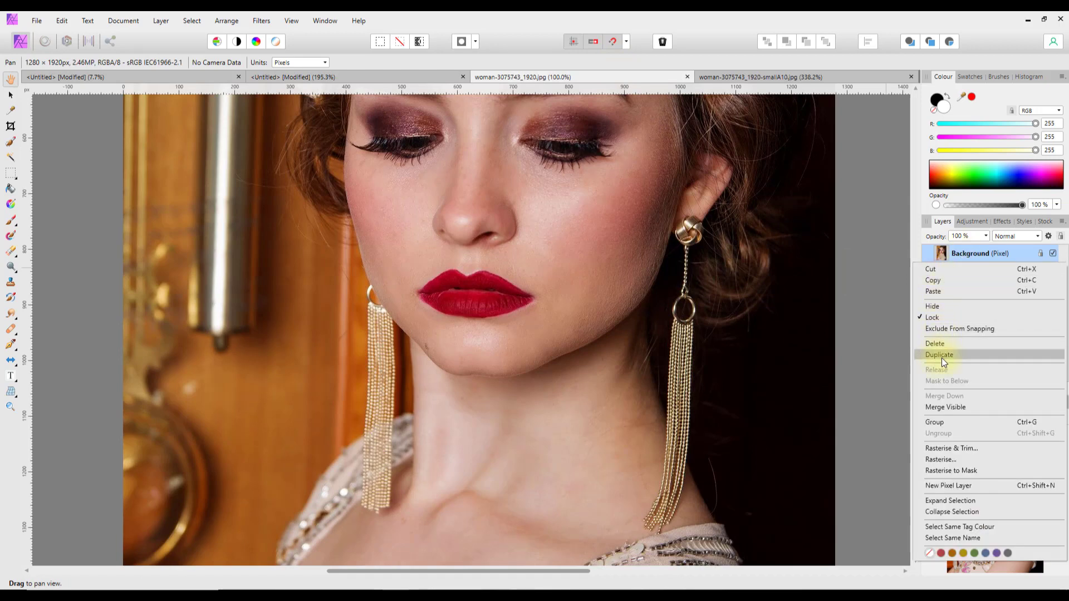
pyautogui.click(939, 355)
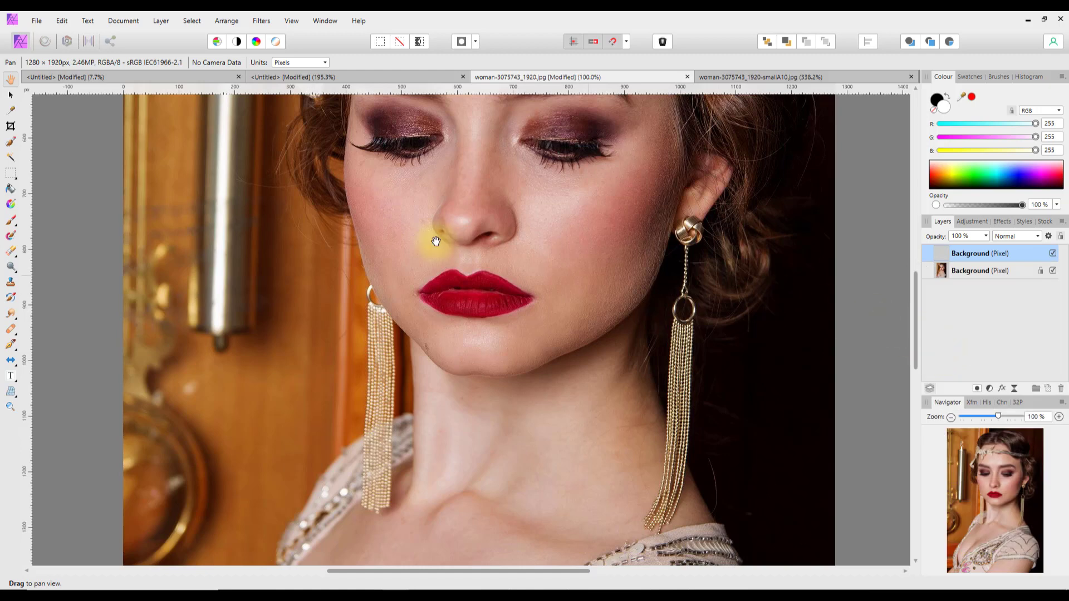
pyautogui.click(979, 253)
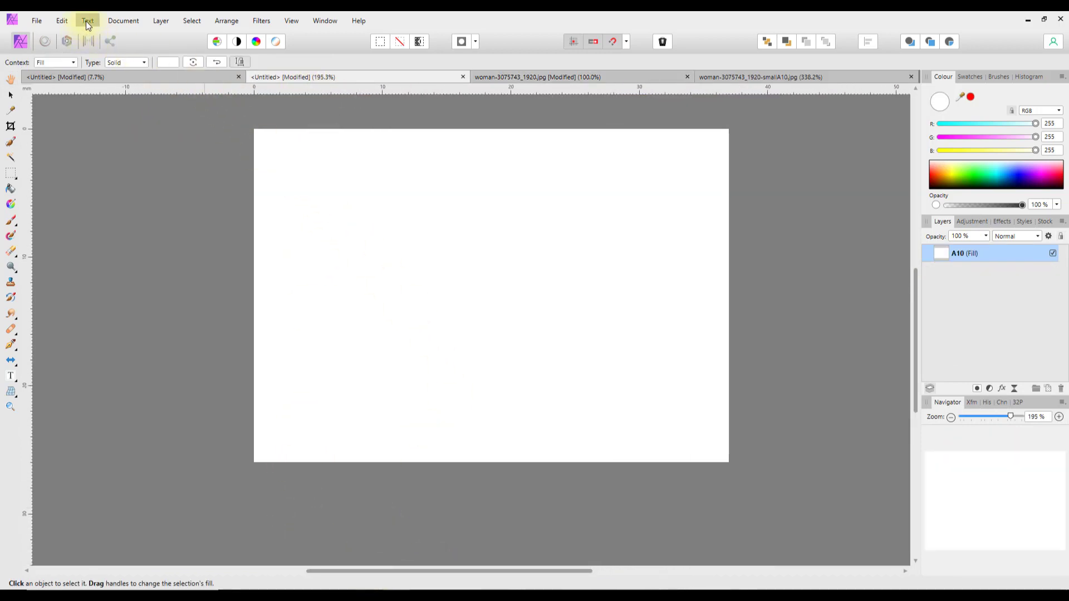
pyautogui.click(61, 21)
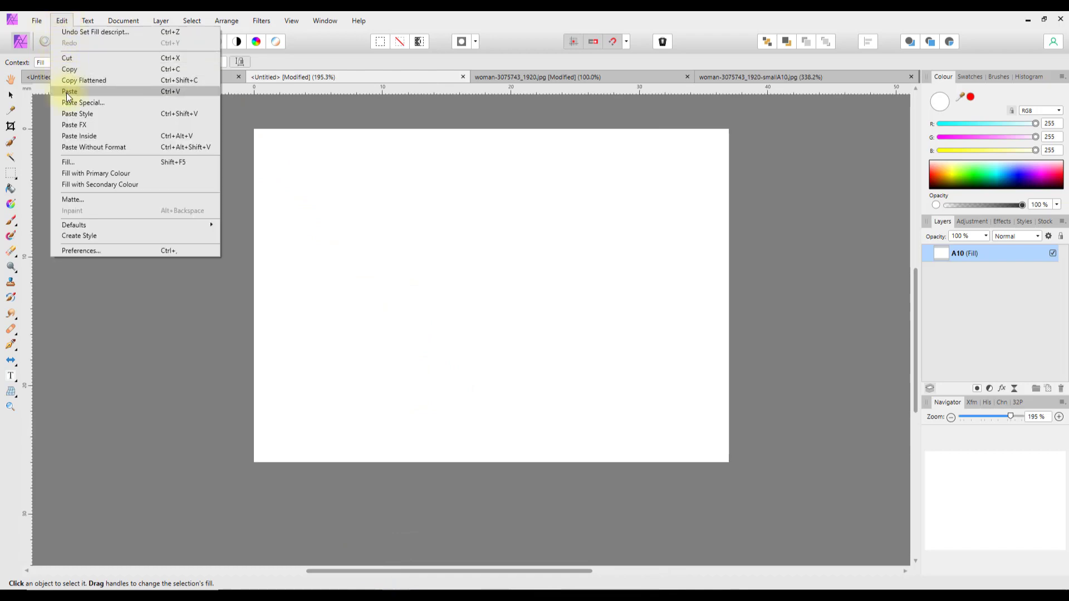
pyautogui.click(69, 92)
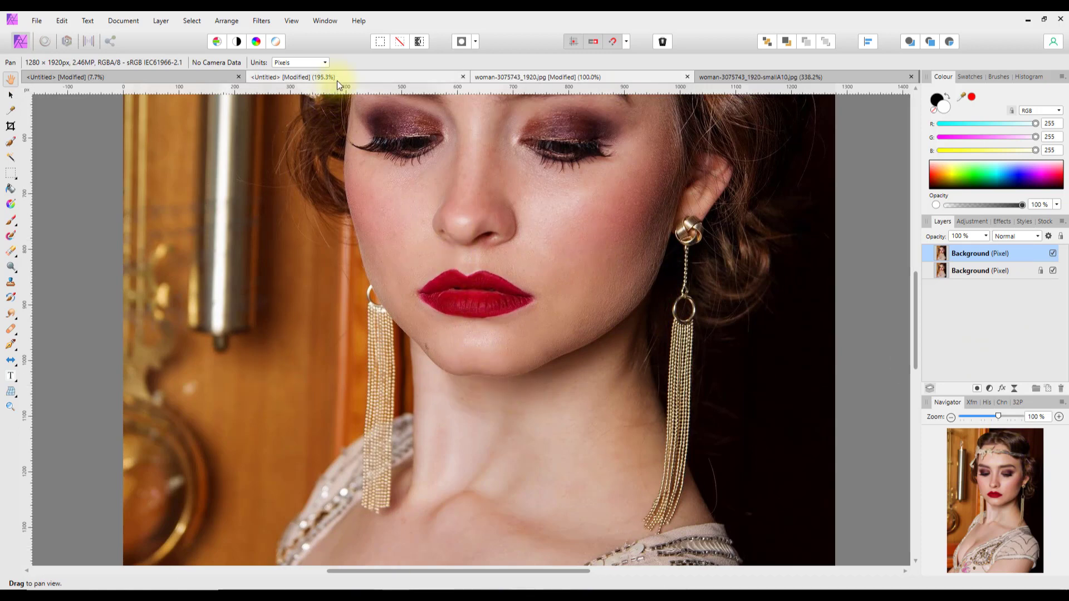
# - In the A10 document, drag the pasted portrait layer to show the nose and lips at 250% zoom
pyautogui.click(358, 76)
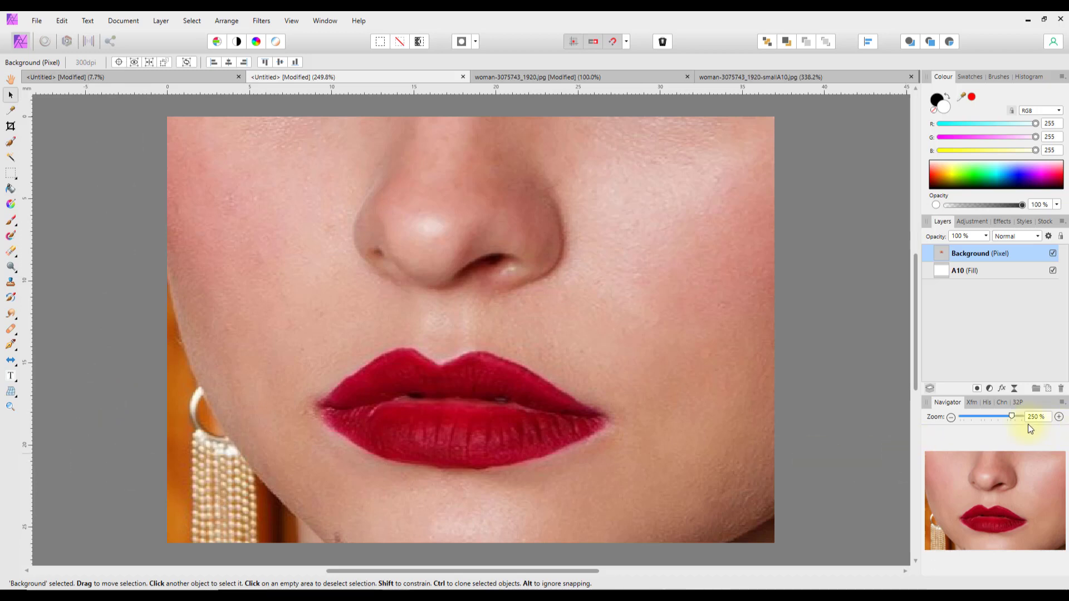
pyautogui.moveTo(1035, 428)
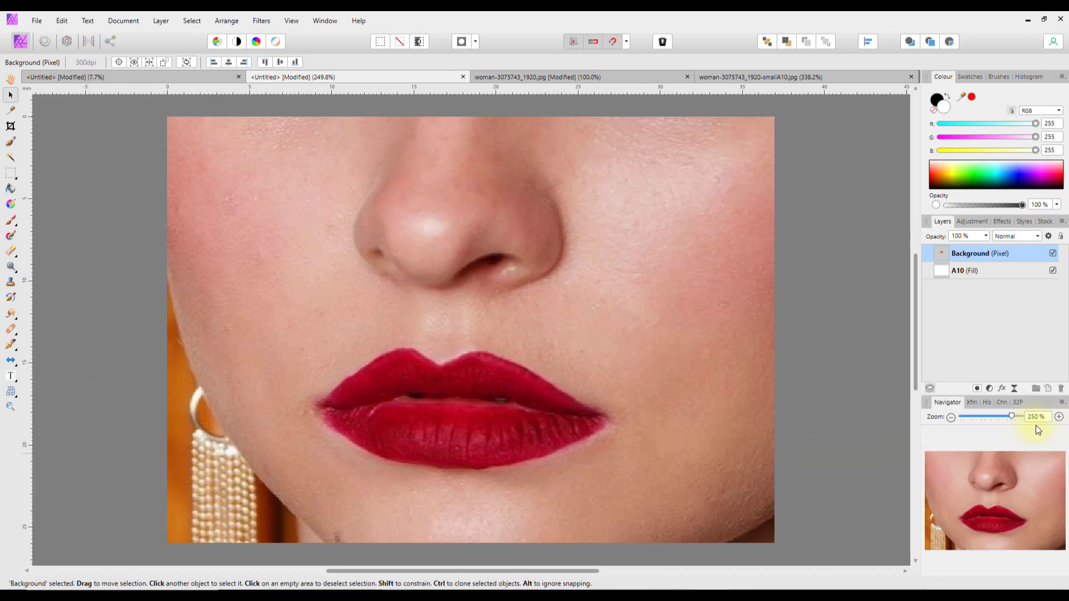
pyautogui.click(584, 422)
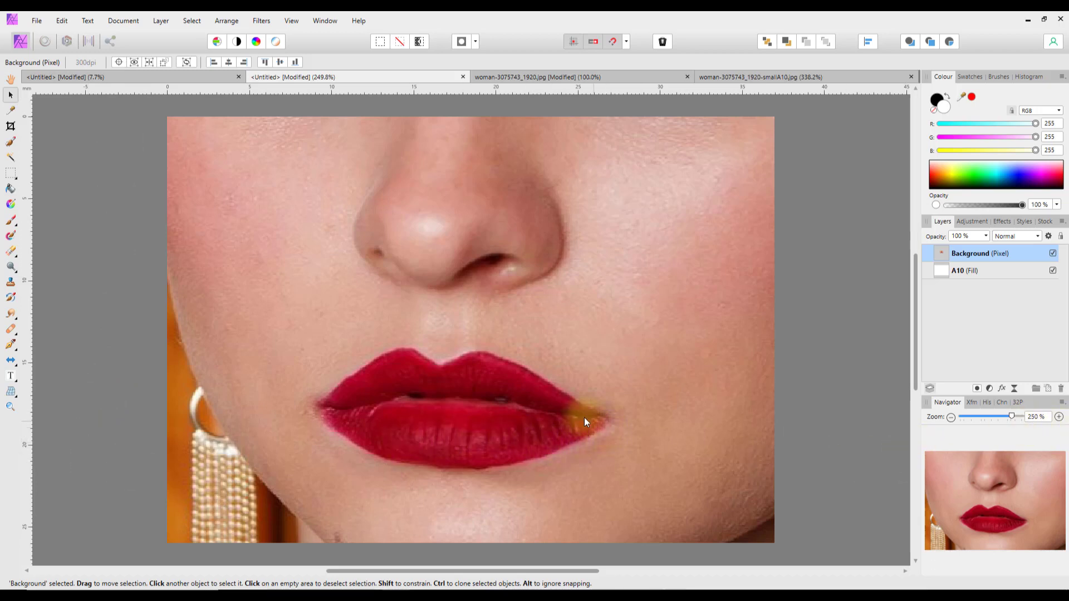
pyautogui.moveTo(586, 419); pyautogui.dragTo(324, 397)
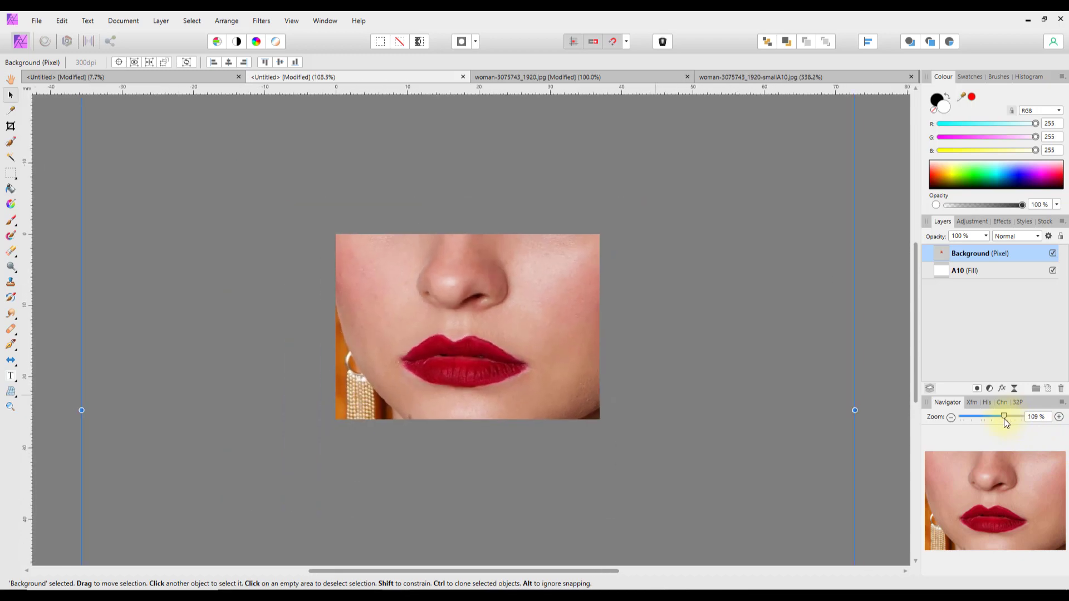
pyautogui.moveTo(1003, 416); pyautogui.dragTo(999, 416)
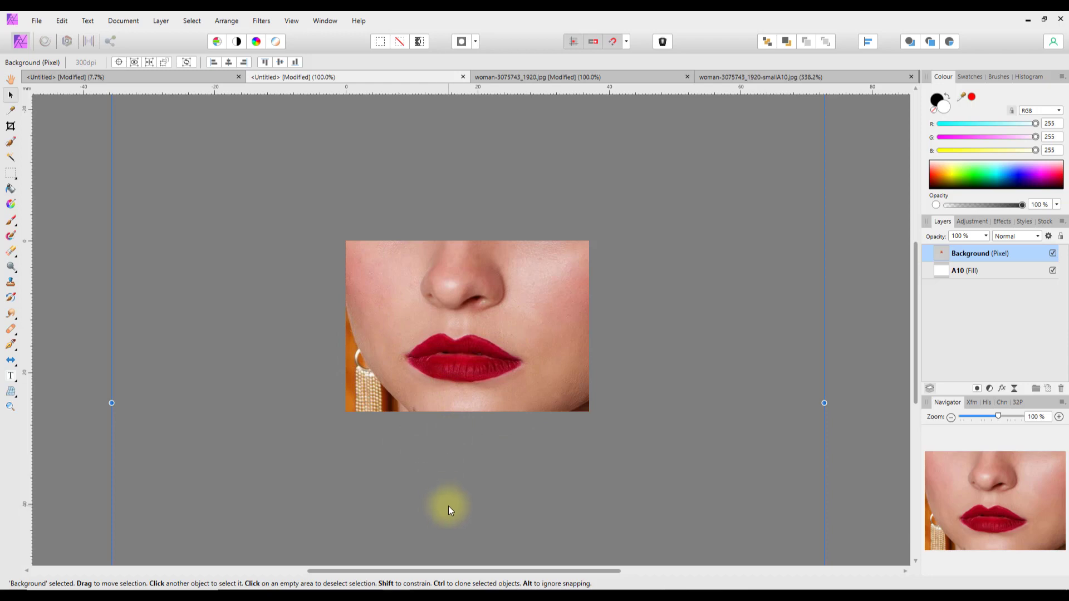
pyautogui.moveTo(403, 326)
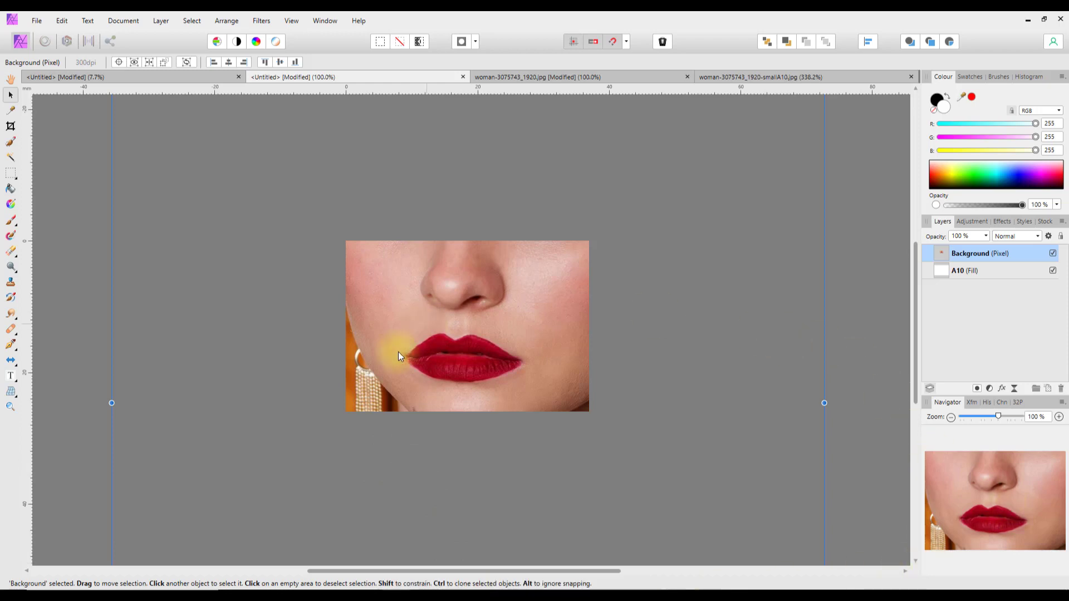
pyautogui.moveTo(665, 497)
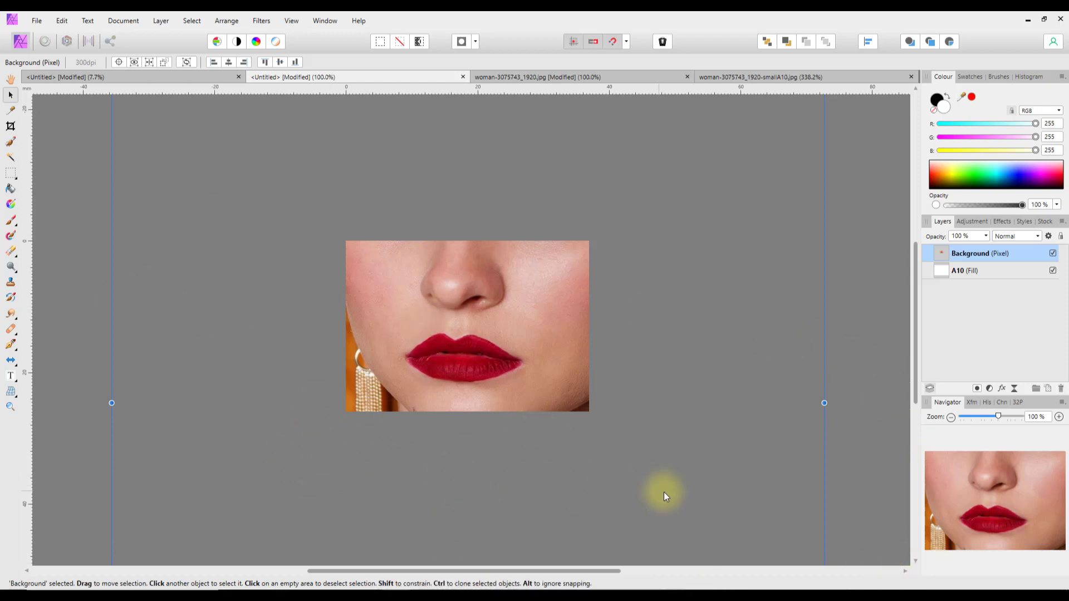
pyautogui.moveTo(1016, 428)
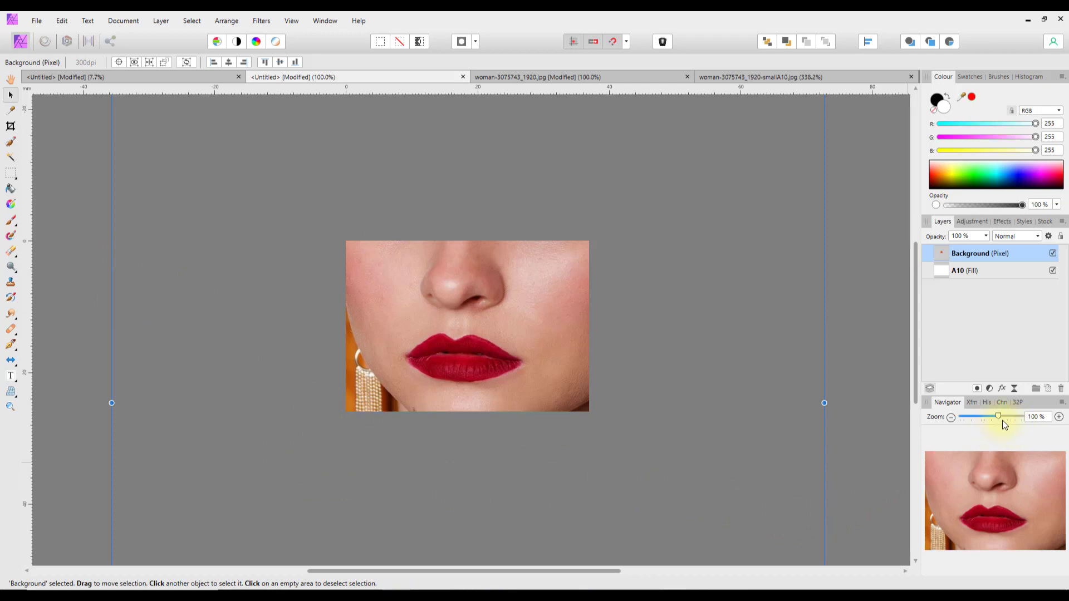
pyautogui.moveTo(998, 417); pyautogui.dragTo(1012, 416)
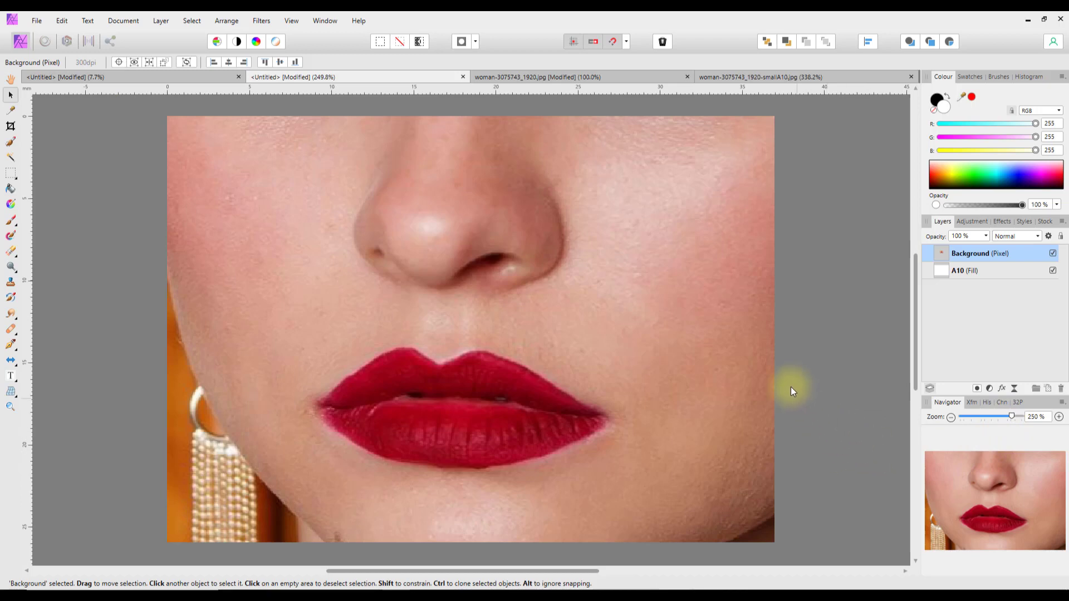
pyautogui.click(416, 453)
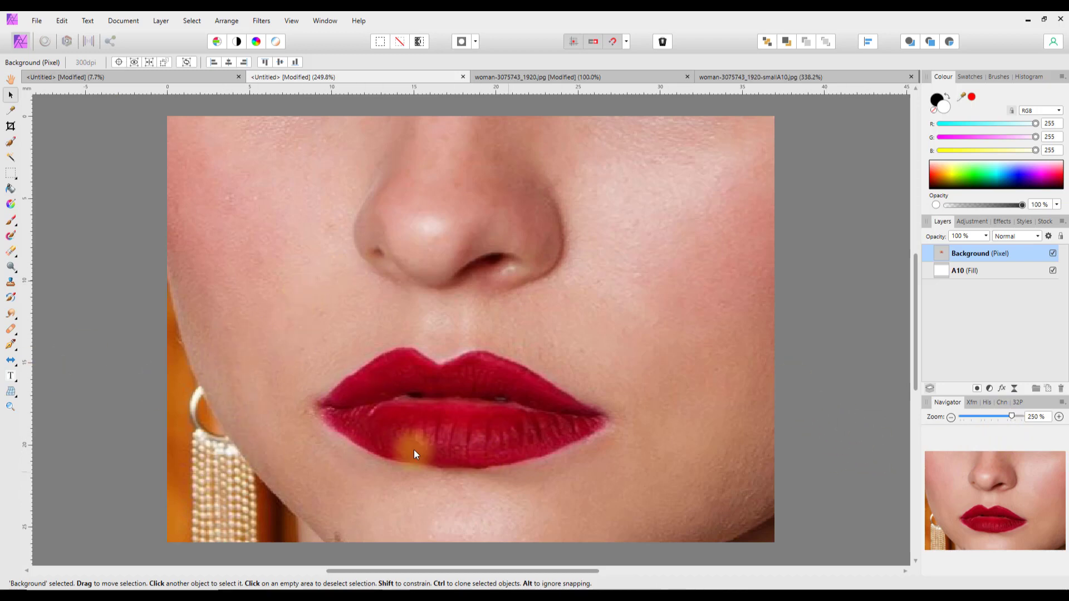
pyautogui.moveTo(416, 453); pyautogui.dragTo(594, 409)
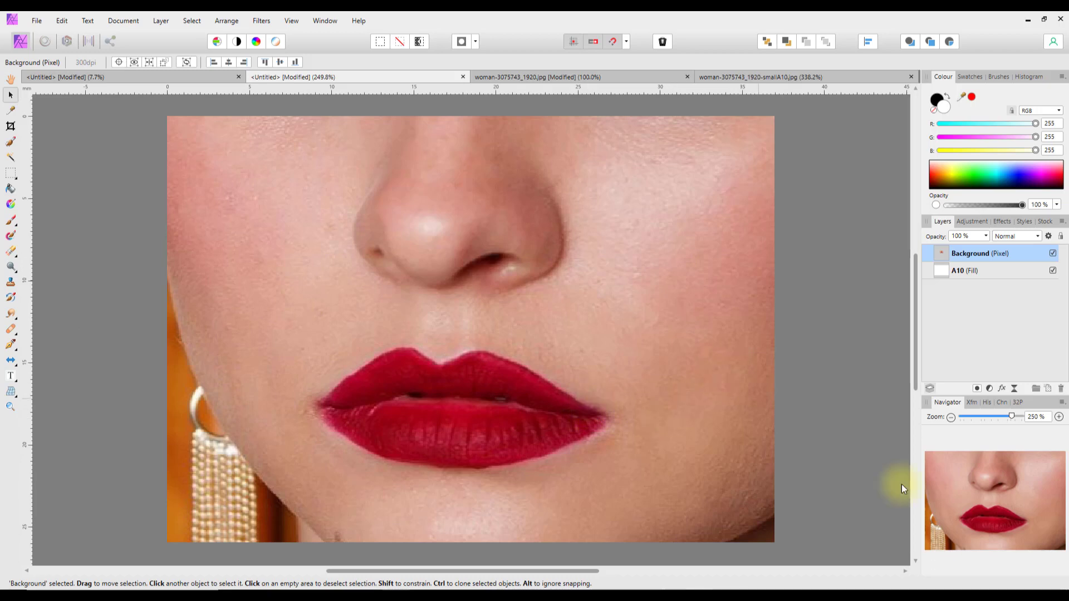
pyautogui.moveTo(1020, 416); pyautogui.dragTo(1008, 416)
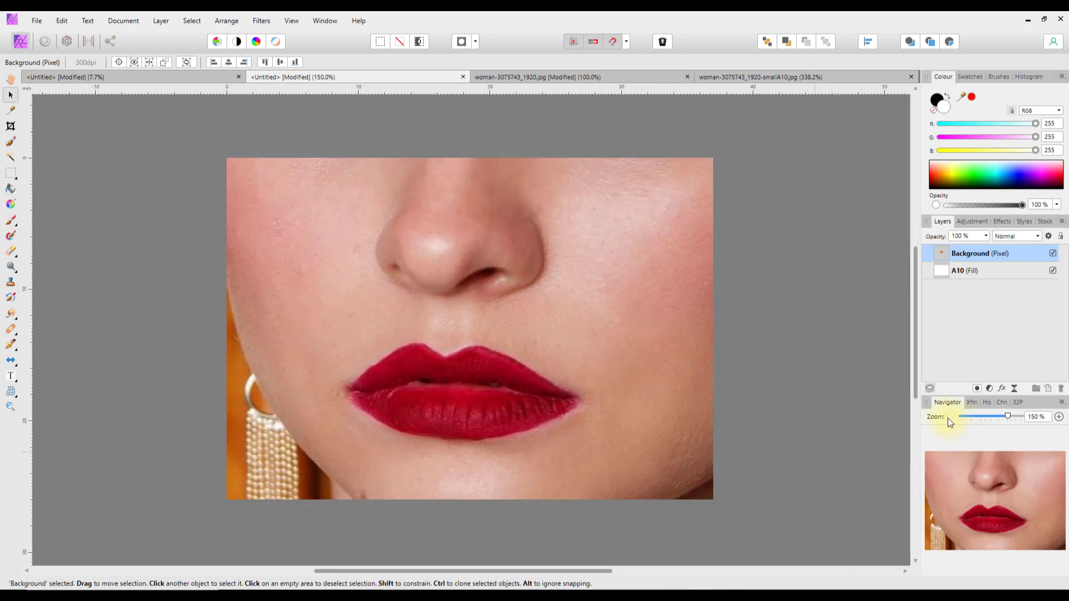
pyautogui.moveTo(1008, 416); pyautogui.dragTo(981, 417)
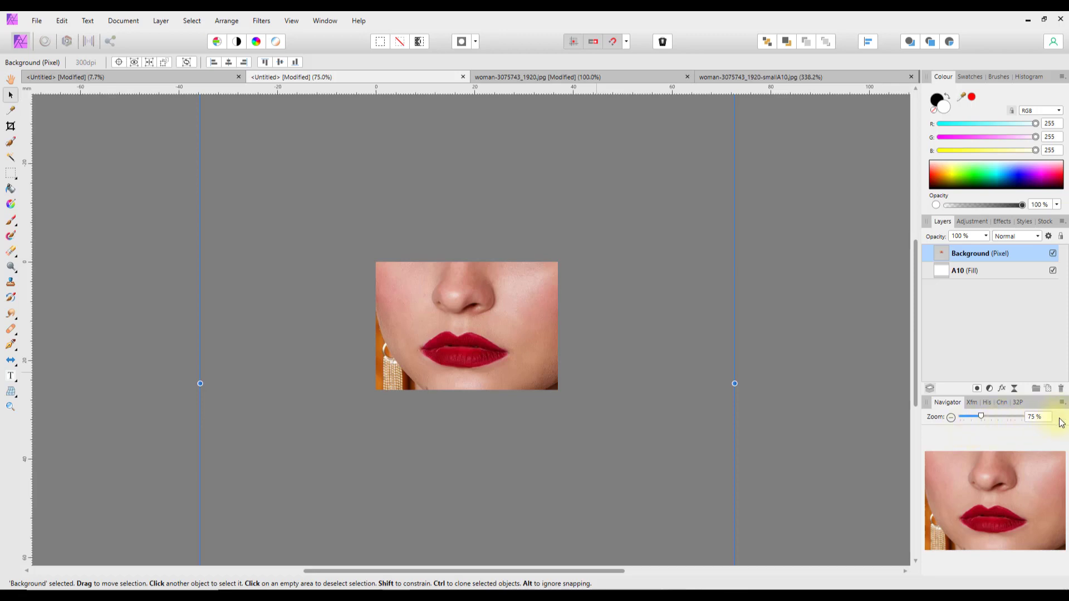
pyautogui.click(1059, 416)
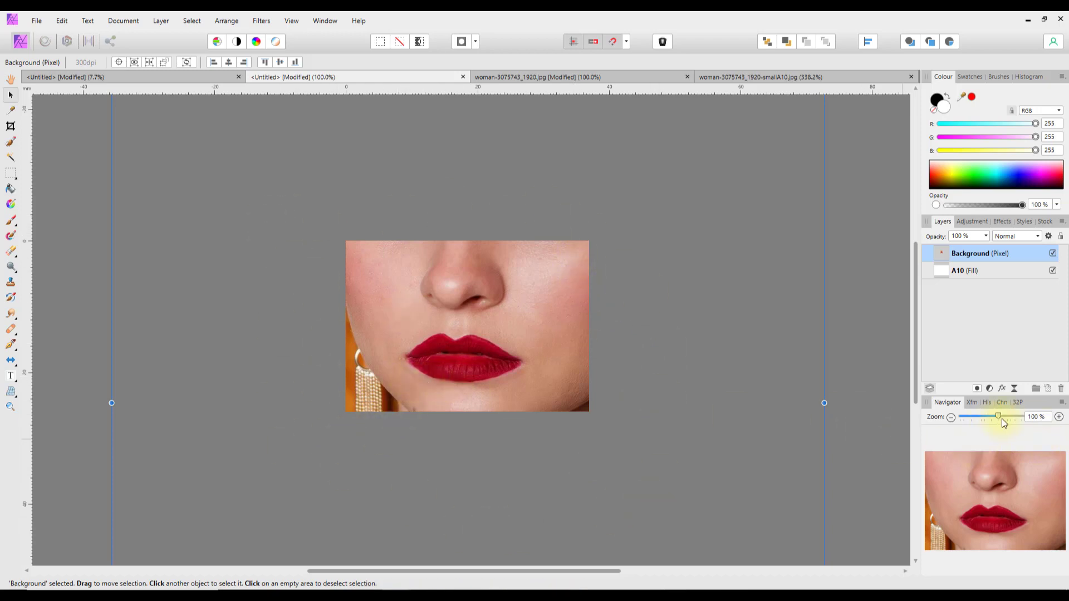
pyautogui.click(514, 366)
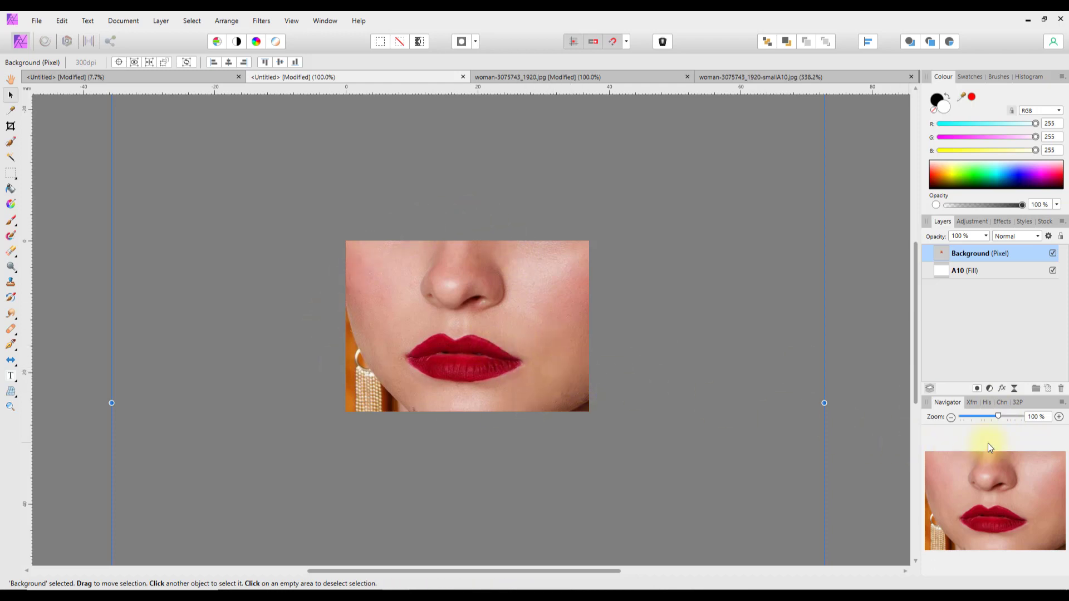
pyautogui.moveTo(1012, 424)
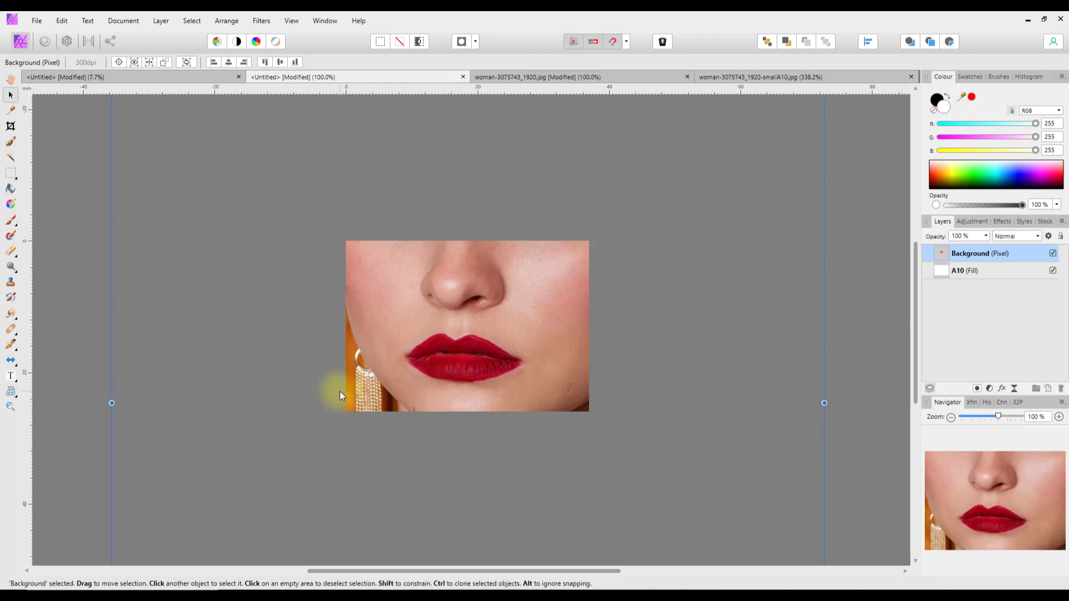
pyautogui.moveTo(588, 291)
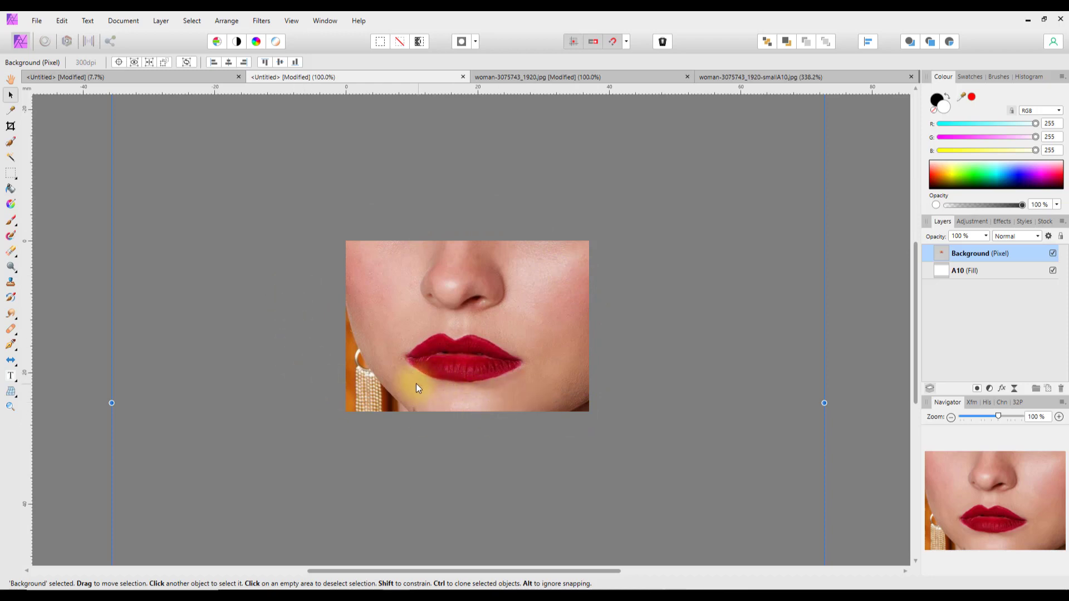
pyautogui.moveTo(422, 484)
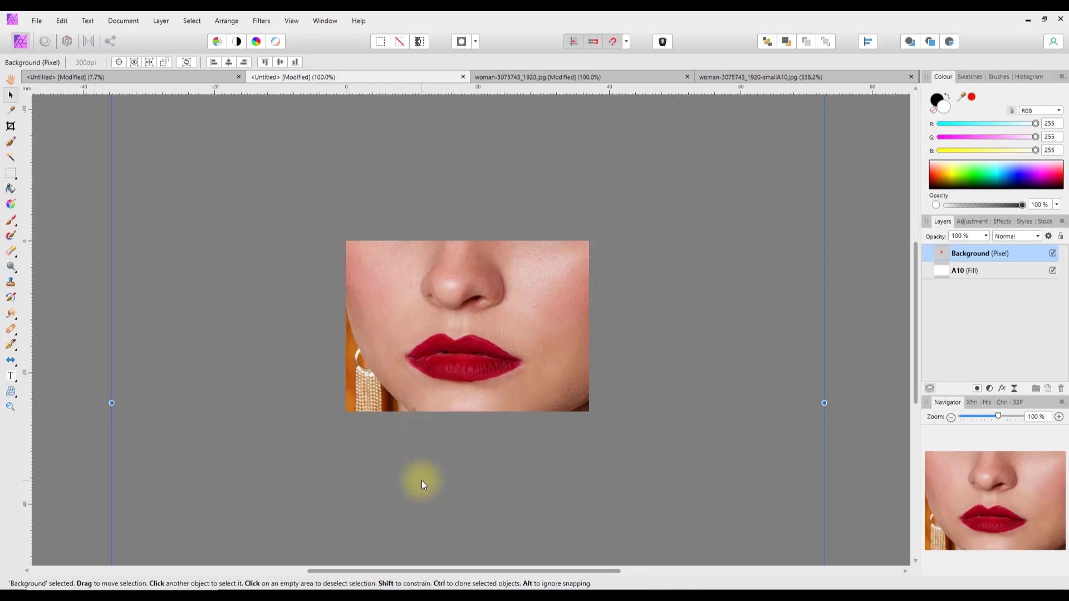
pyautogui.moveTo(649, 510)
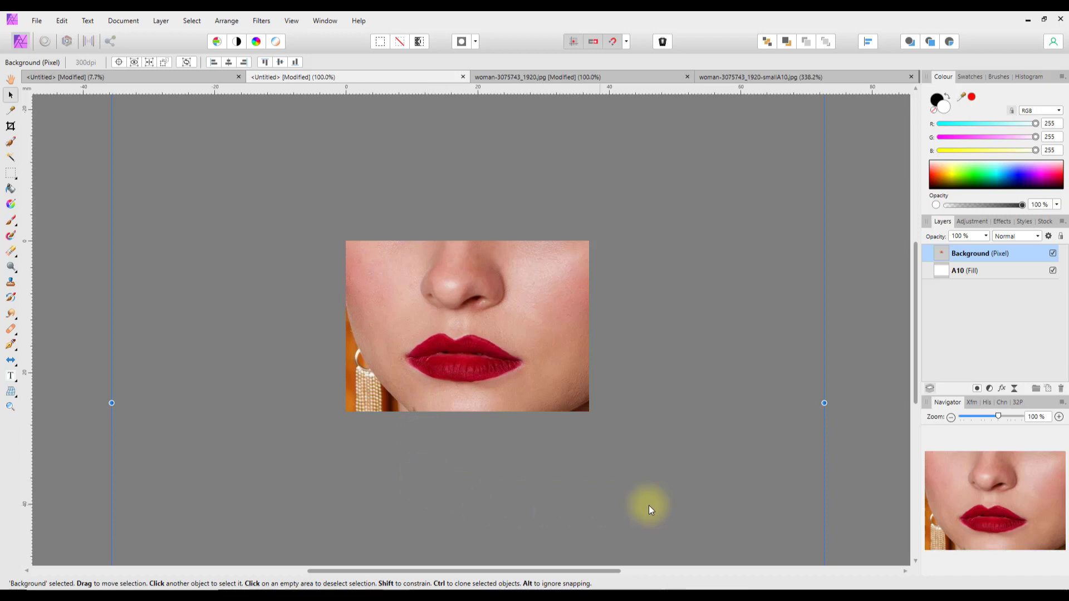
pyautogui.moveTo(852, 441)
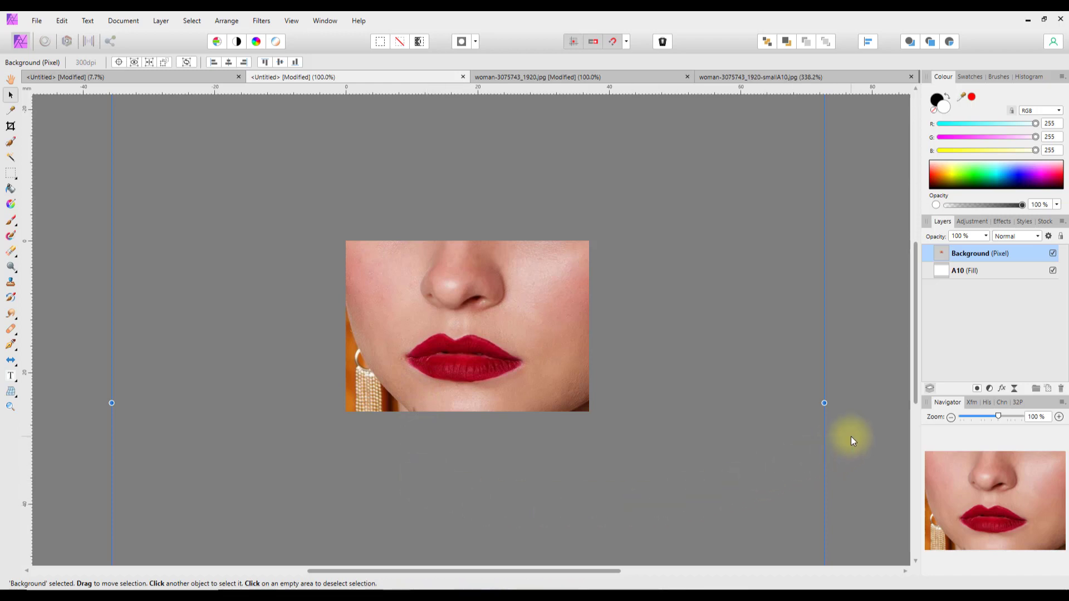